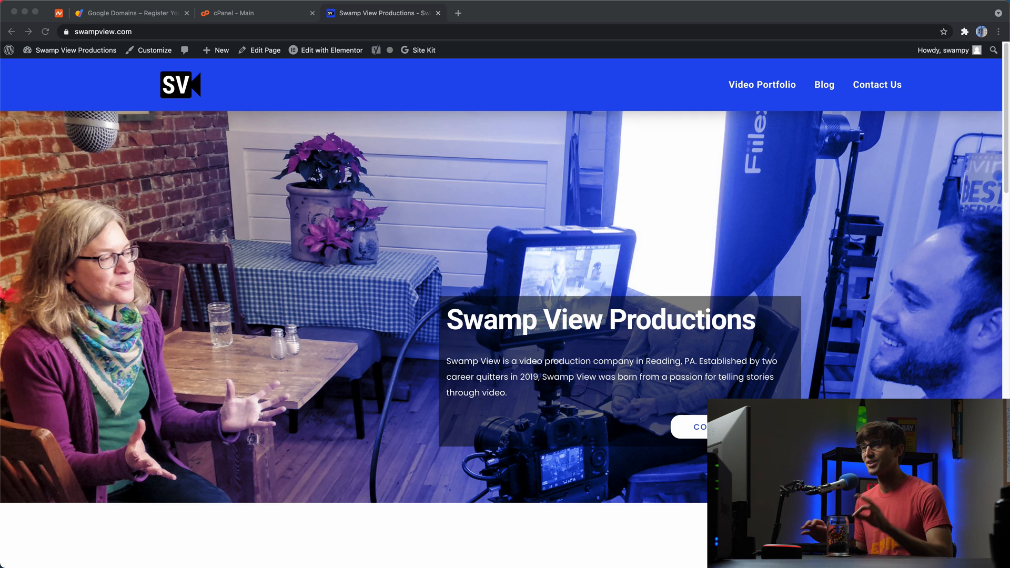
mouse_move(136, 172)
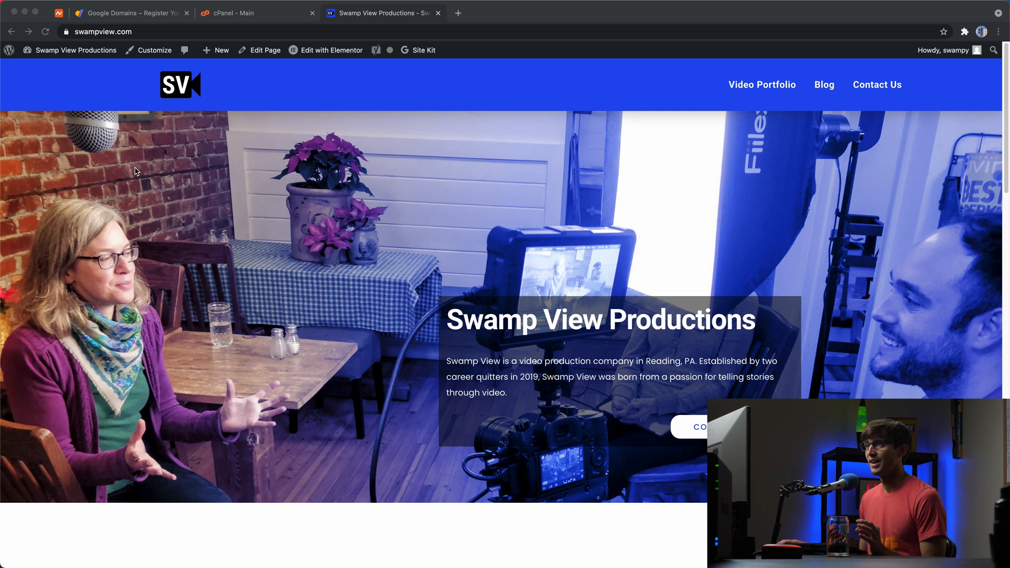
- Go from the site toolbar to the dashboard's Plugins > Add New page
left_click(103, 31)
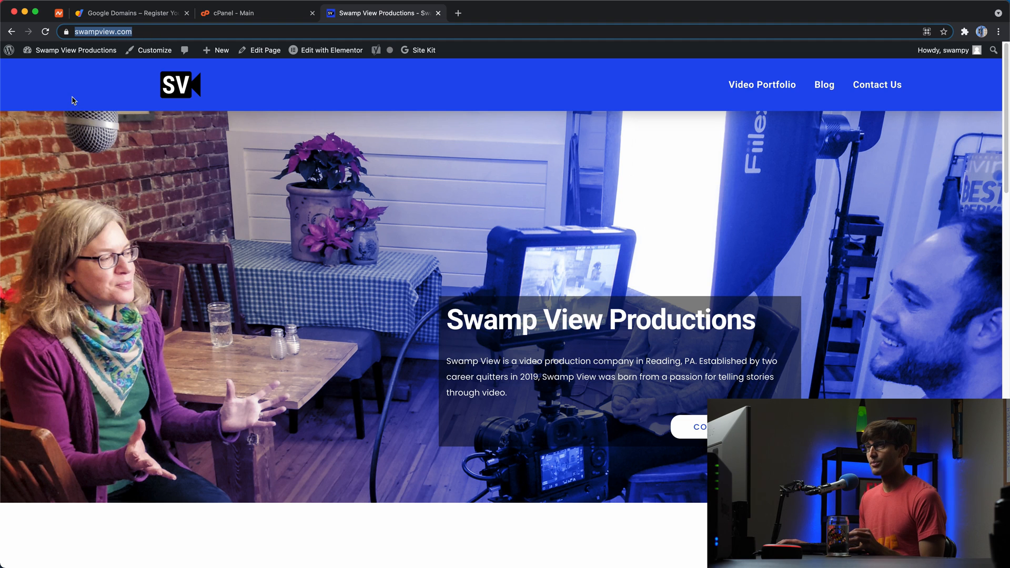
left_click(76, 50)
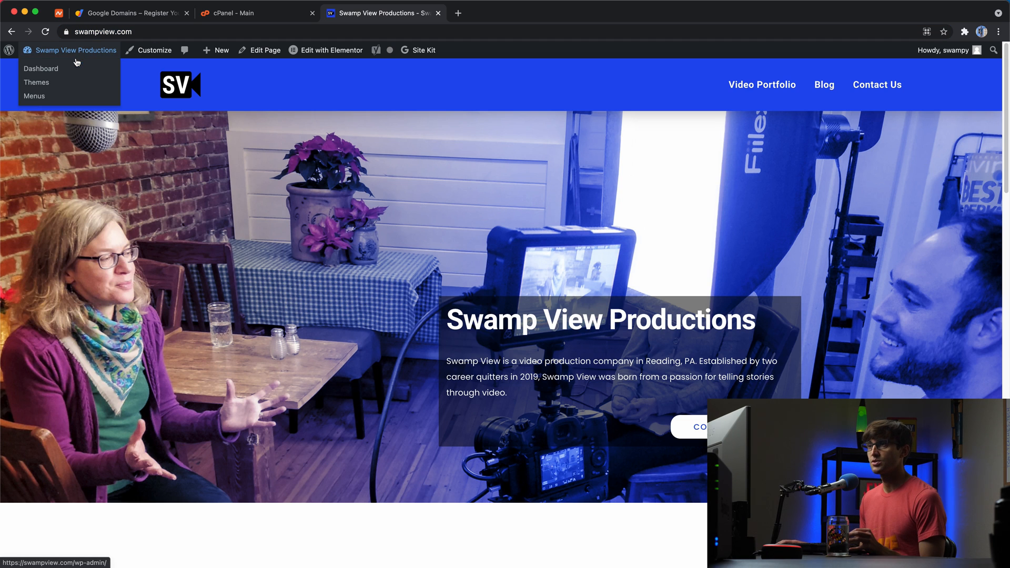
left_click(40, 69)
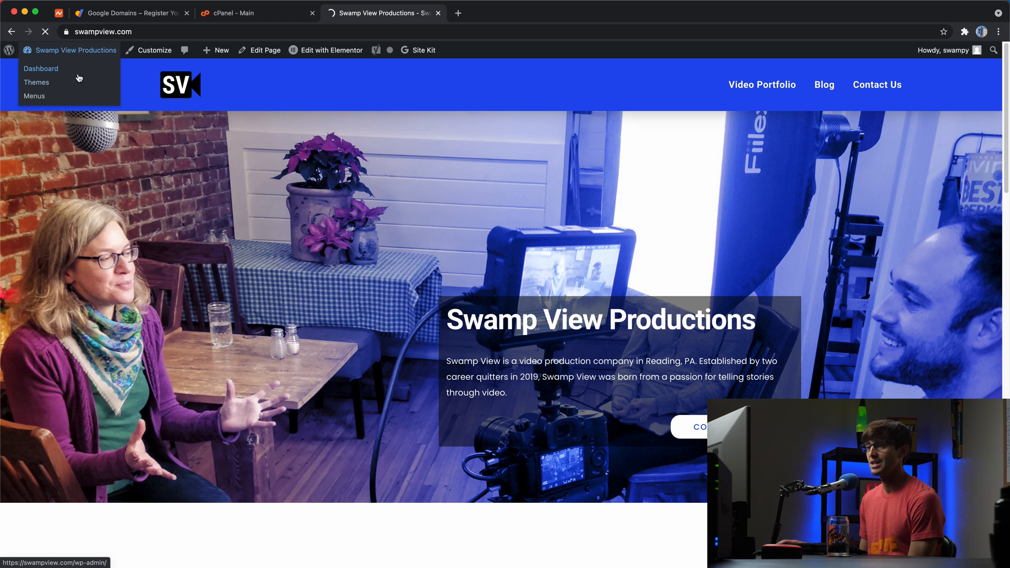
left_click(40, 69)
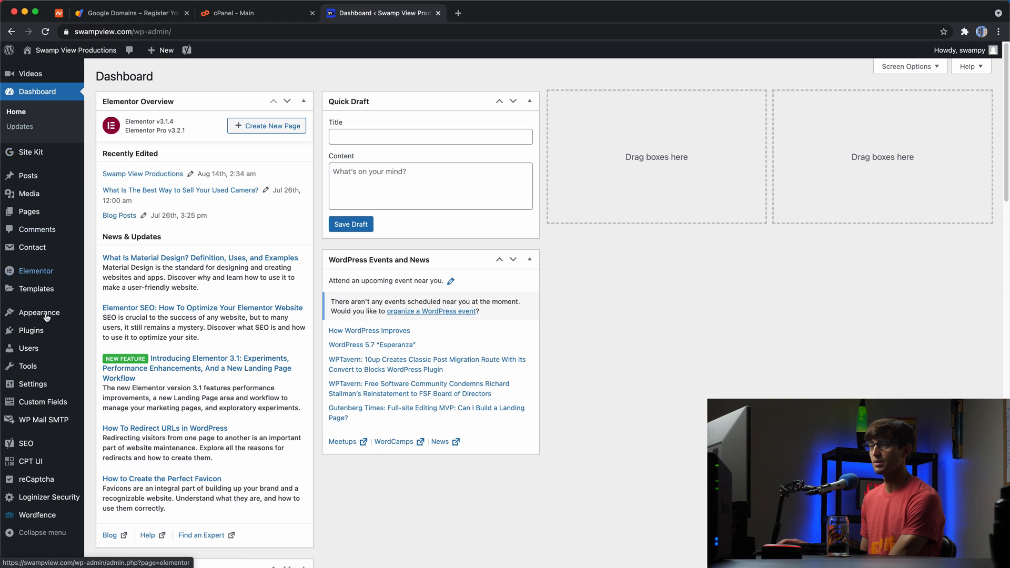
left_click(108, 347)
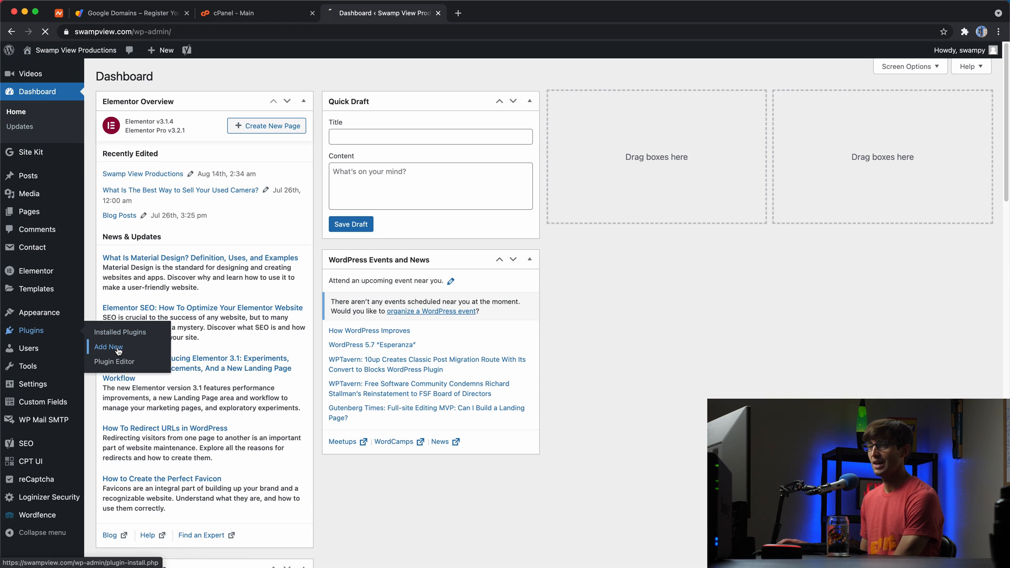
left_click(107, 347)
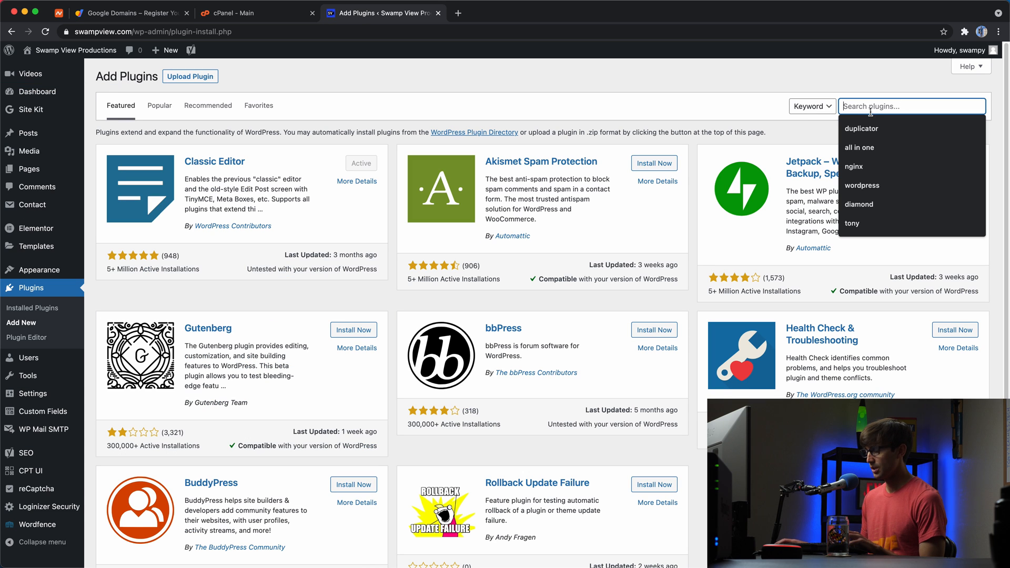
- Search for 'duplicator', then install and activate the Duplicator plugin
type("duplicato")
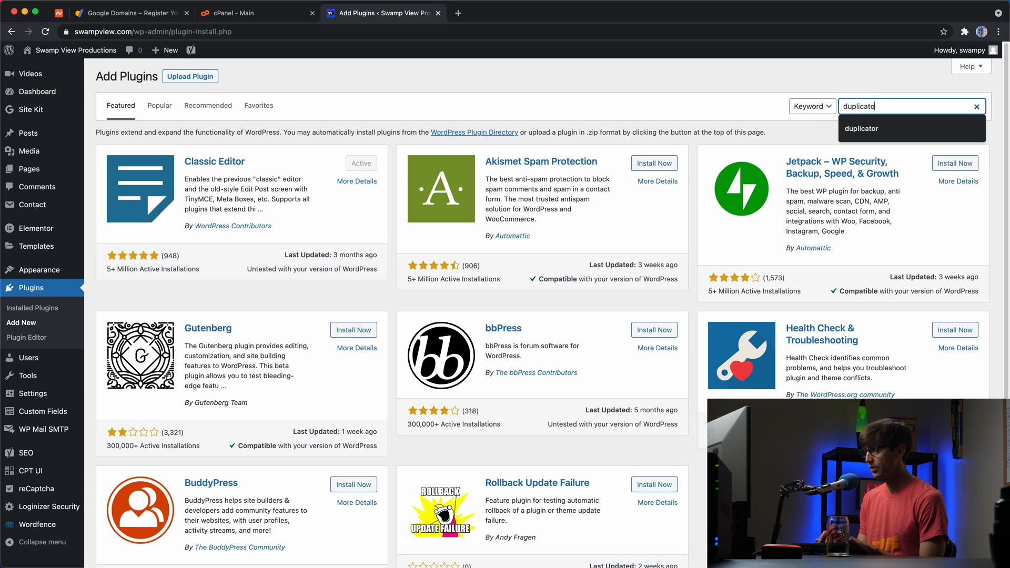
left_click(862, 129)
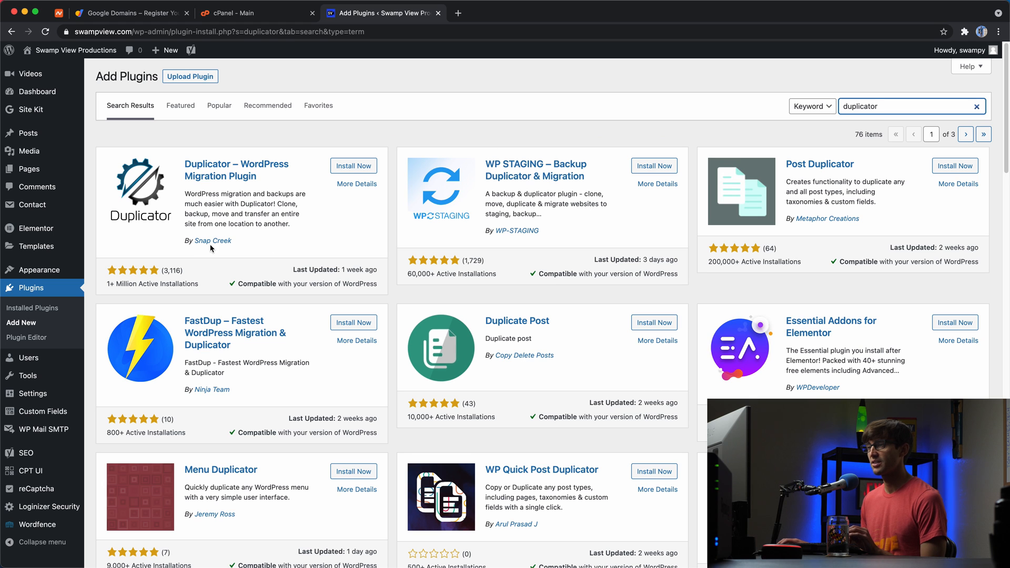
left_click(353, 166)
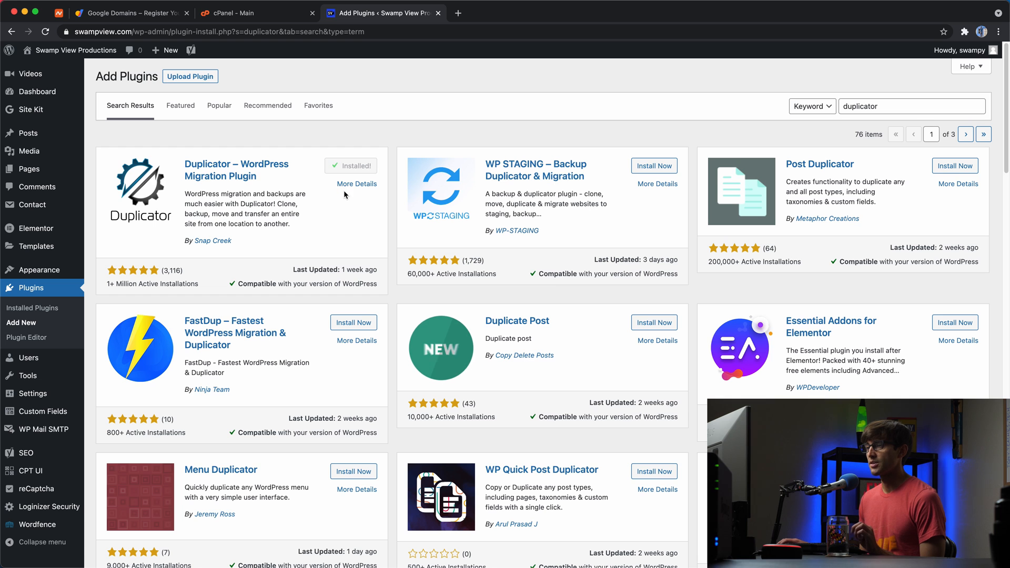
left_click(358, 167)
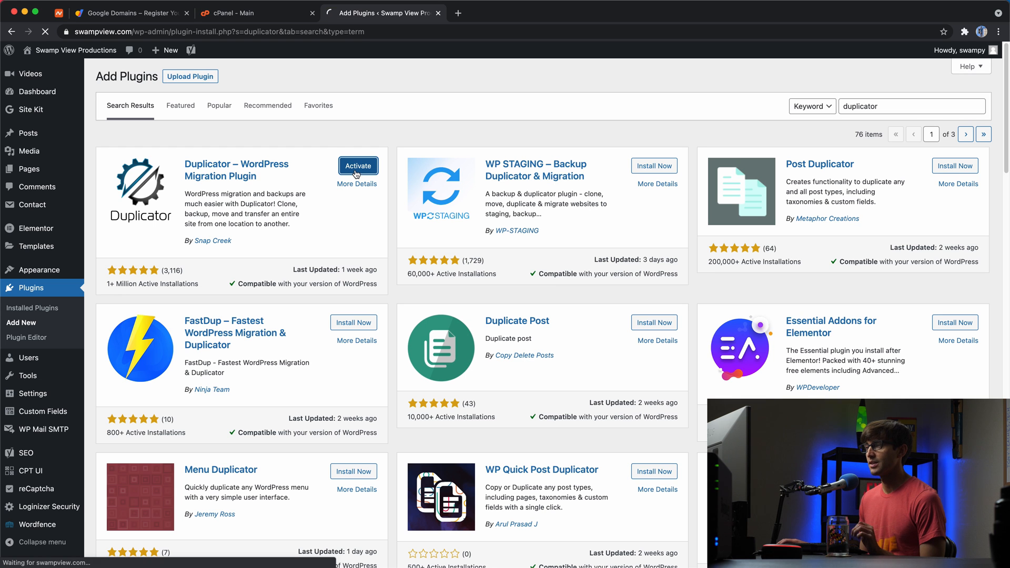
left_click(357, 165)
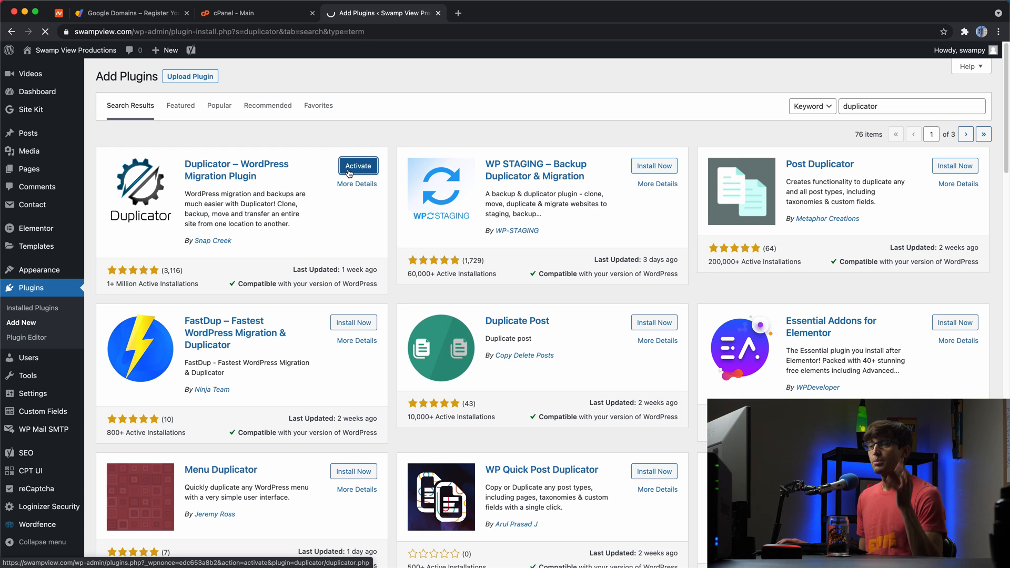
- Bulk-deactivate all plugins except Duplicator, then open Duplicator's packages list
left_click(358, 165)
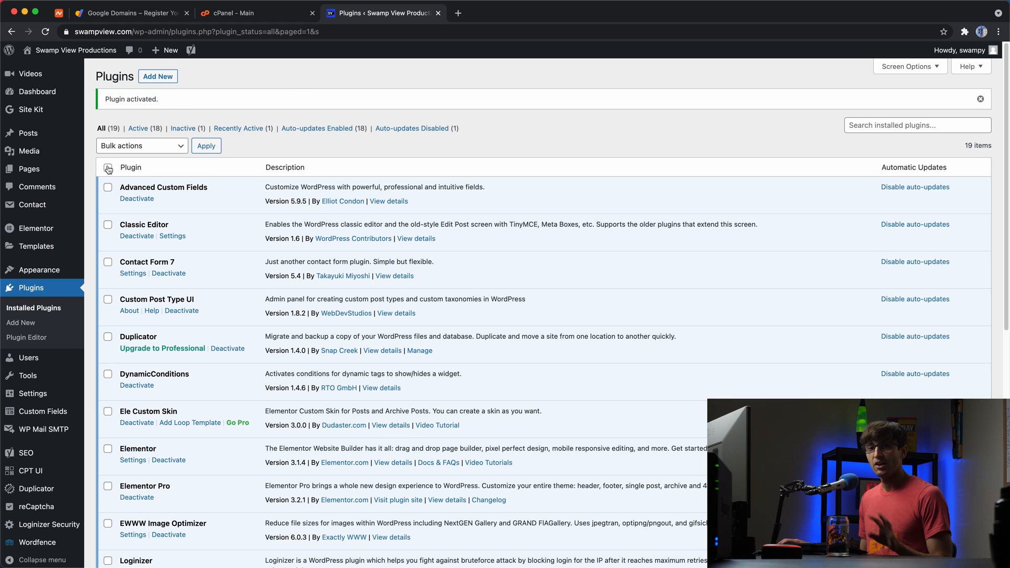
left_click(108, 167)
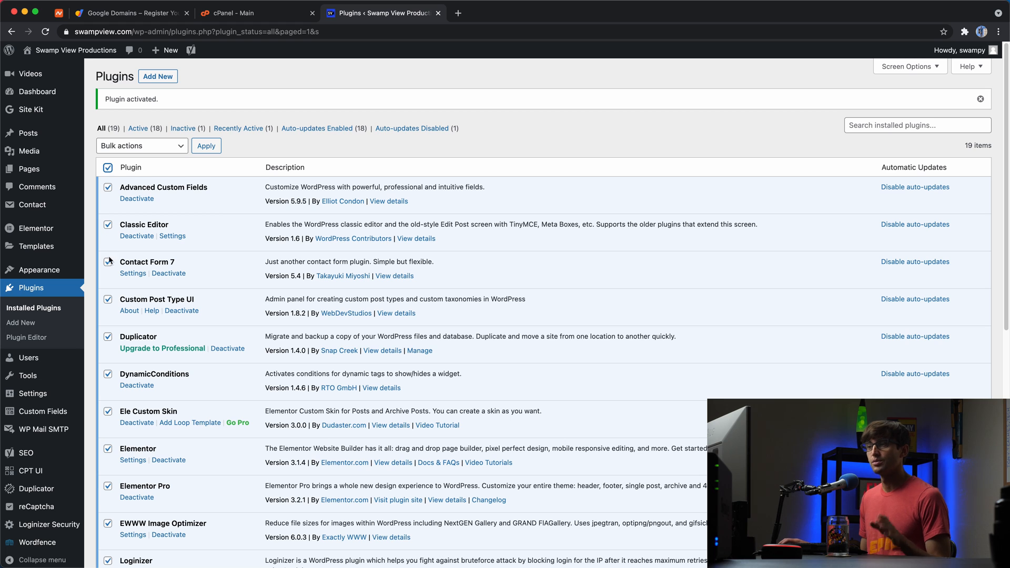
left_click(107, 168)
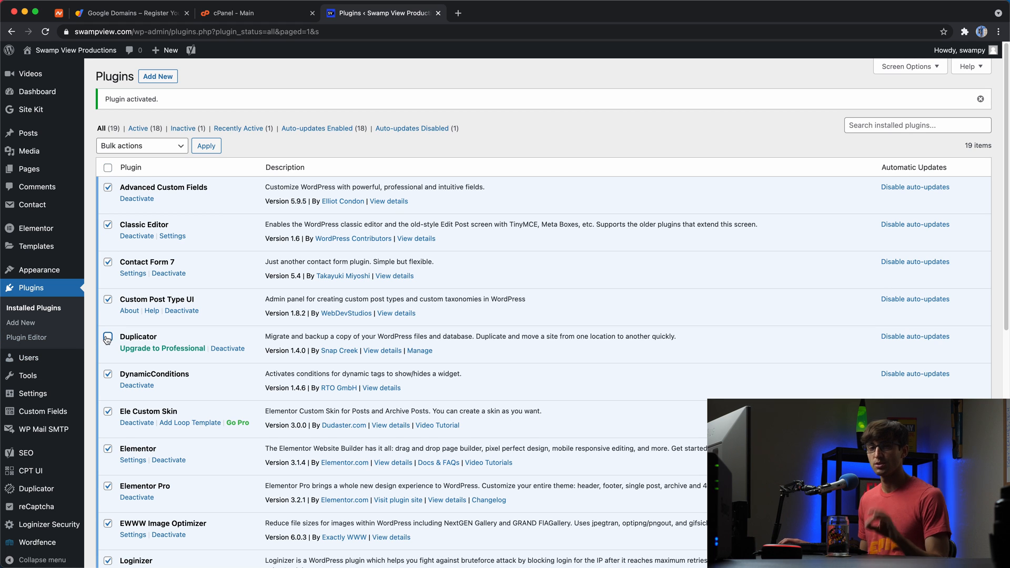
left_click(108, 336)
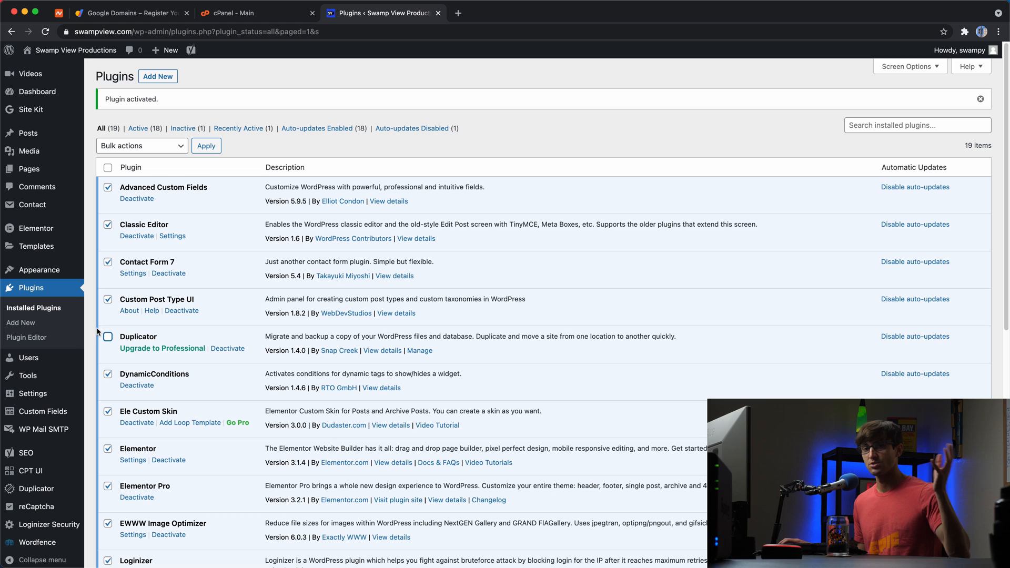
mouse_move(88, 336)
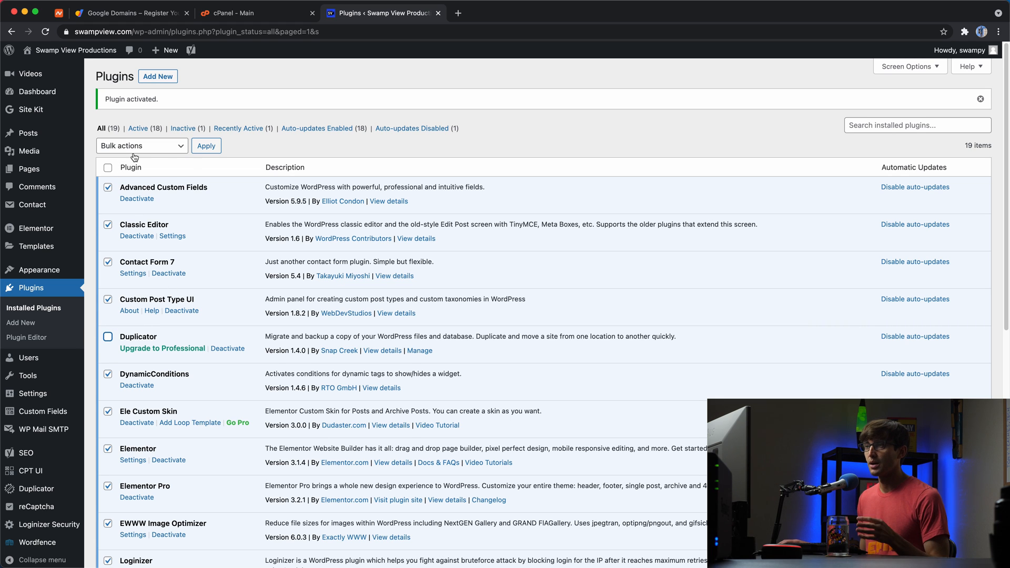
left_click(141, 145)
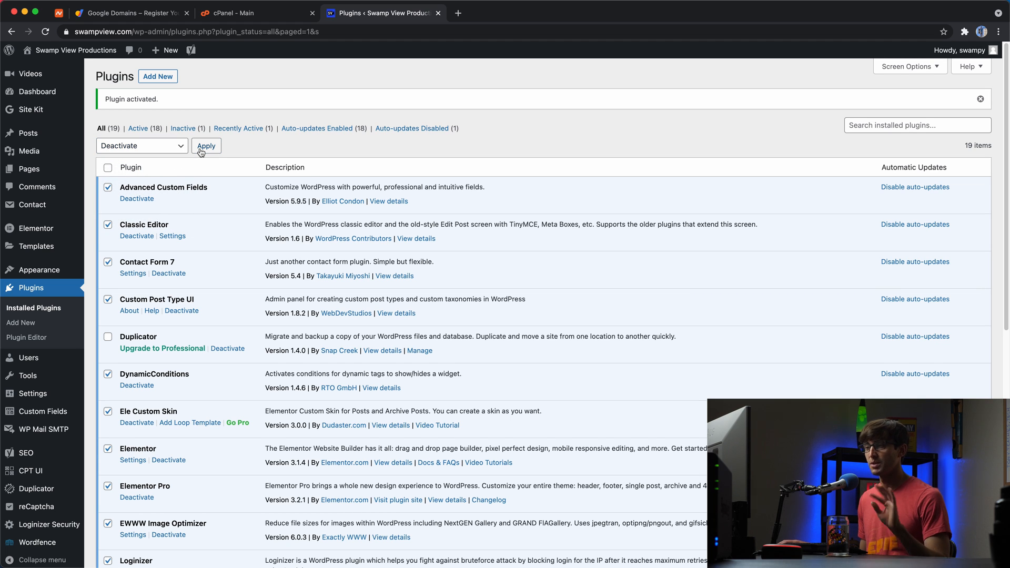
left_click(206, 146)
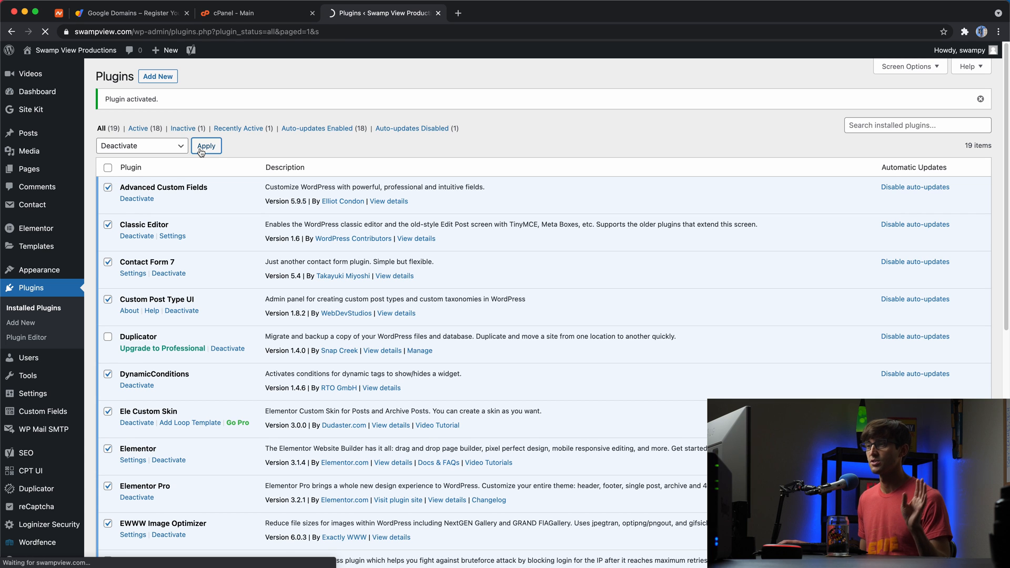
left_click(206, 146)
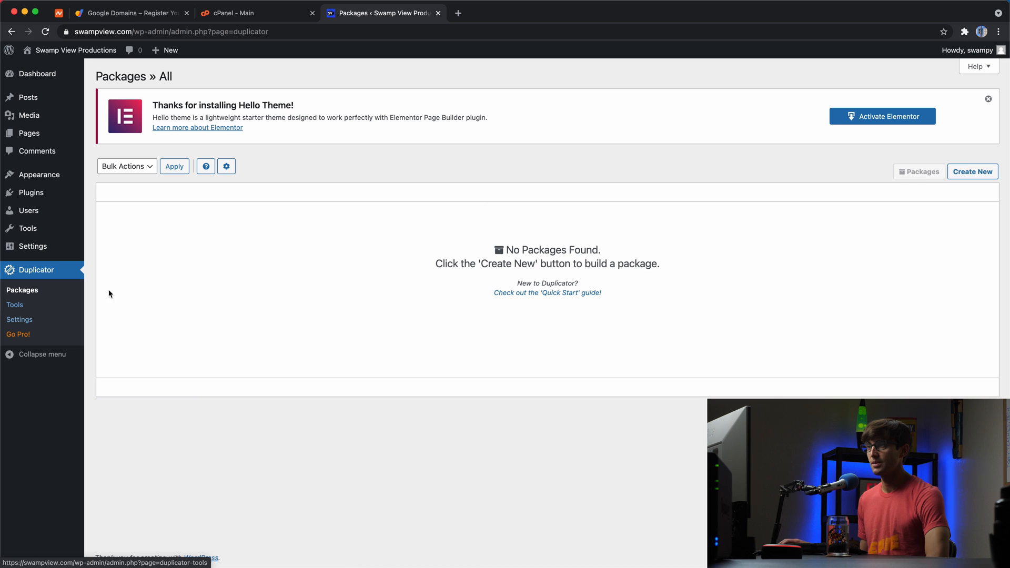
- Create and build a new Duplicator package, accepting the scan notice, and download the archive
left_click(973, 171)
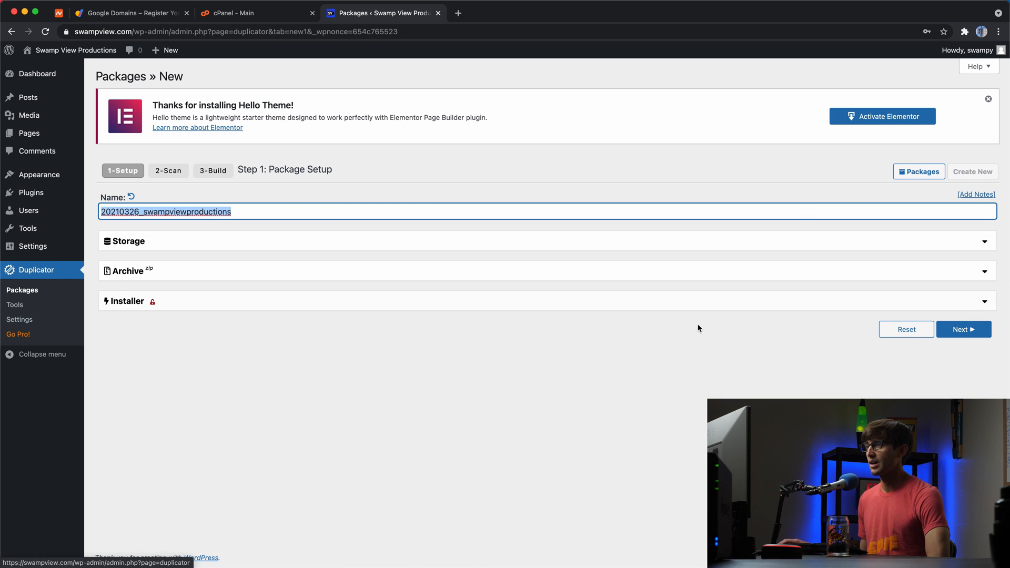
left_click(964, 329)
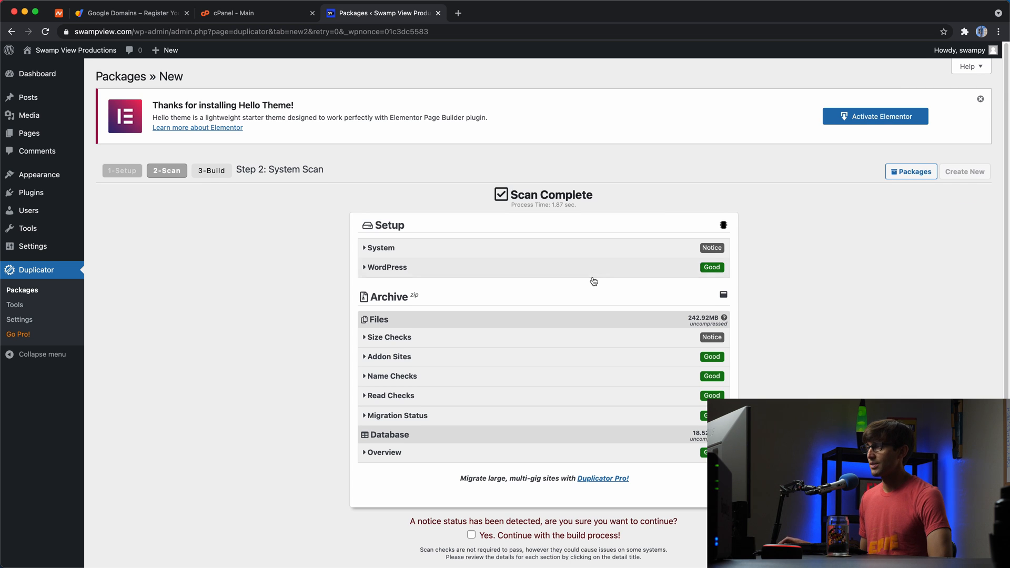
scroll("down", 3)
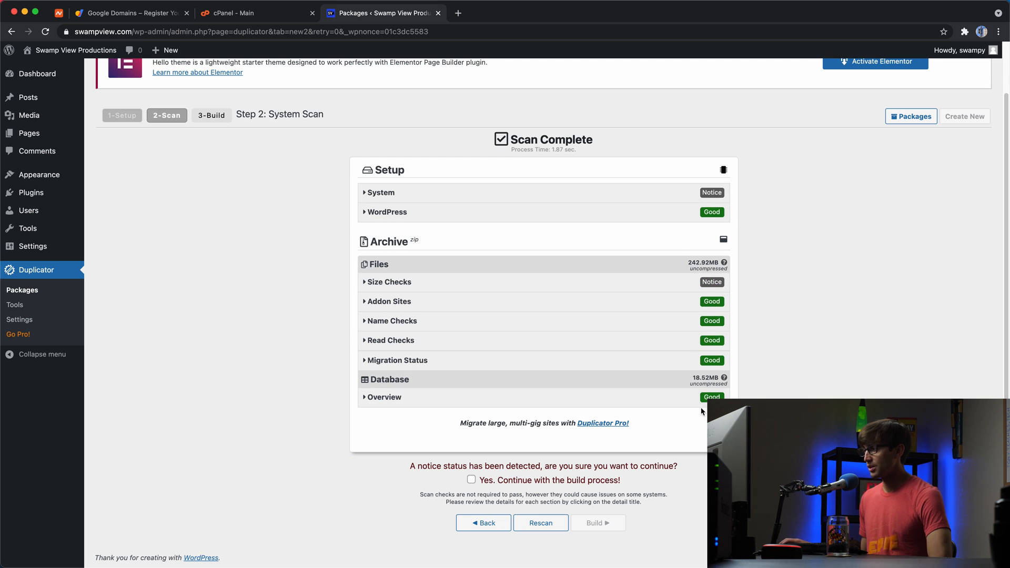
left_click(470, 481)
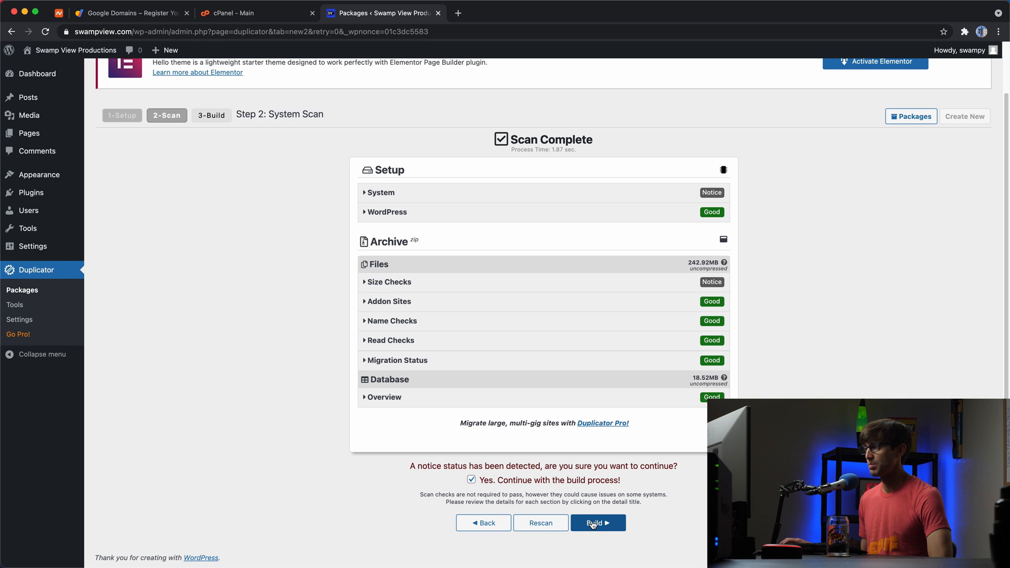
left_click(598, 524)
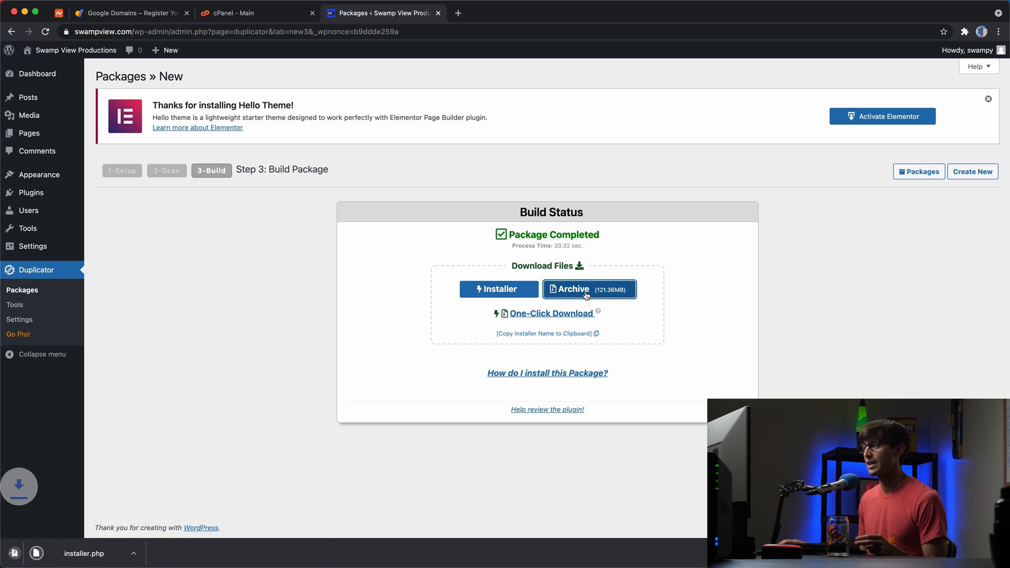
left_click(589, 289)
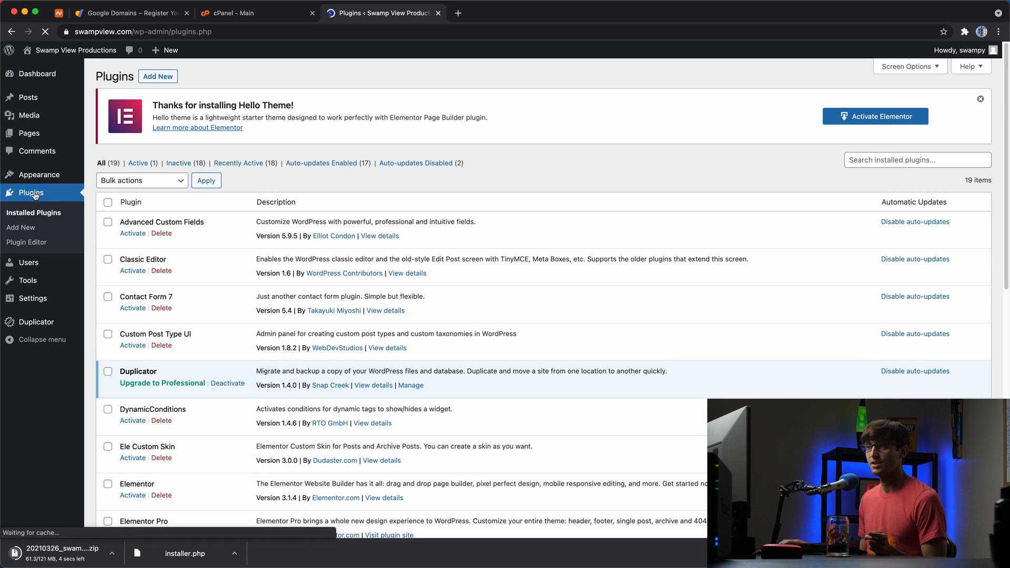
- Bulk-reactivate the selected plugins, empty the page cache, and move over to cPanel
left_click(141, 180)
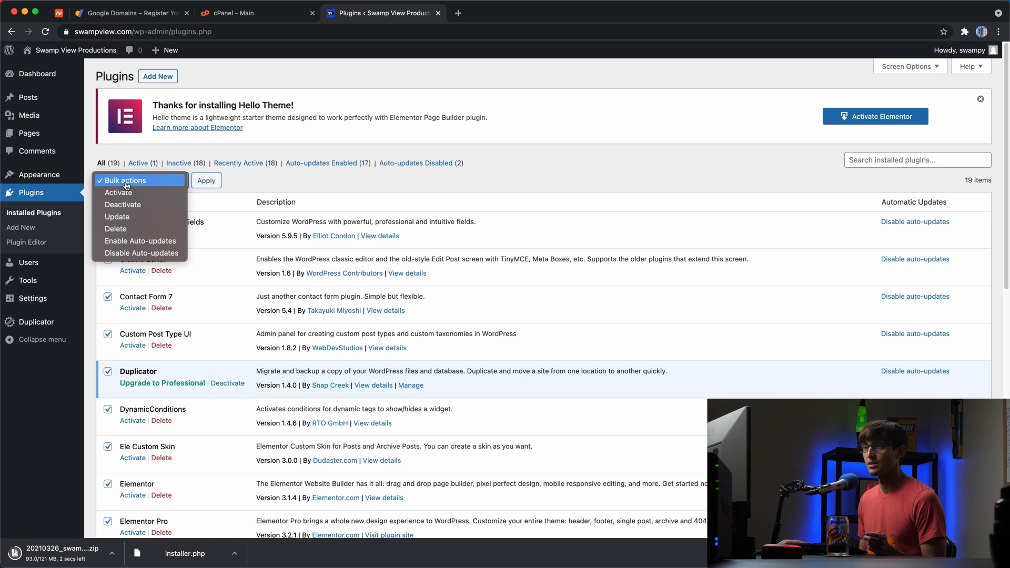
mouse_move(117, 216)
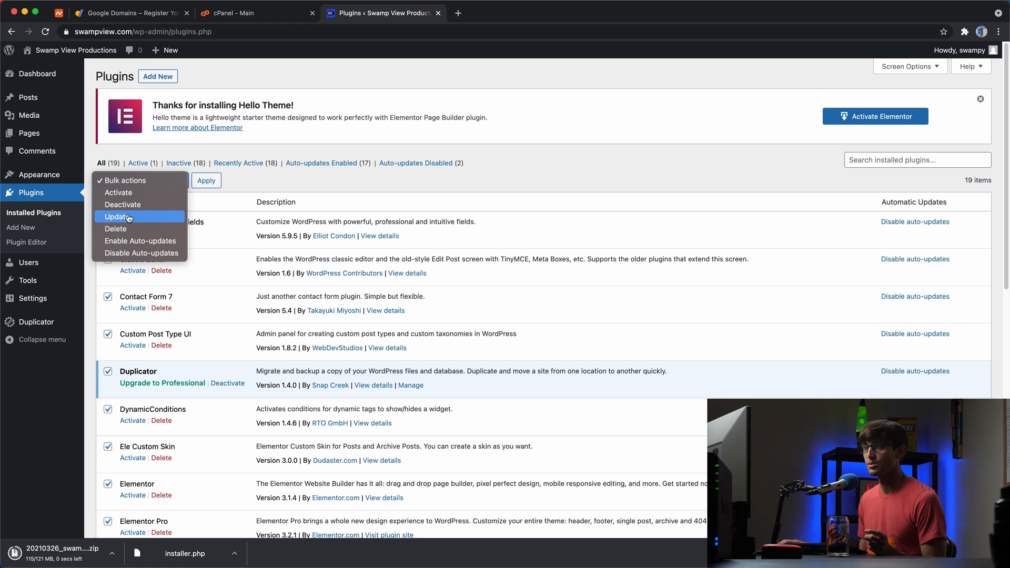
mouse_move(119, 193)
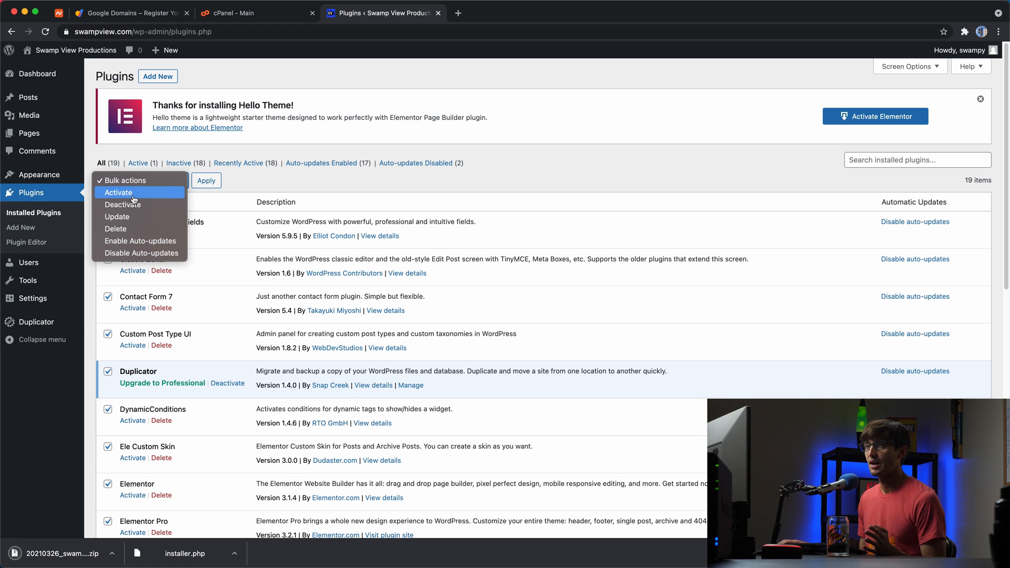
left_click(205, 180)
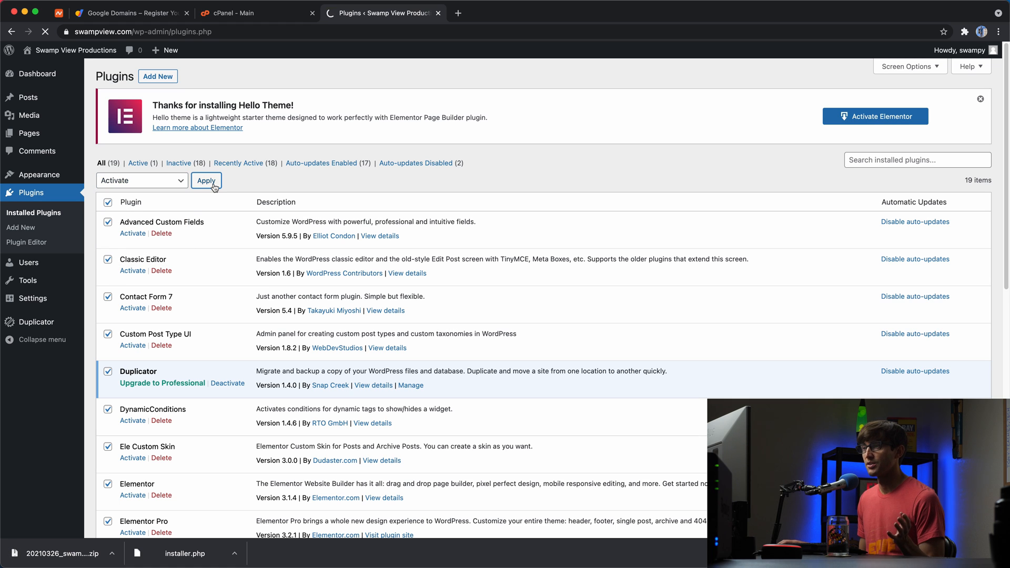
left_click(206, 180)
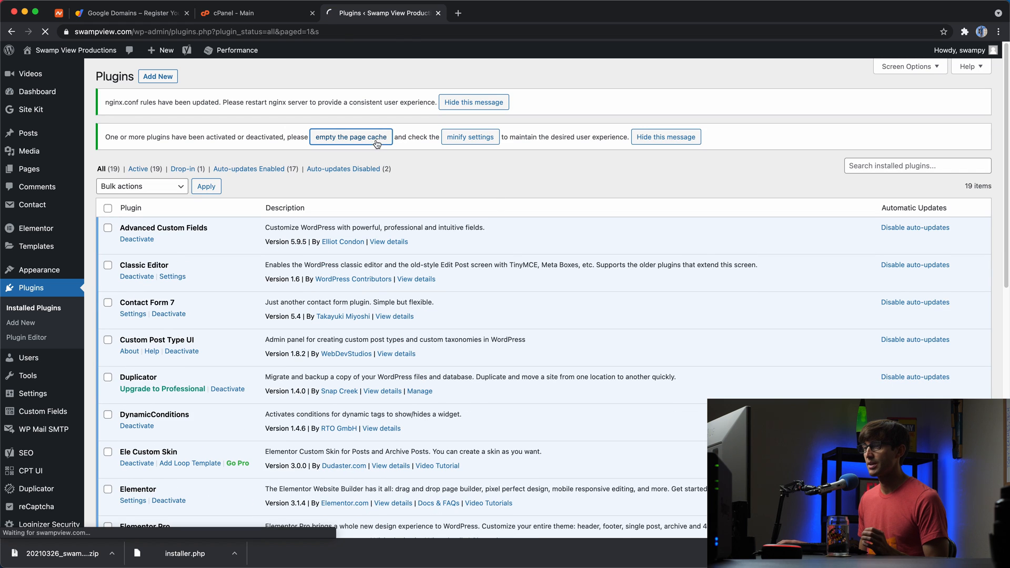
left_click(351, 137)
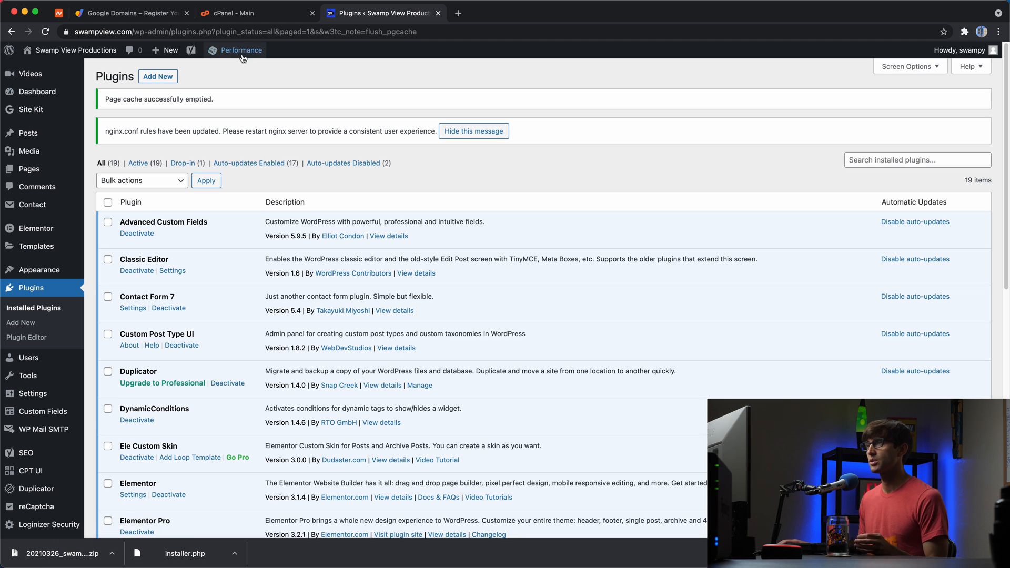
left_click(234, 13)
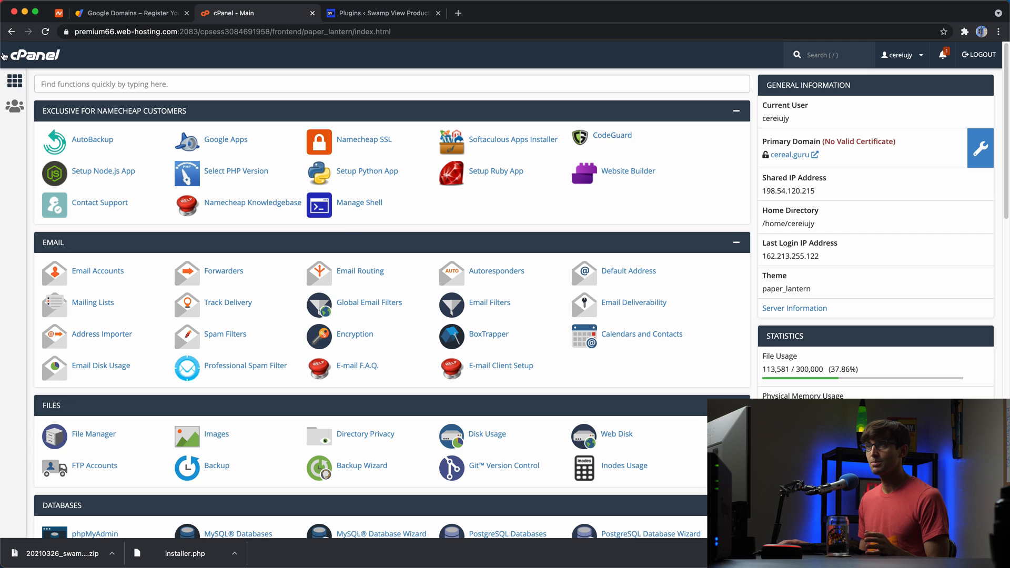
mouse_move(284, 193)
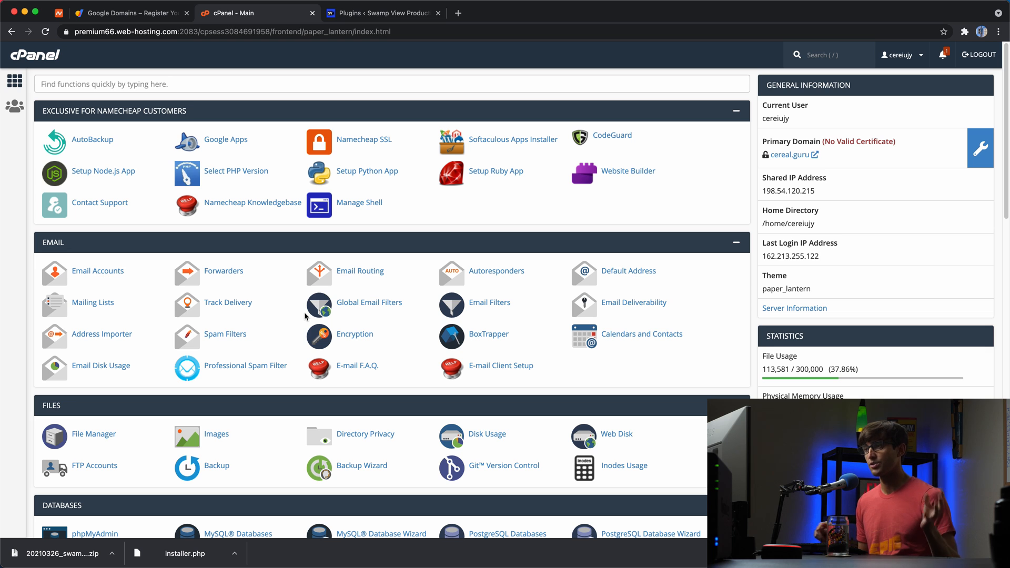
- Open cPanel's File Manager and select the empty swampview.com folder in the tree
scroll("down", 3)
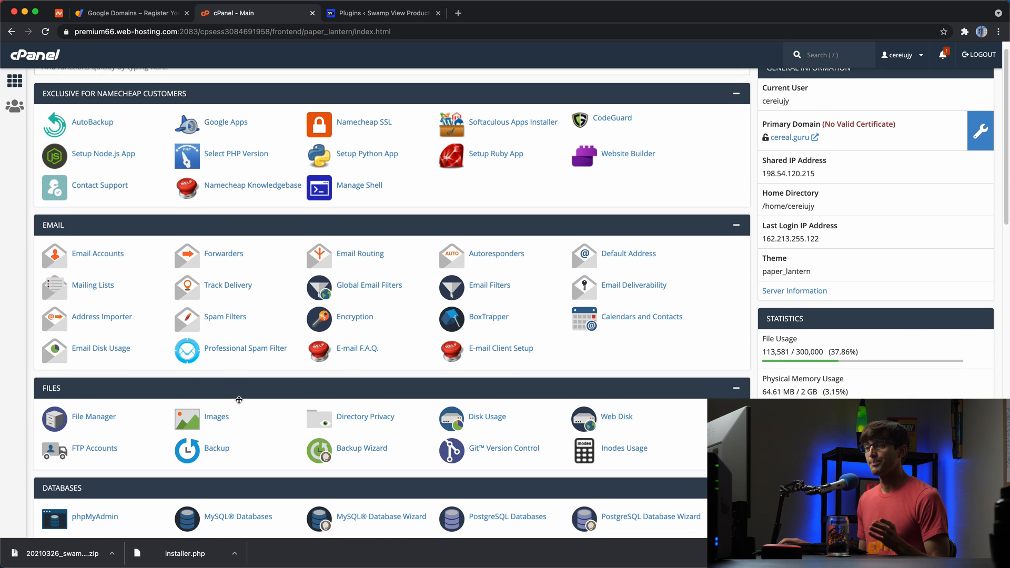
scroll("down", 3)
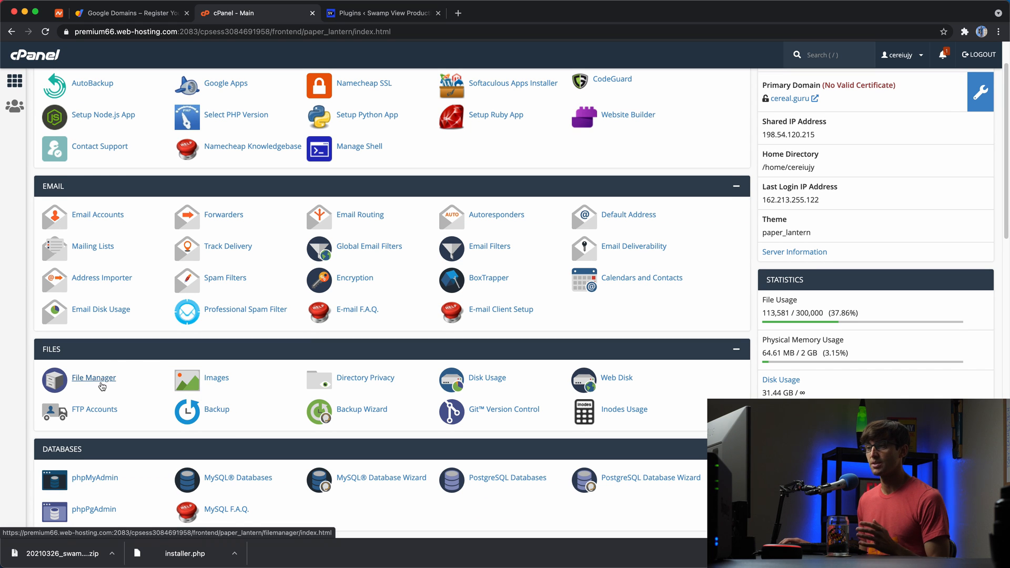
left_click(94, 378)
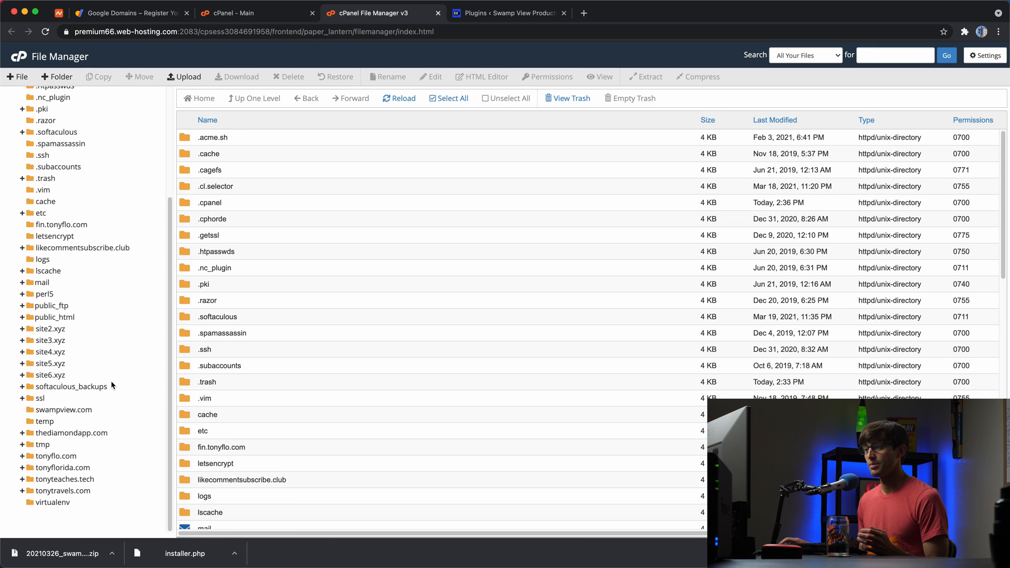
mouse_move(65, 414)
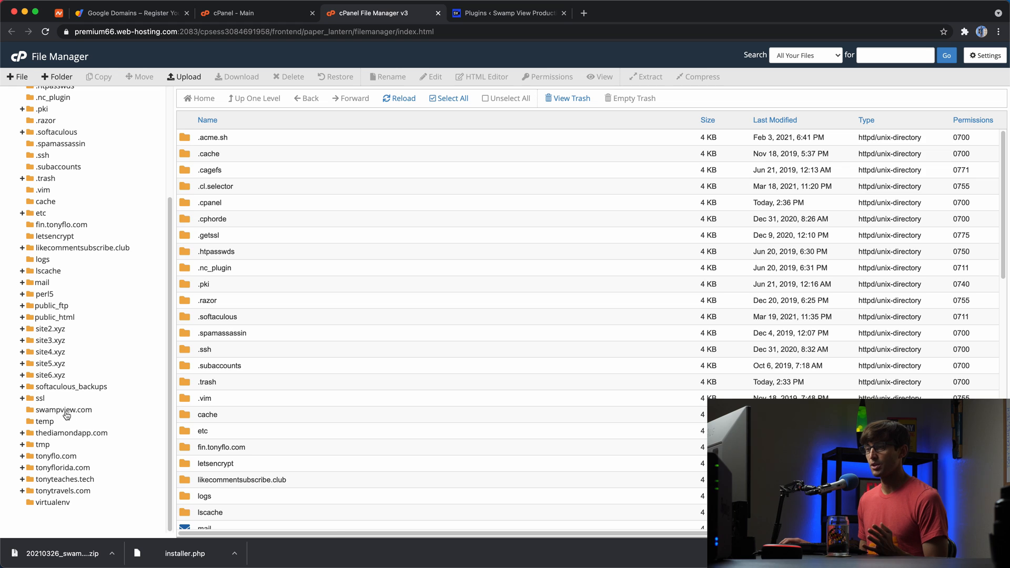
left_click(62, 410)
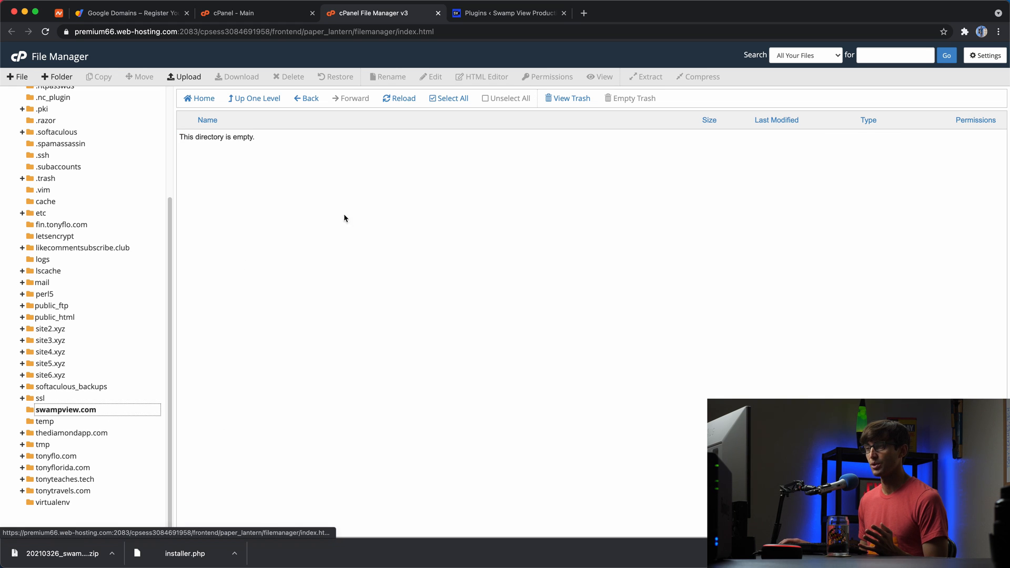
mouse_move(229, 231)
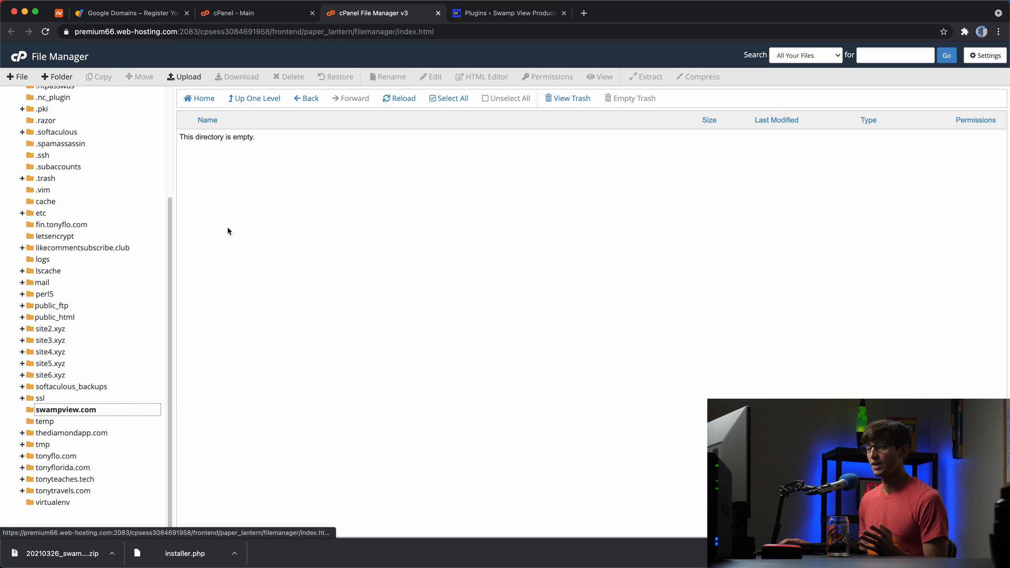
mouse_move(324, 388)
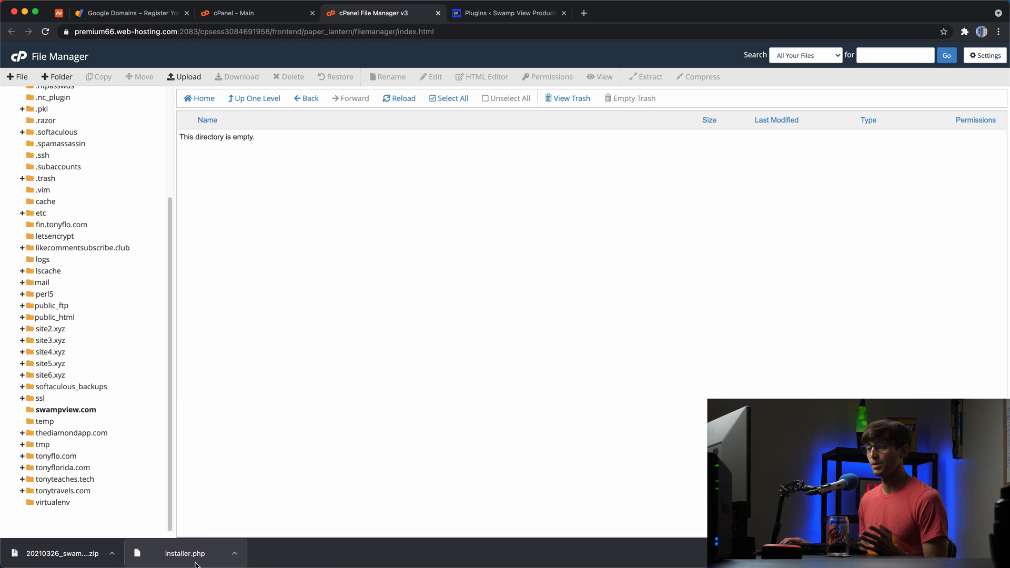
mouse_move(252, 162)
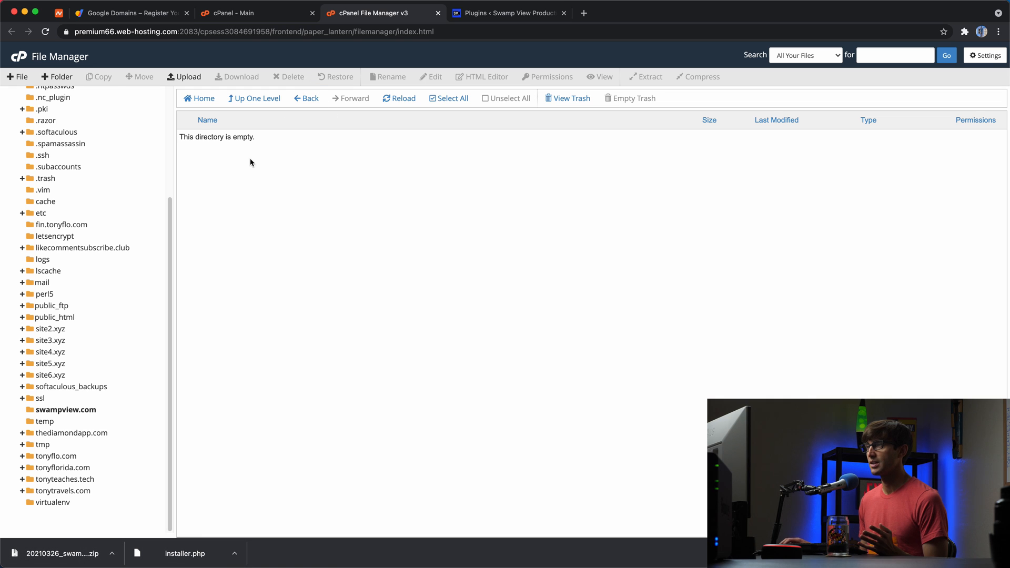
- Upload installer.php and the archive zip to swampview.com, then open the live site
left_click(183, 76)
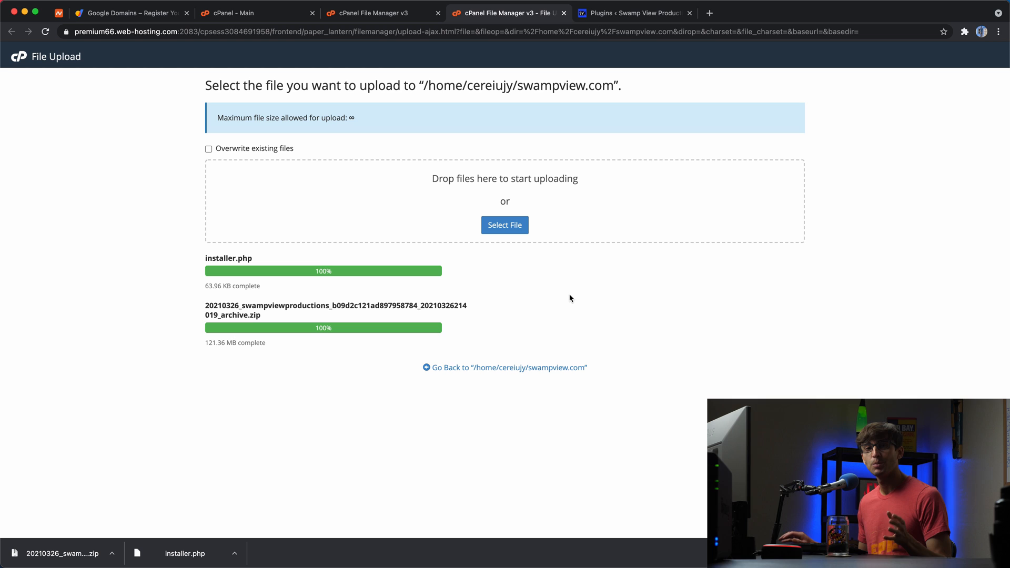
mouse_move(462, 457)
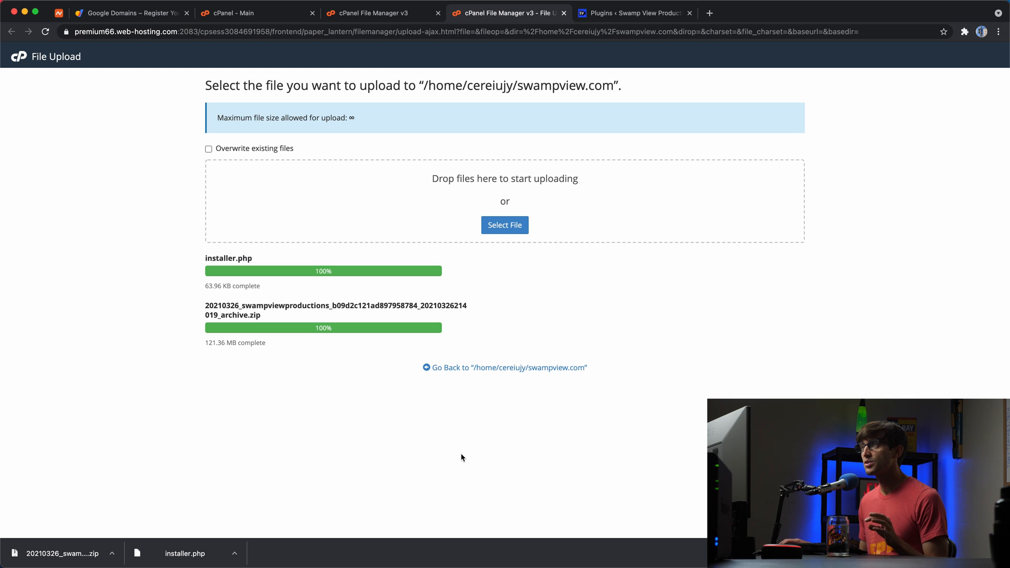
mouse_move(456, 427)
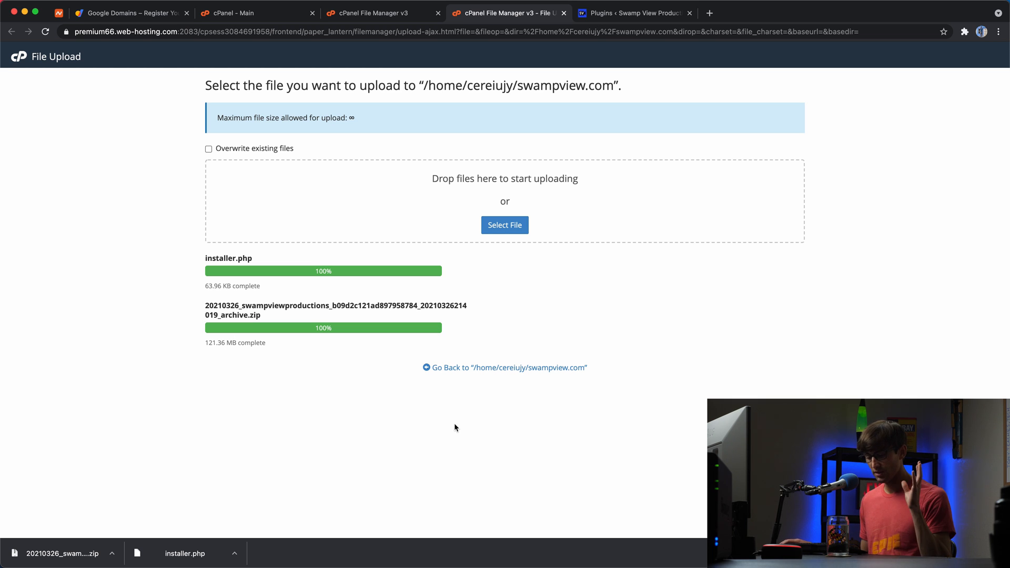
mouse_move(591, 445)
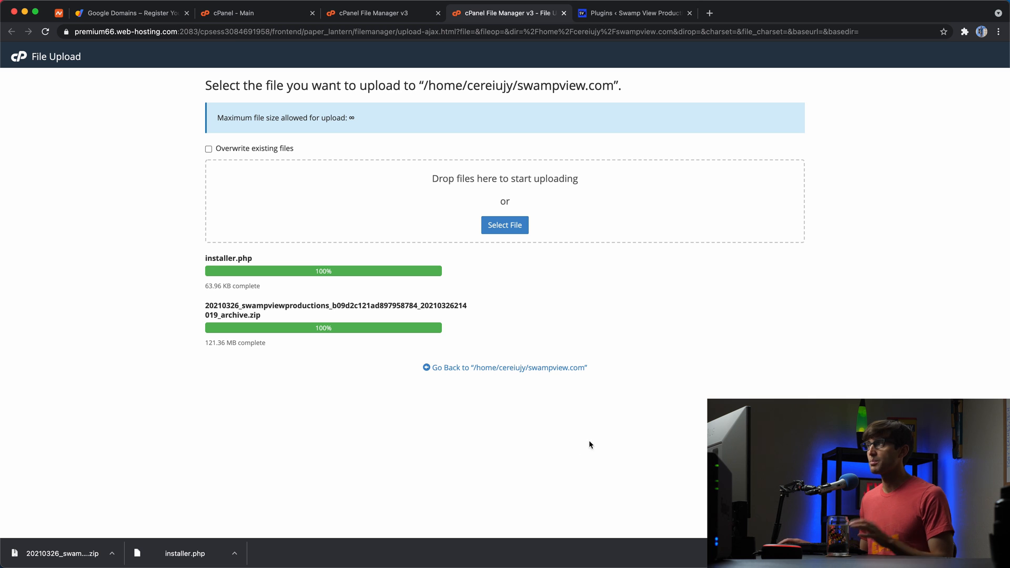
left_click(712, 12)
type("swampview.com")
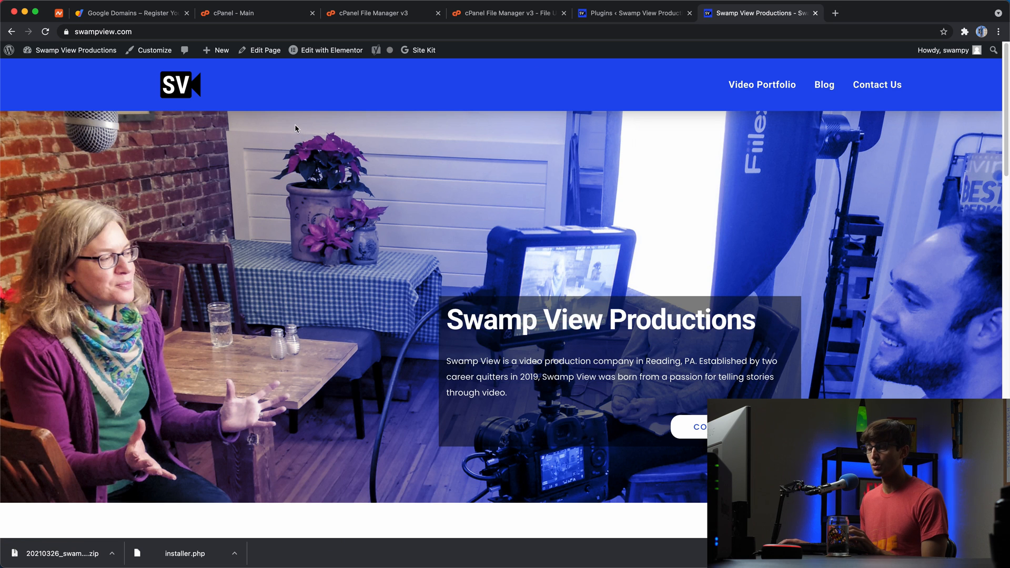
mouse_move(361, 261)
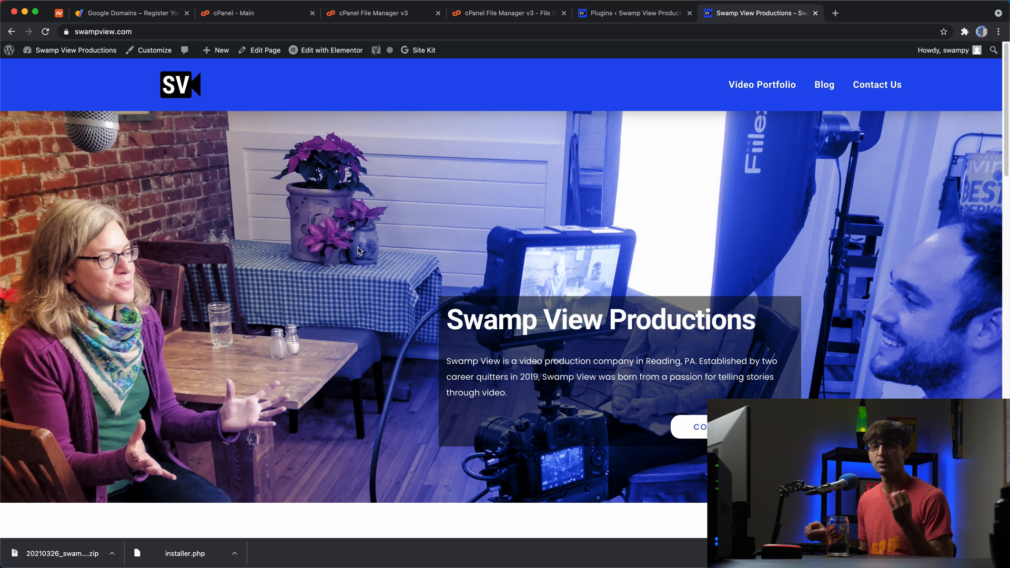
mouse_move(272, 108)
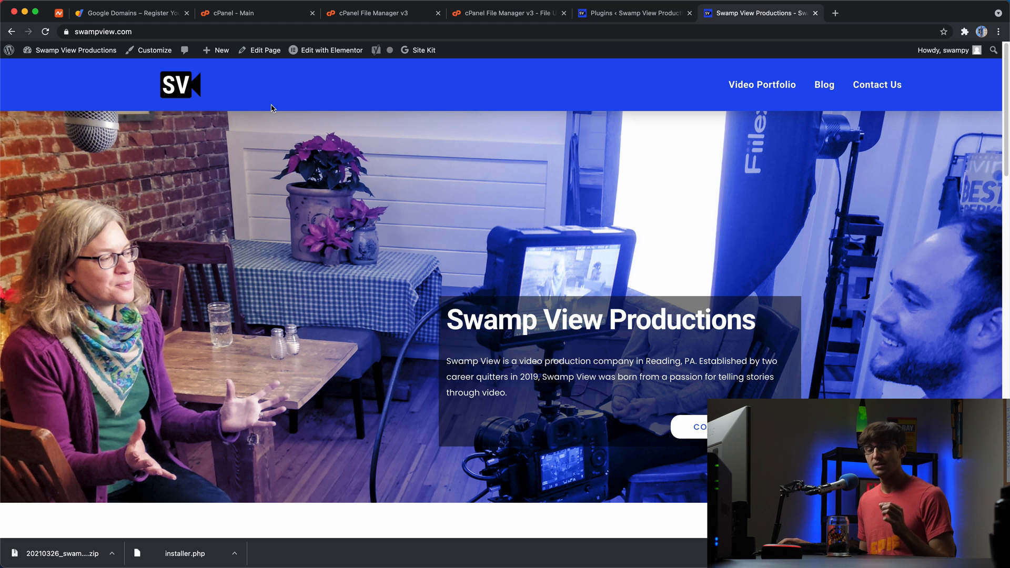
mouse_move(290, 293)
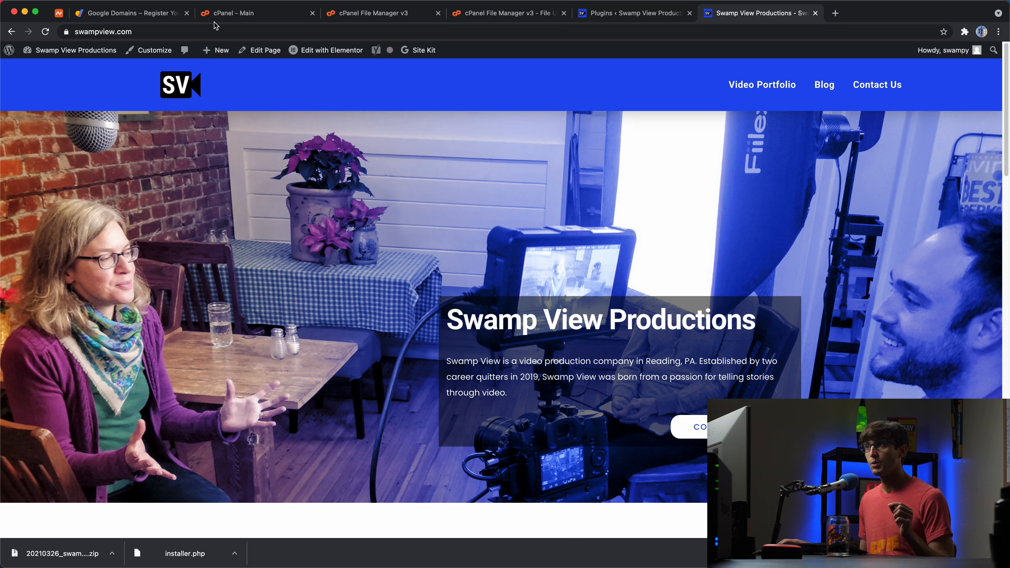
- Return to the cPanel main overview showing shared IP 198.54.120.215
left_click(251, 12)
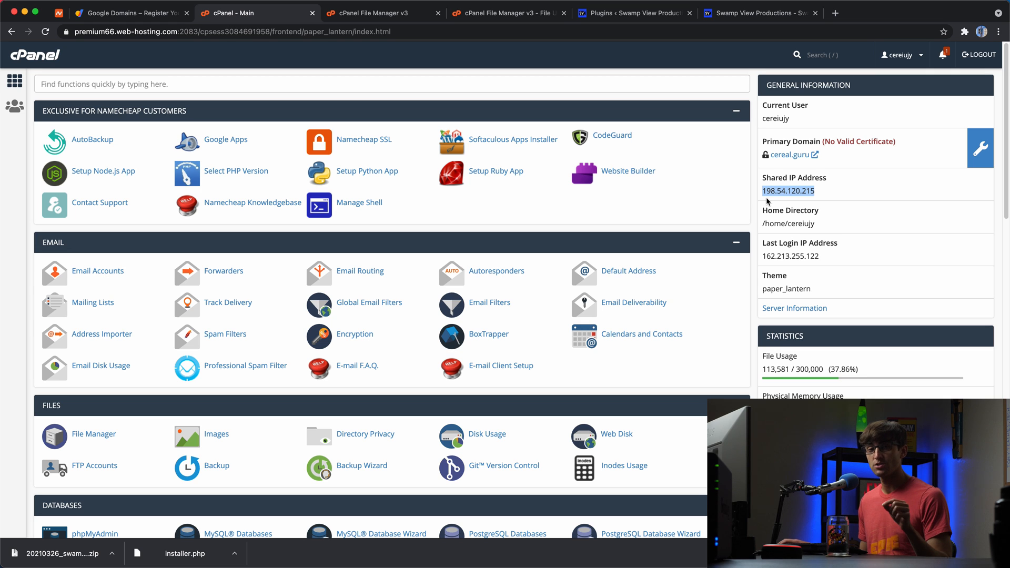
mouse_move(763, 206)
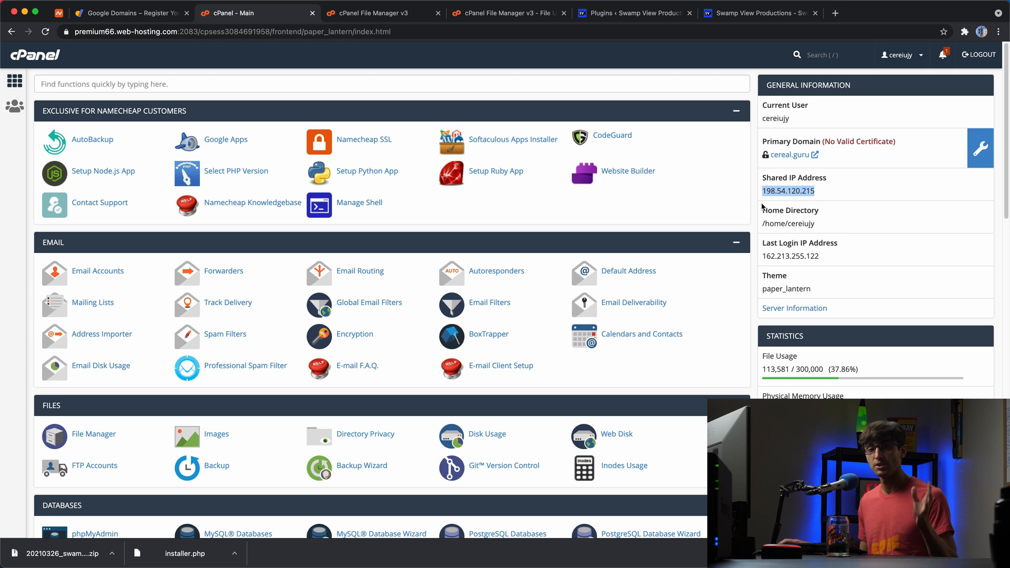
mouse_move(763, 219)
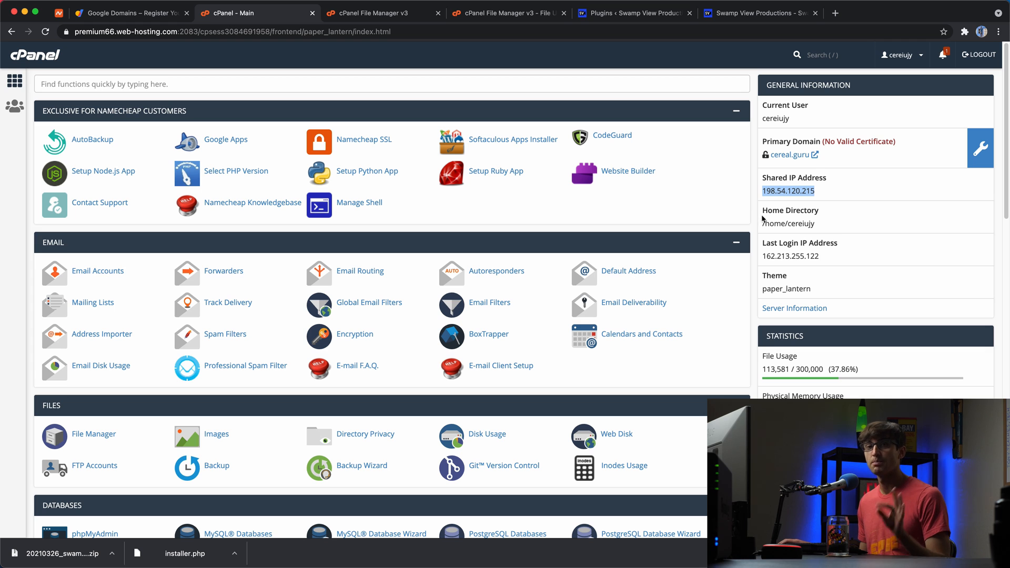
mouse_move(763, 215)
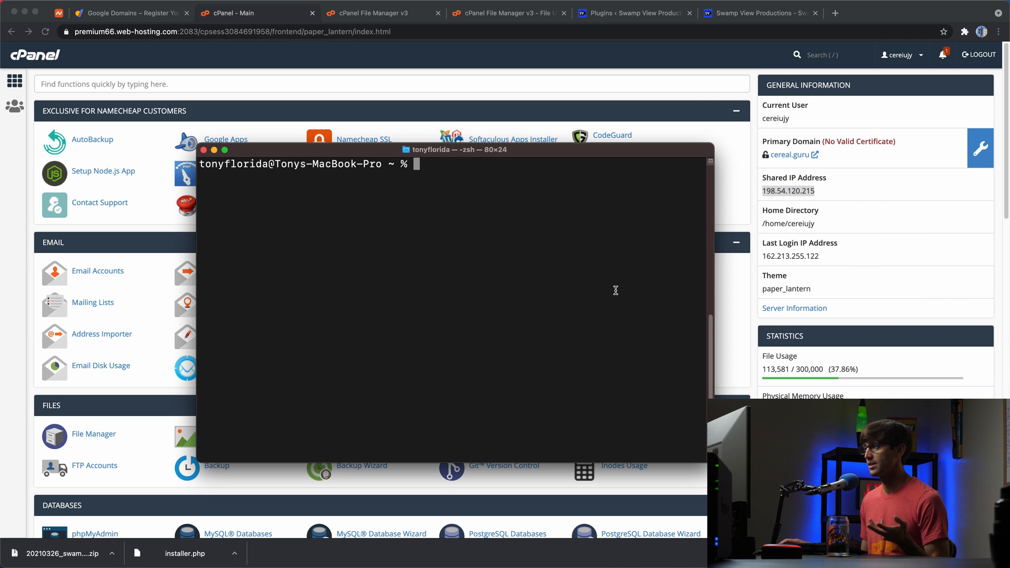
mouse_move(614, 287)
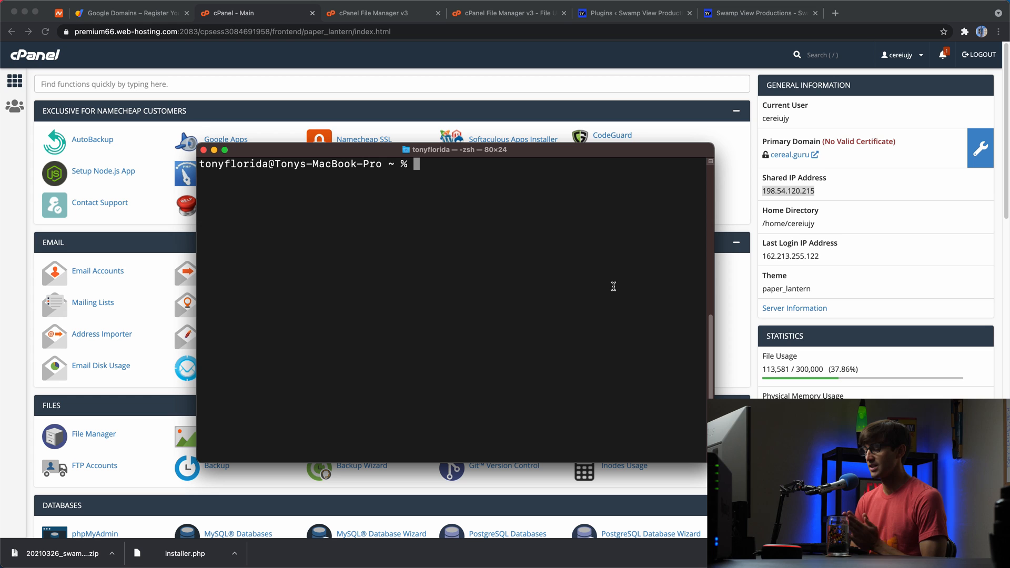
- Edit /etc/hosts with sudo vim, adding '198.54.120.215 swampview.com', and save
type("sudo vim /e")
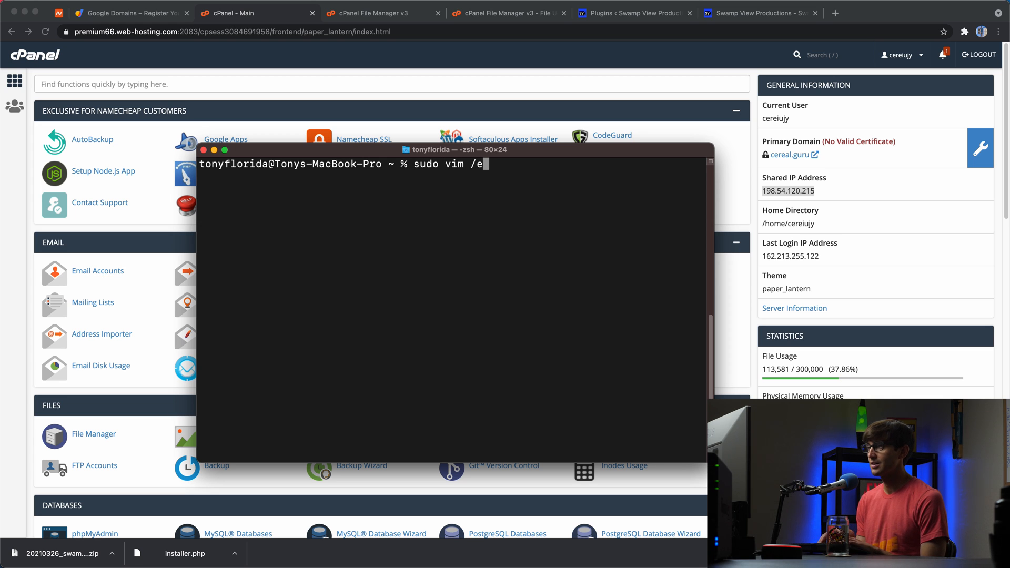
type("tc/hosts")
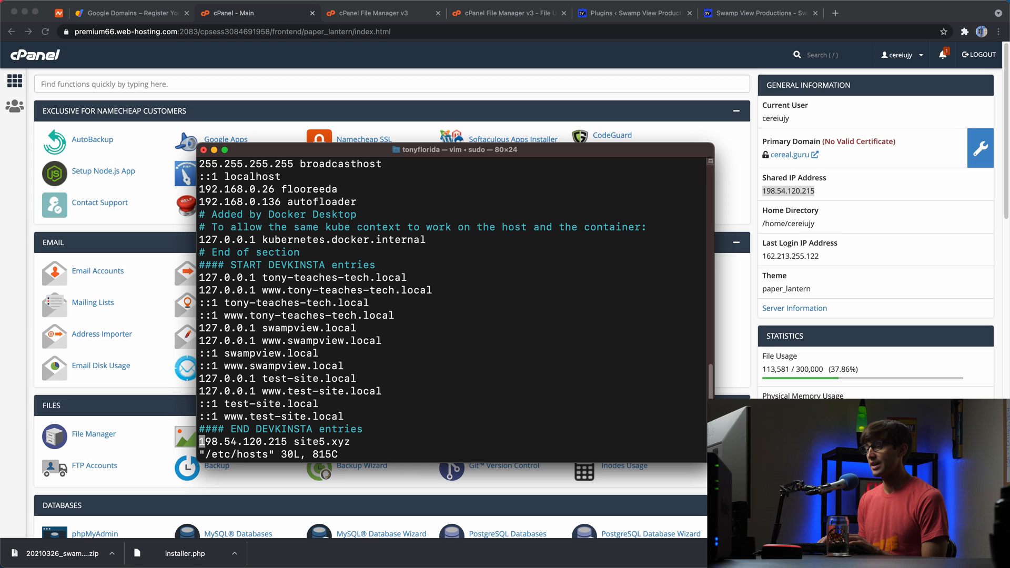
key("i")
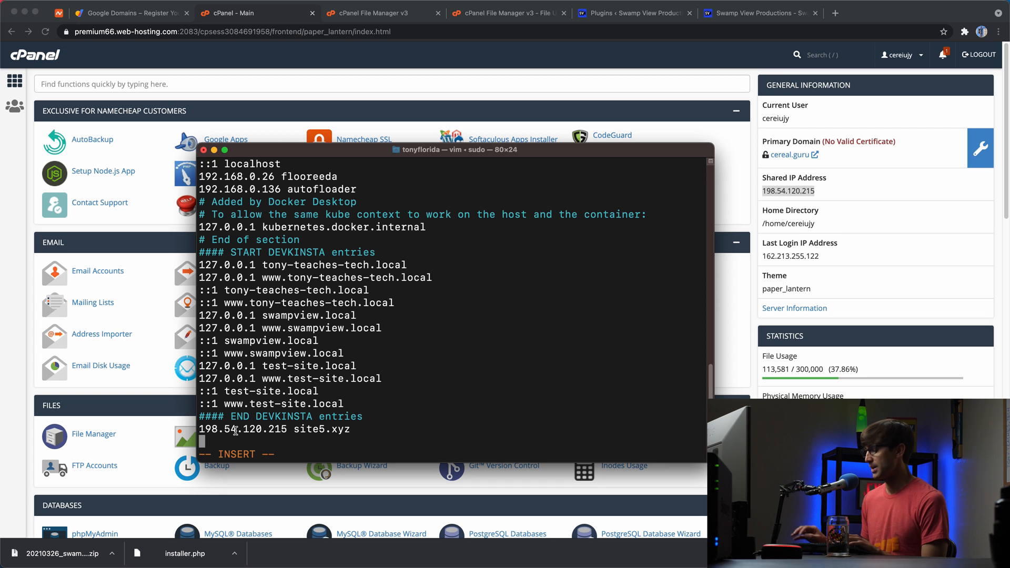
type("198")
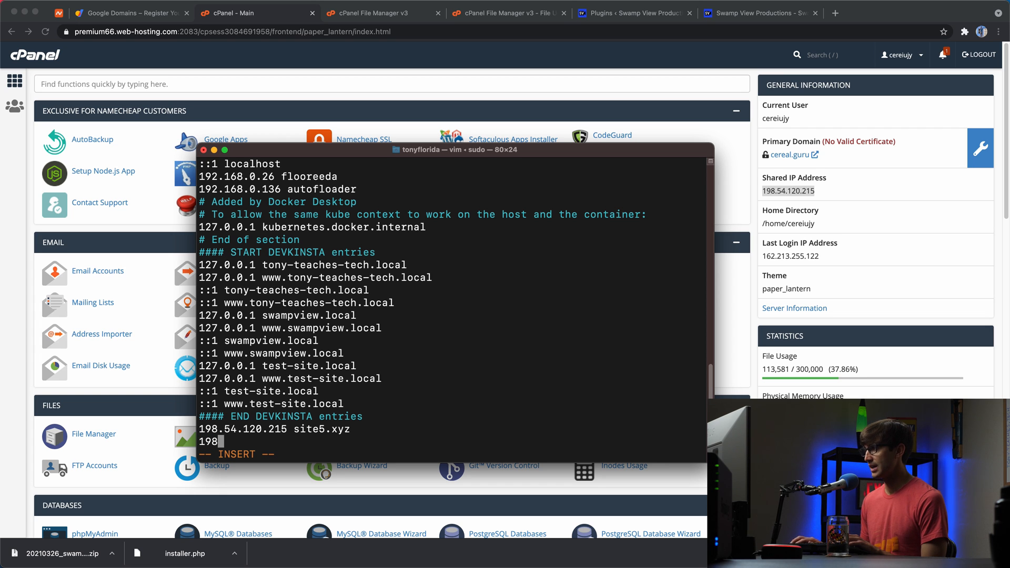
type(".54.1")
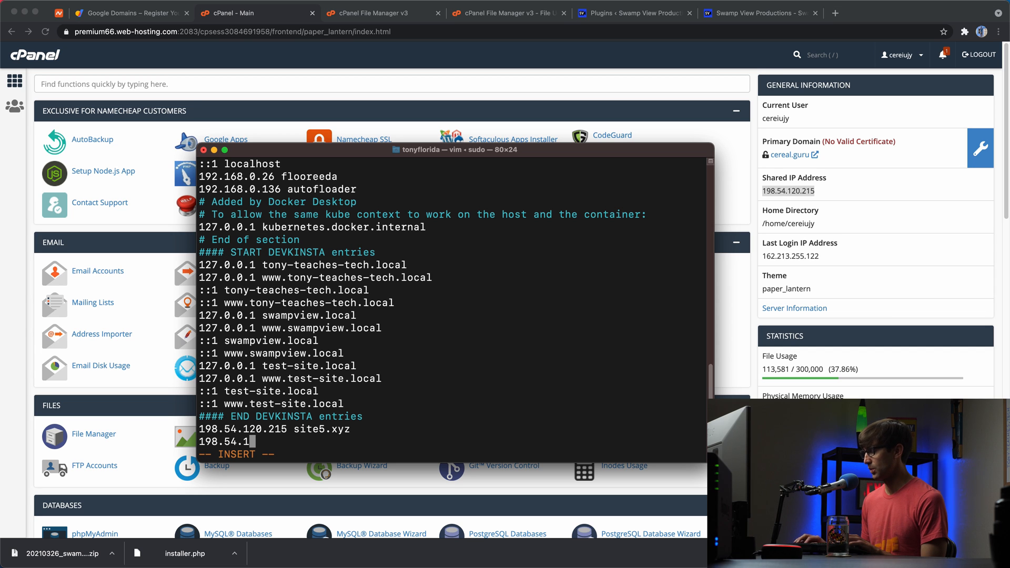
type("20.215")
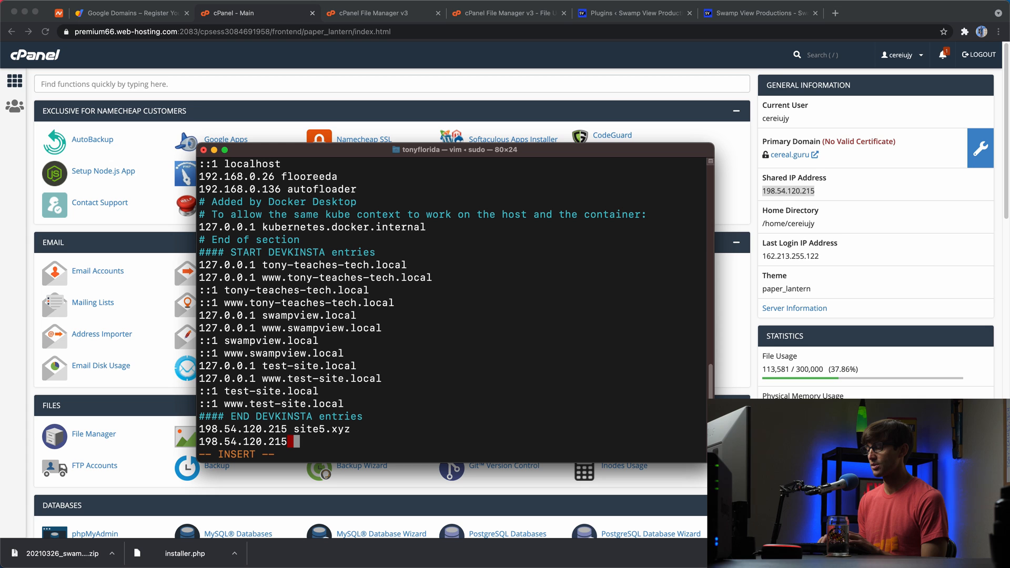
type("swampvie")
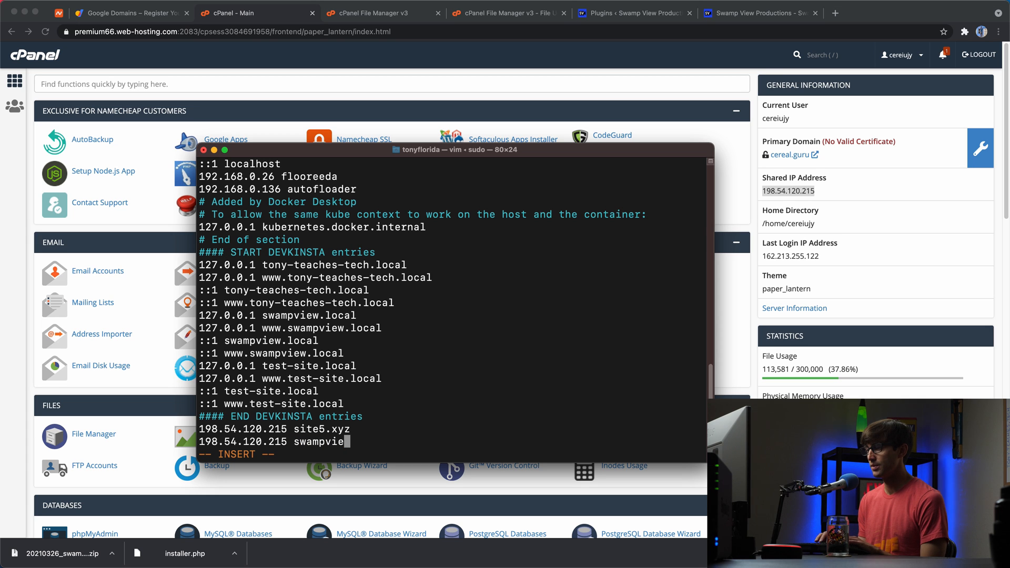
type("w.com")
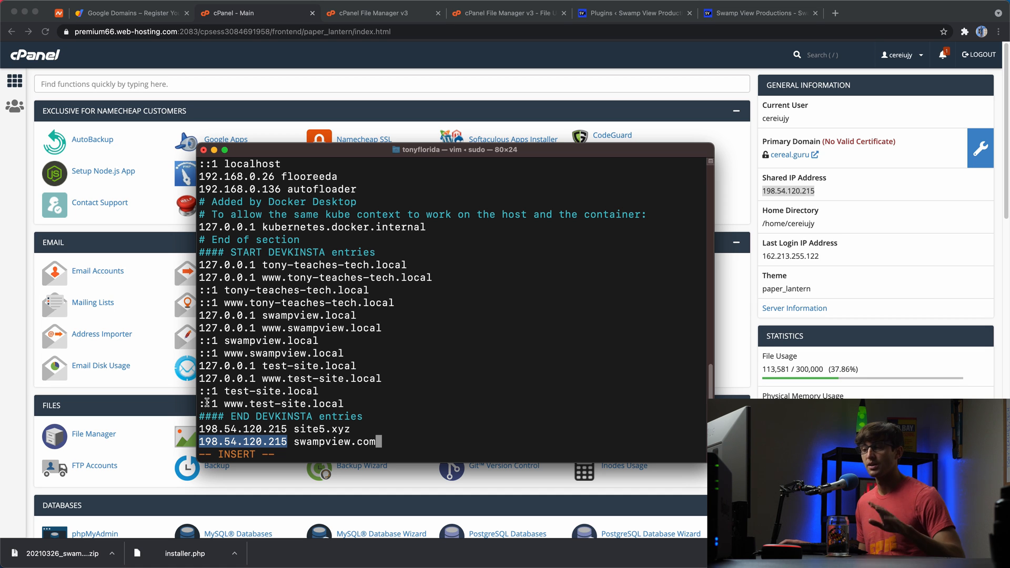
key("Escape")
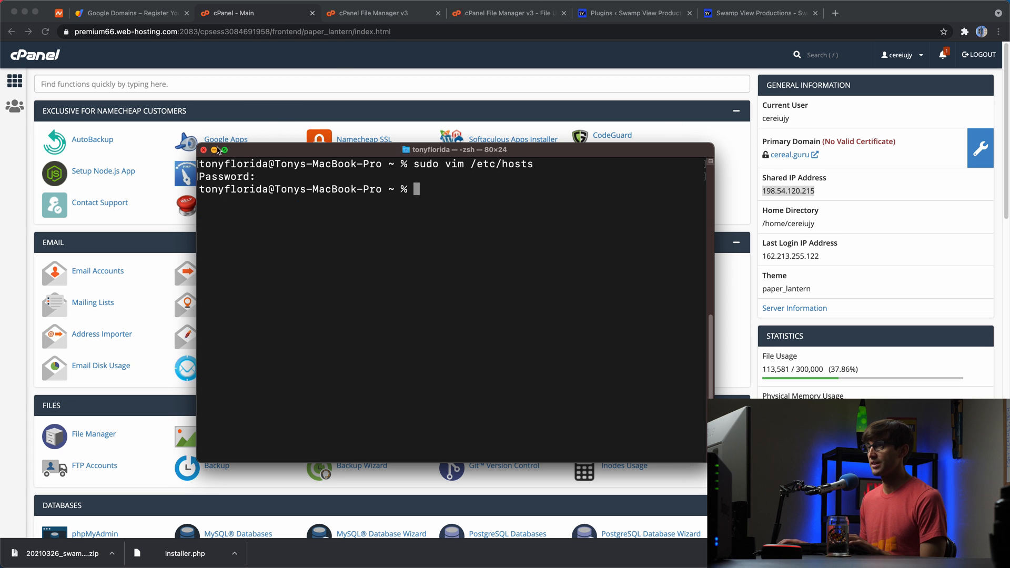
- Start a Chrome guest session and load swampview.com from the new host
left_click(755, 13)
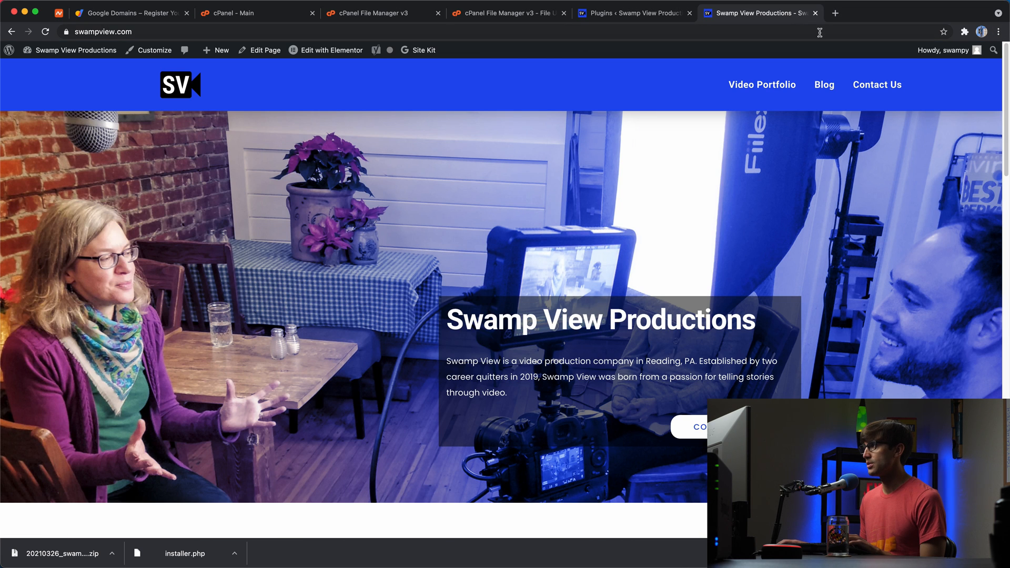
left_click(981, 31)
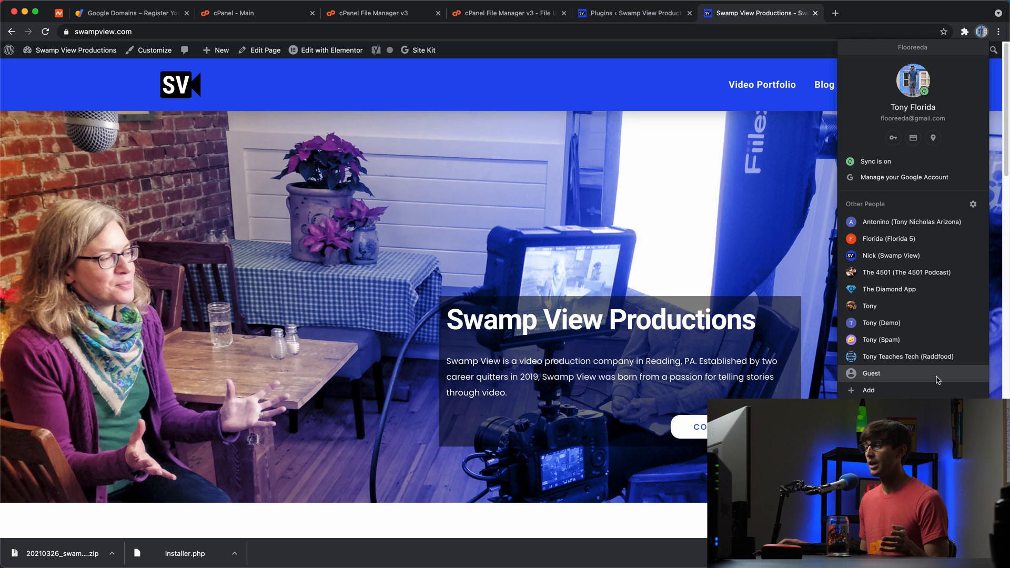
left_click(871, 374)
type("swampview")
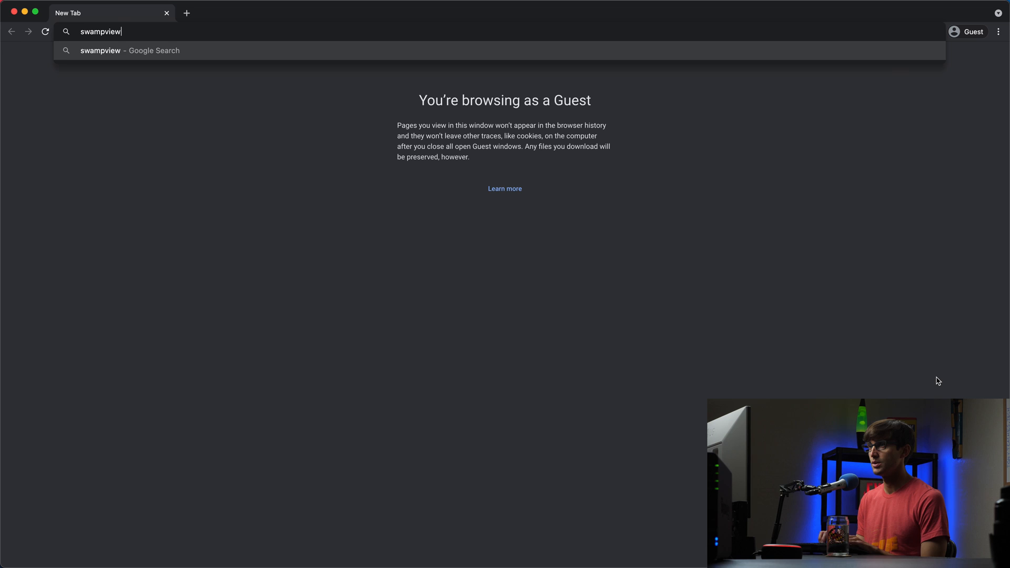
key("Enter")
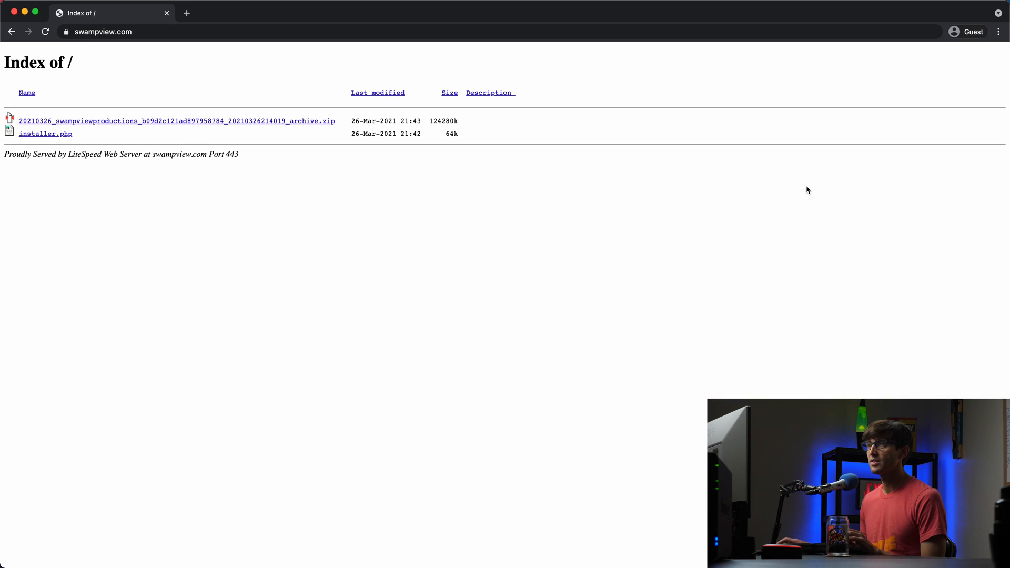
mouse_move(51, 142)
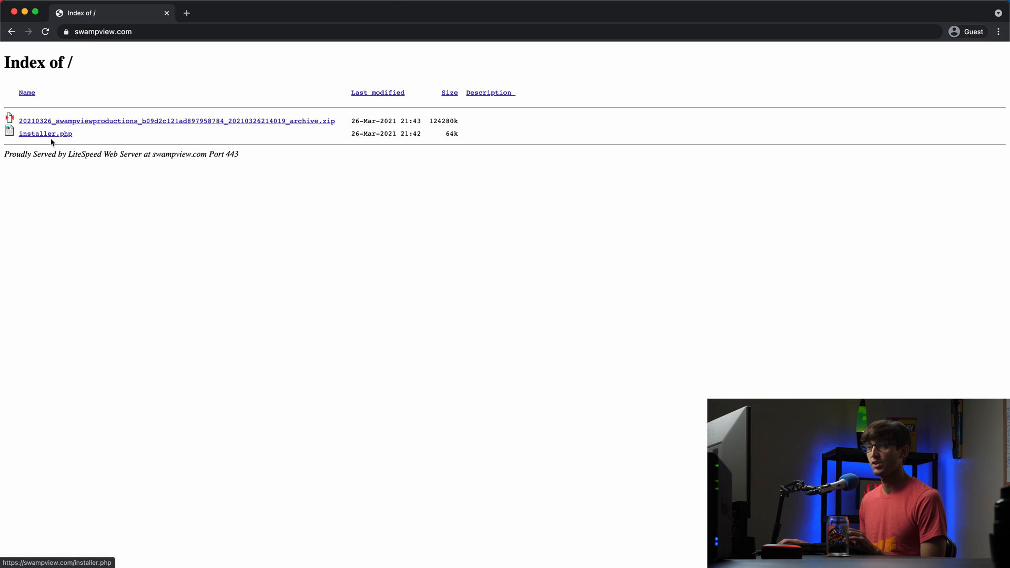
mouse_move(243, 128)
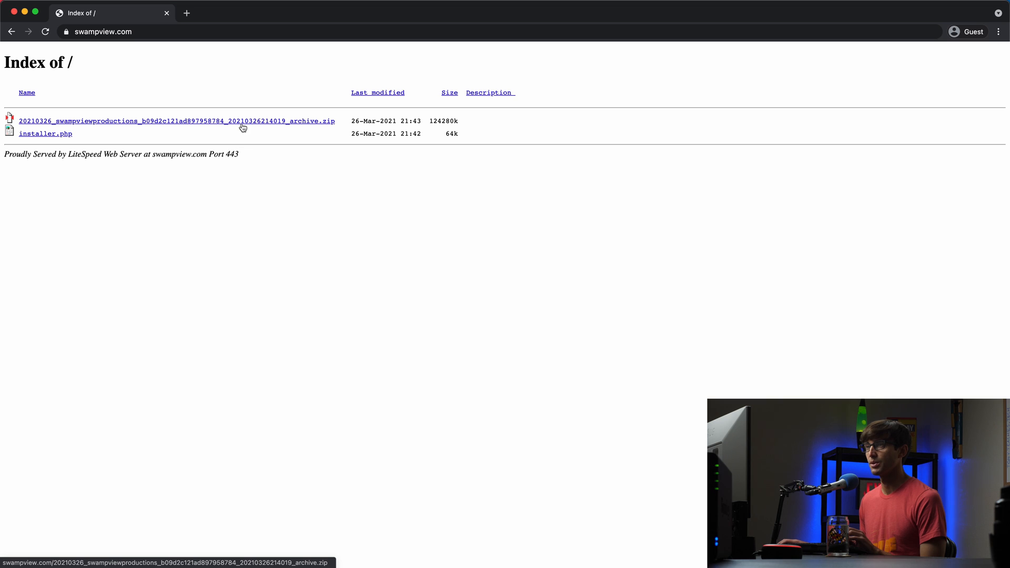
mouse_move(207, 117)
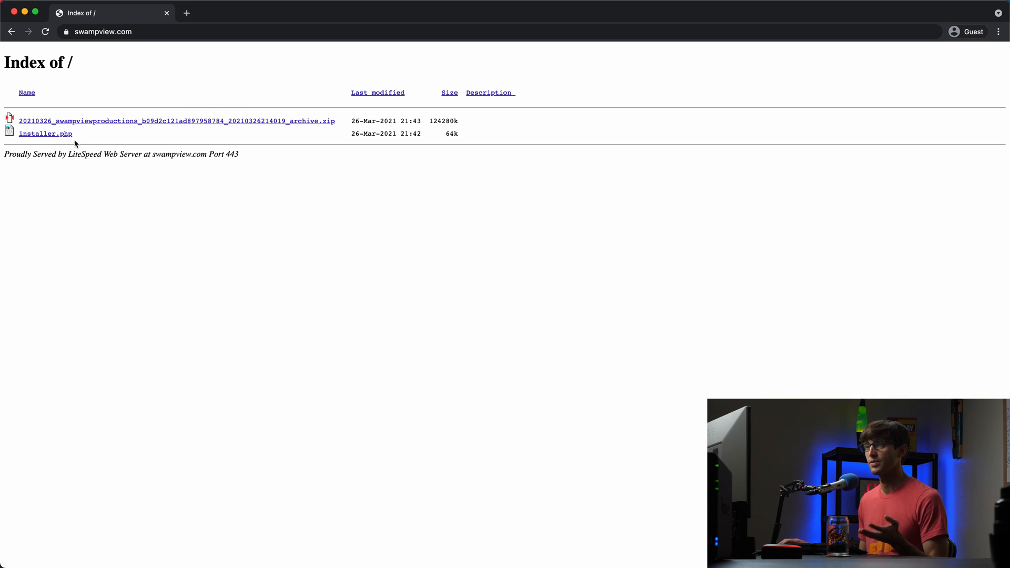
mouse_move(62, 140)
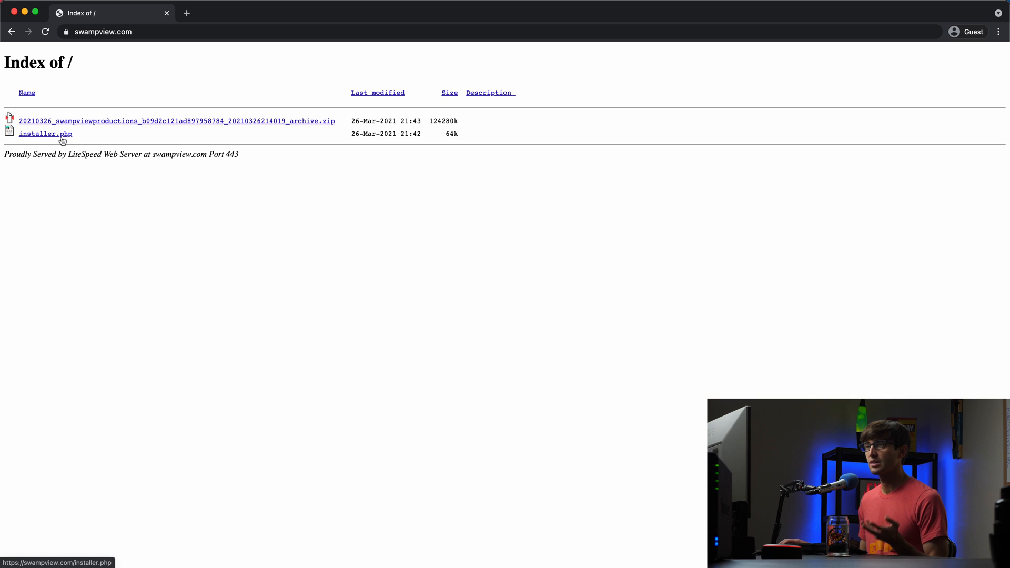
- Load swampview.com/installer.php to reach Duplicator's Step 1 Deployment screen
left_click(131, 31)
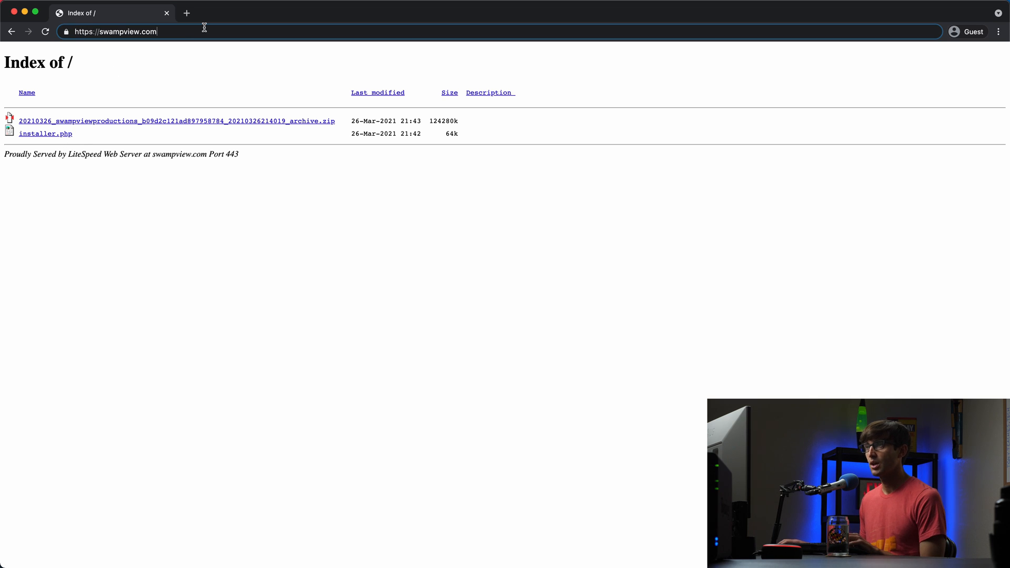
type("/installer.p")
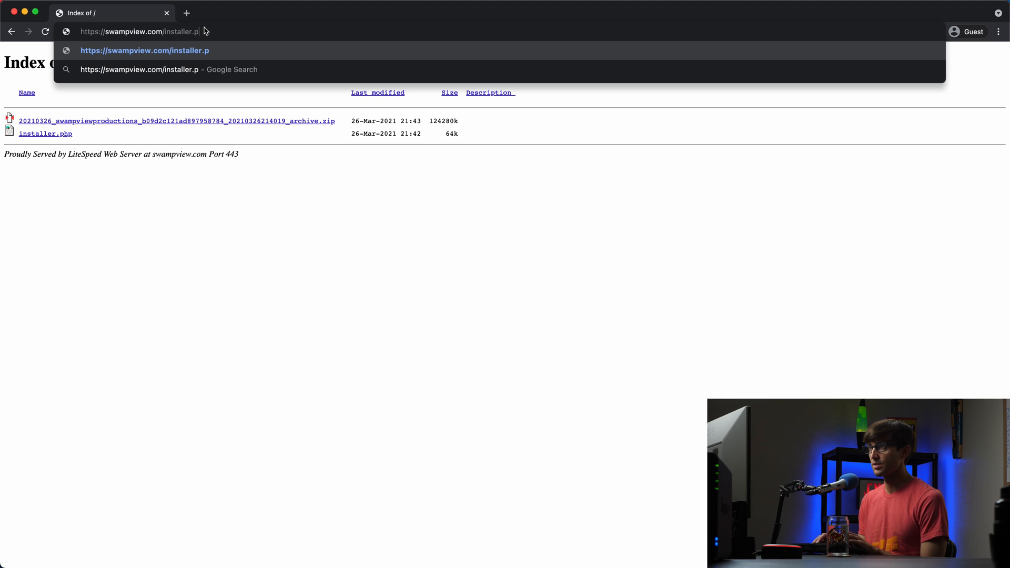
type("hp")
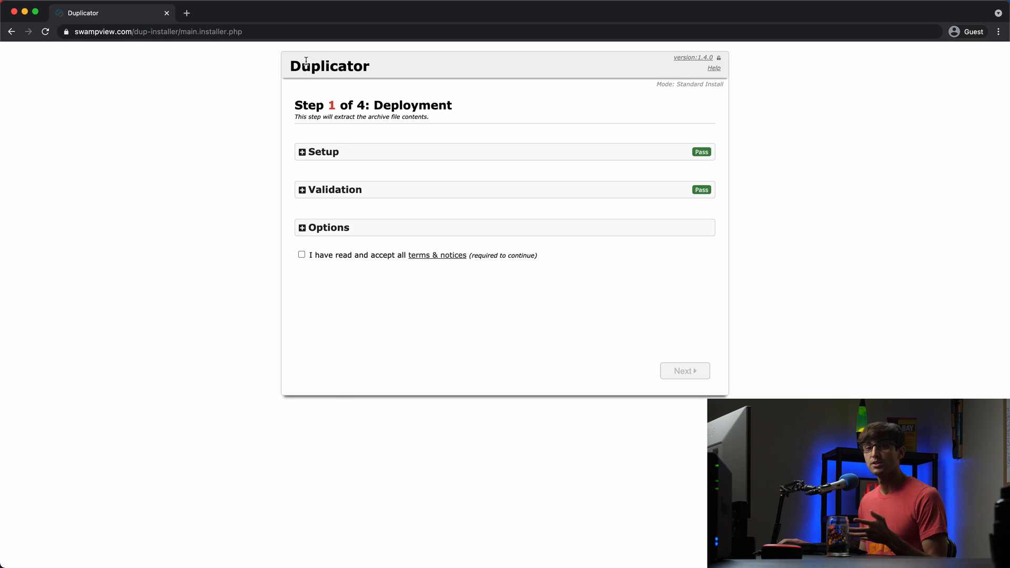
mouse_move(321, 273)
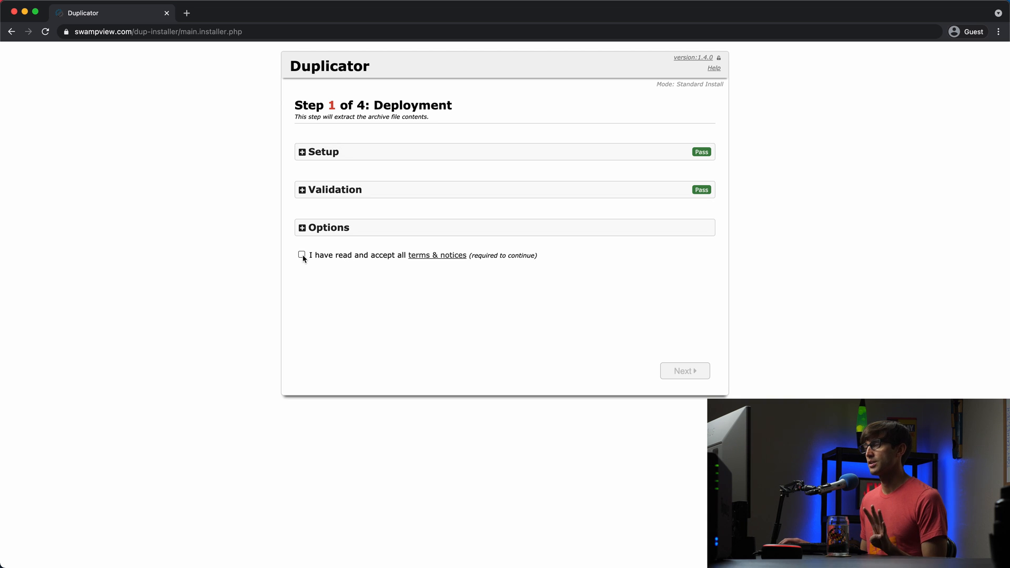
- Accept the installer's terms and notices, then go back to the main Chrome window
left_click(301, 255)
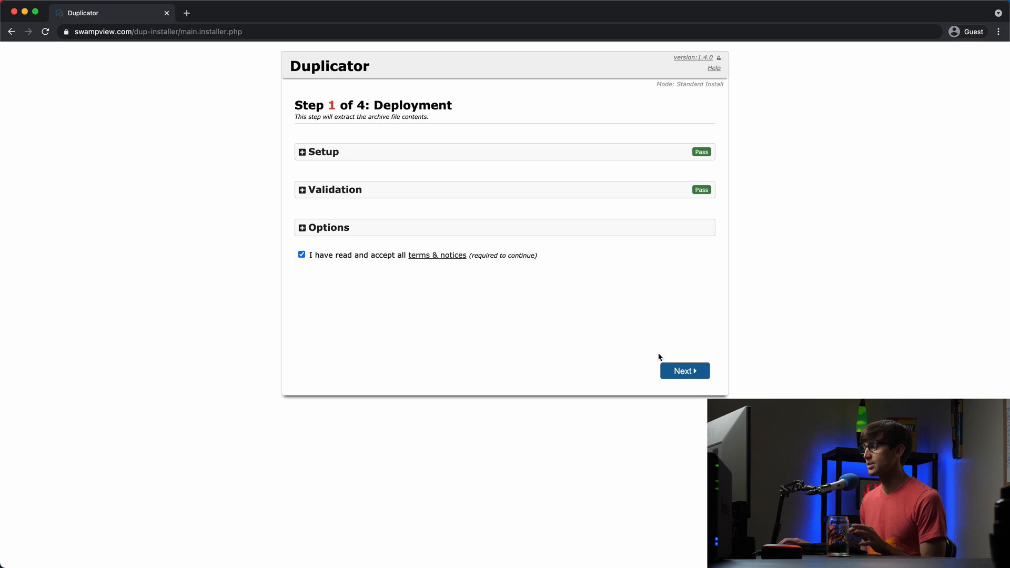
left_click(685, 371)
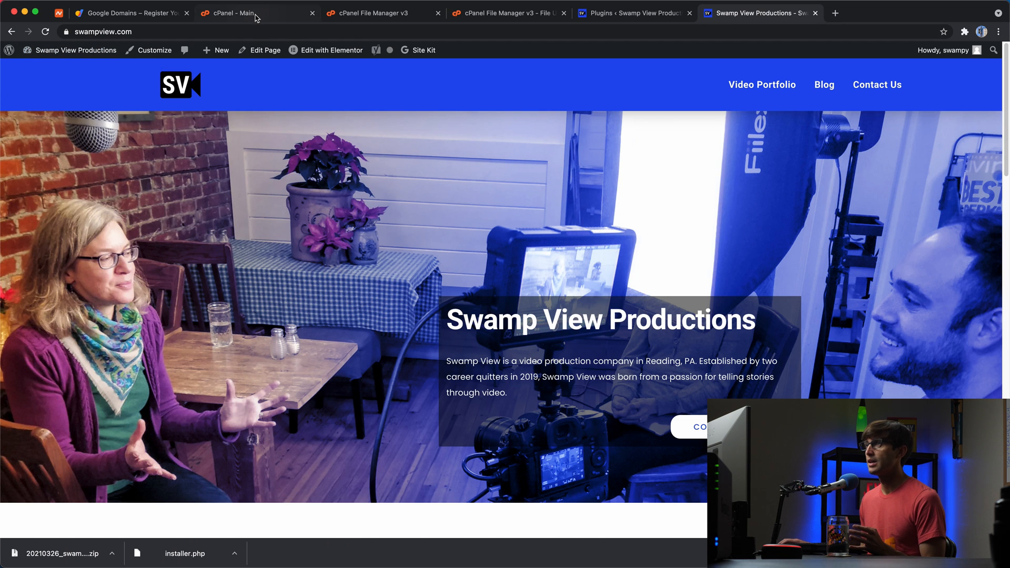
- In File Manager's swampview.com folder, select index.html and confirm moving it to the trash
left_click(373, 12)
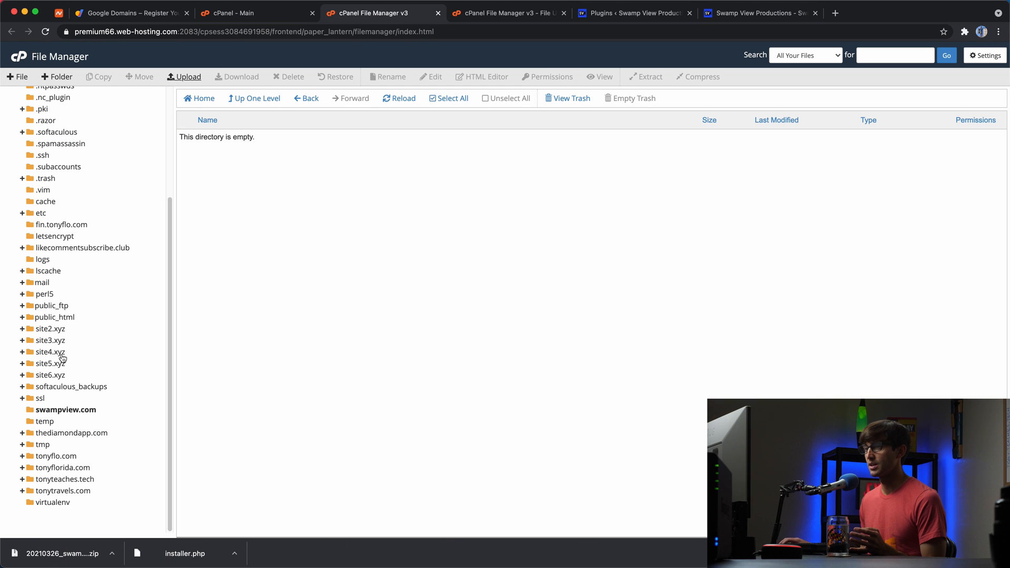
left_click(65, 409)
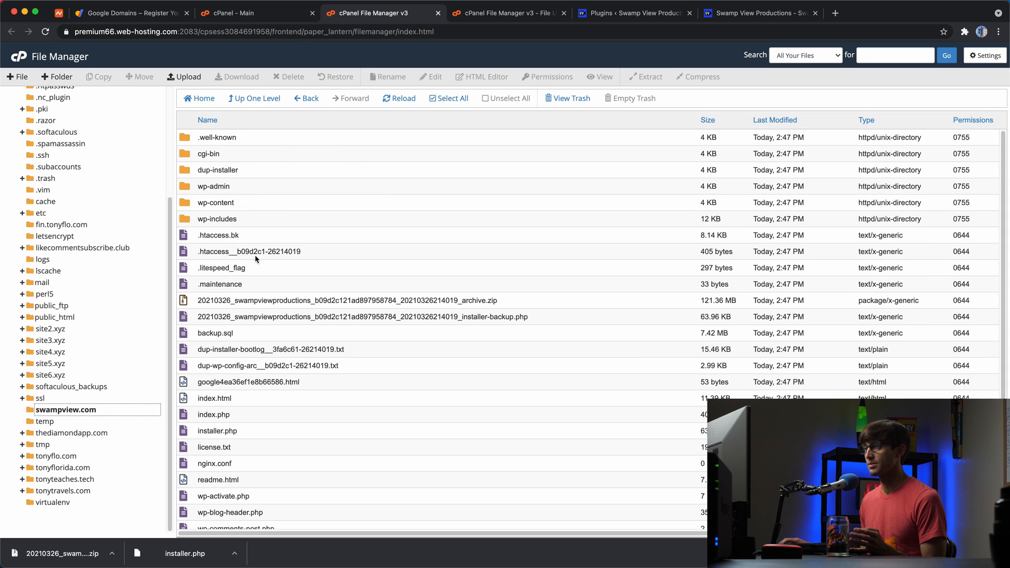
mouse_move(350, 169)
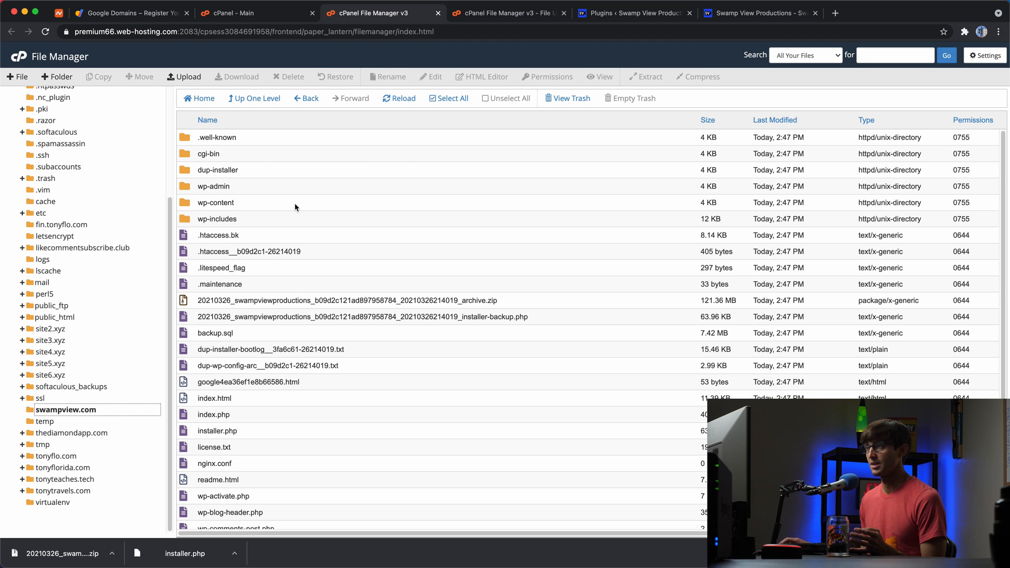
mouse_move(286, 472)
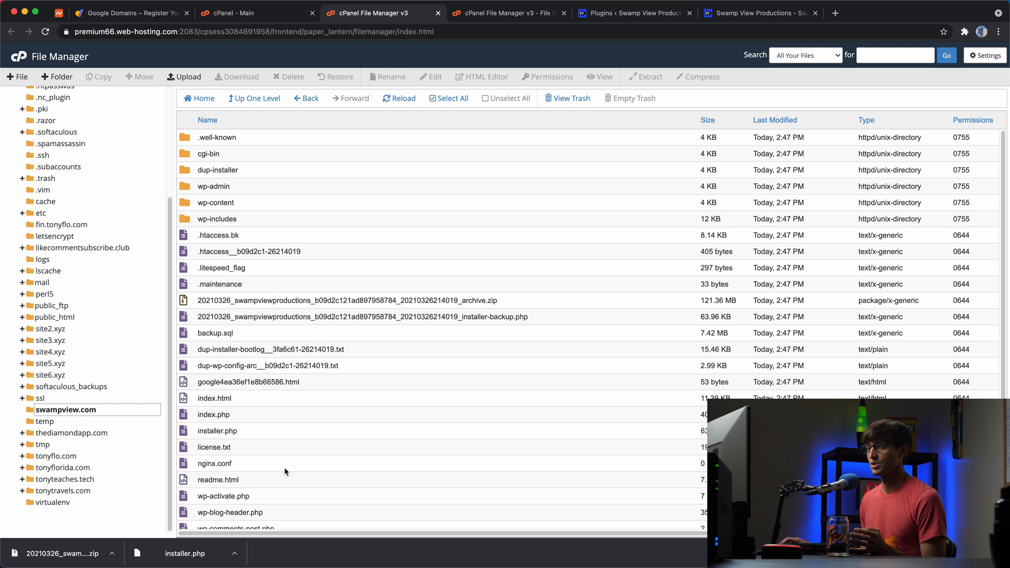
mouse_move(231, 426)
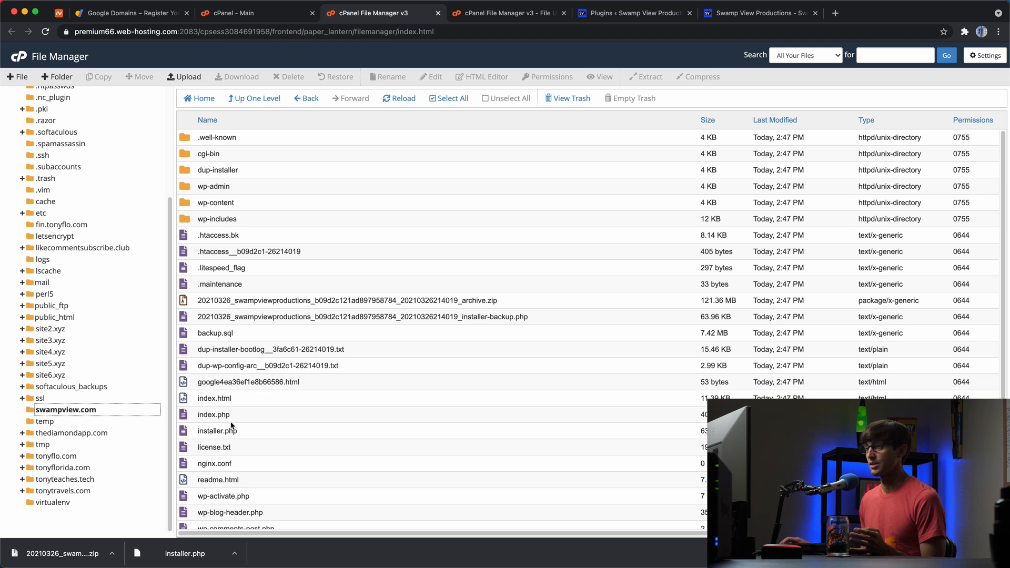
mouse_move(216, 398)
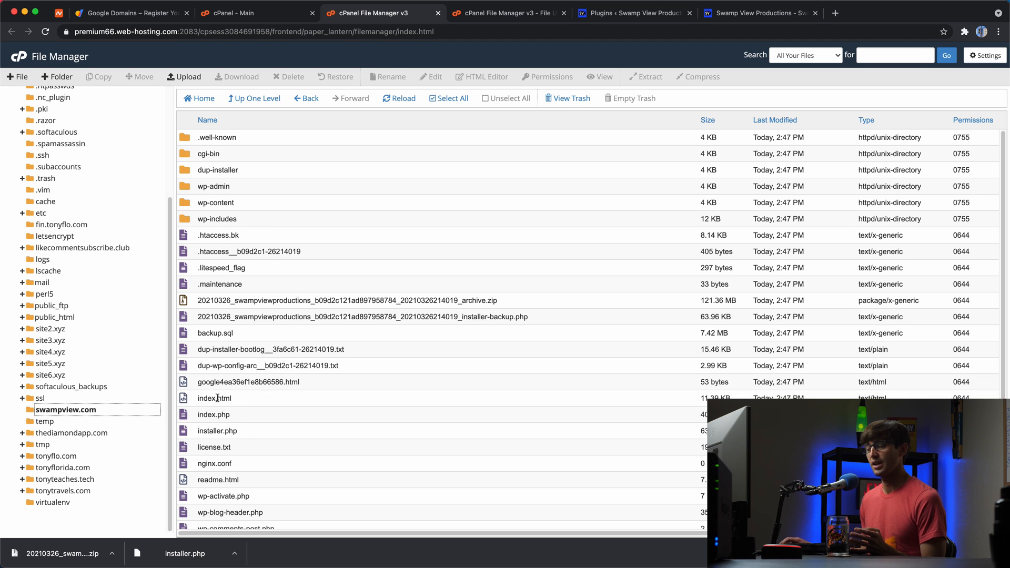
left_click(215, 398)
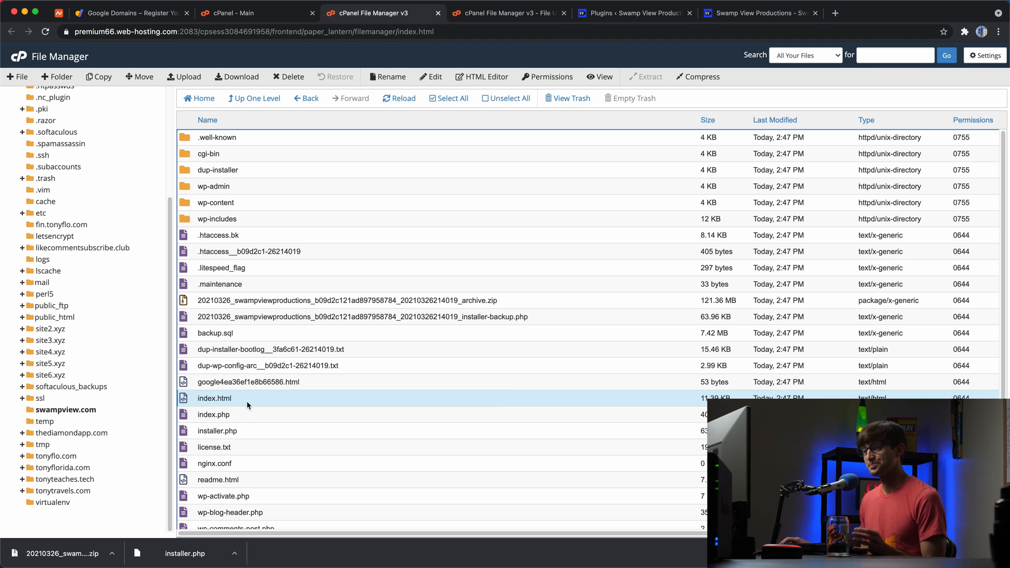
left_click(213, 415)
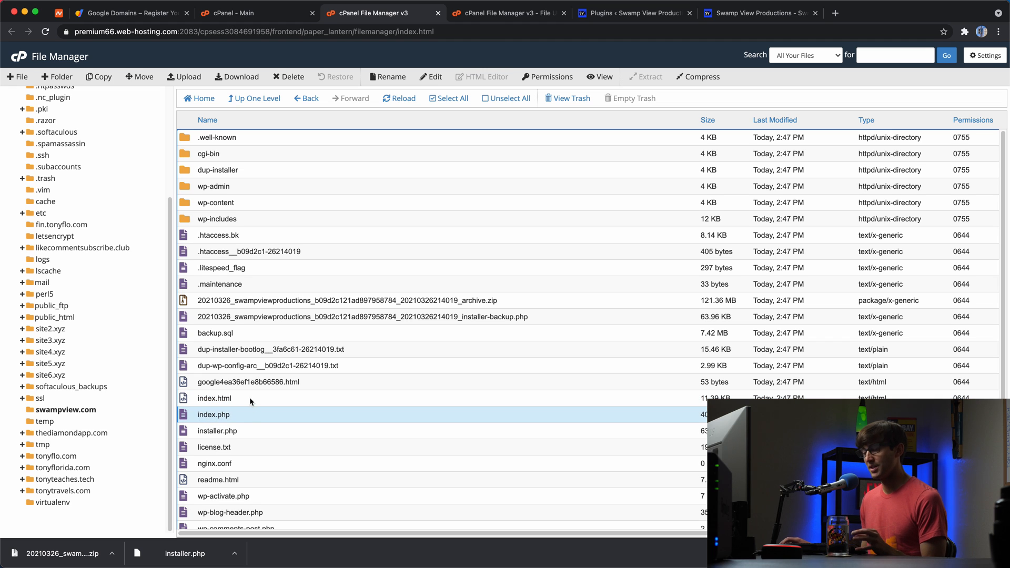
mouse_move(247, 404)
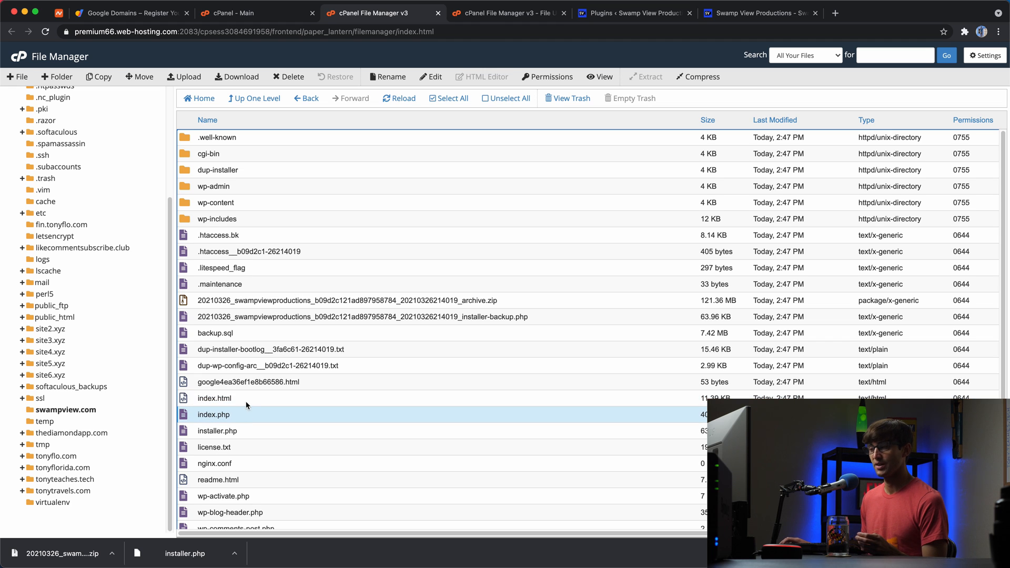
mouse_move(234, 418)
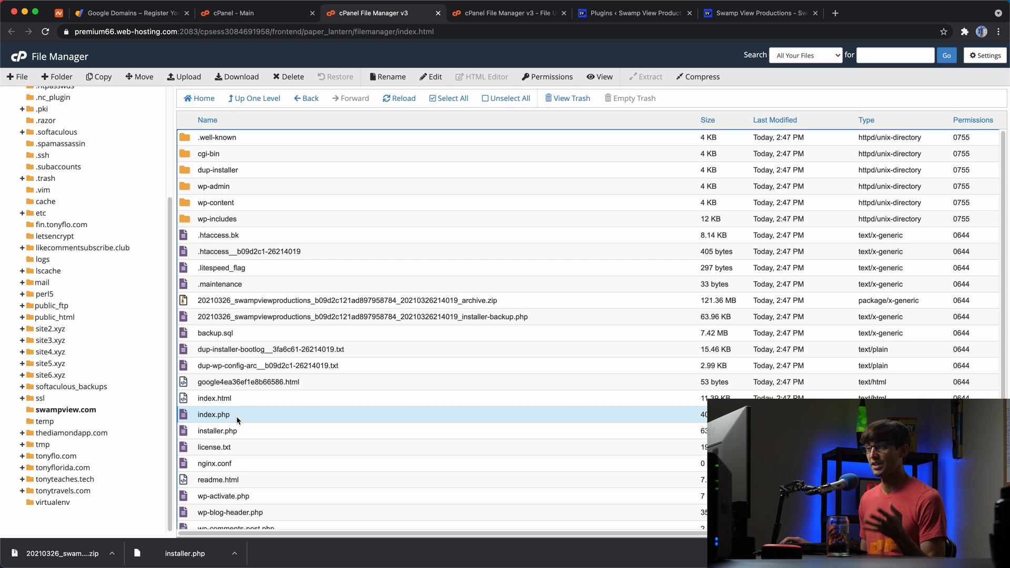
left_click(215, 398)
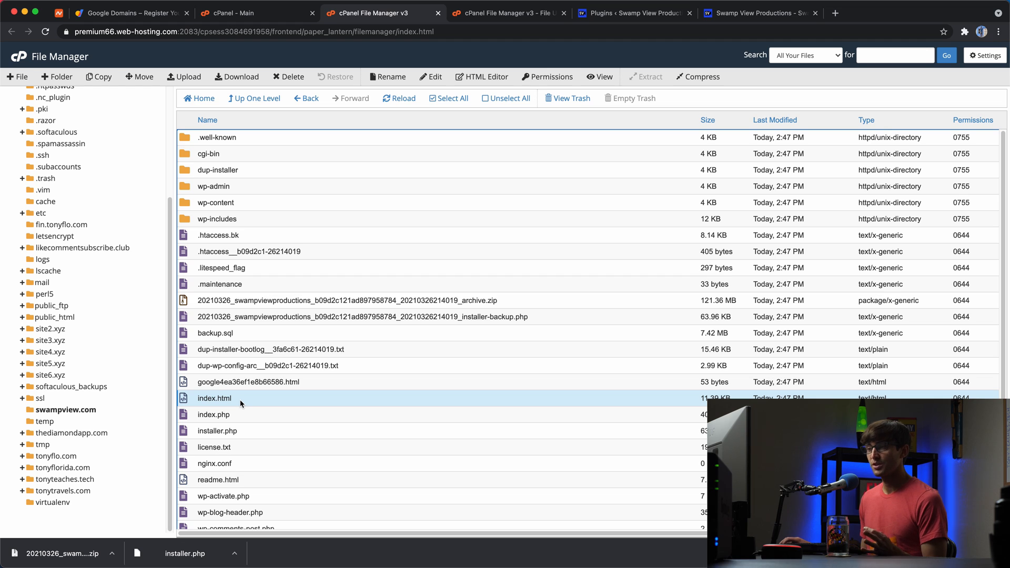
mouse_move(246, 407)
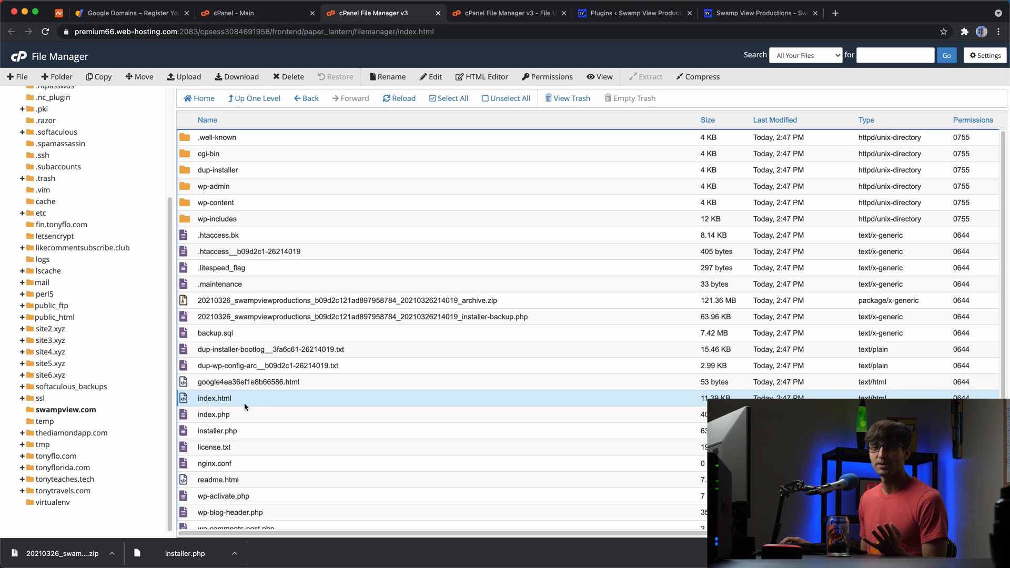
mouse_move(254, 403)
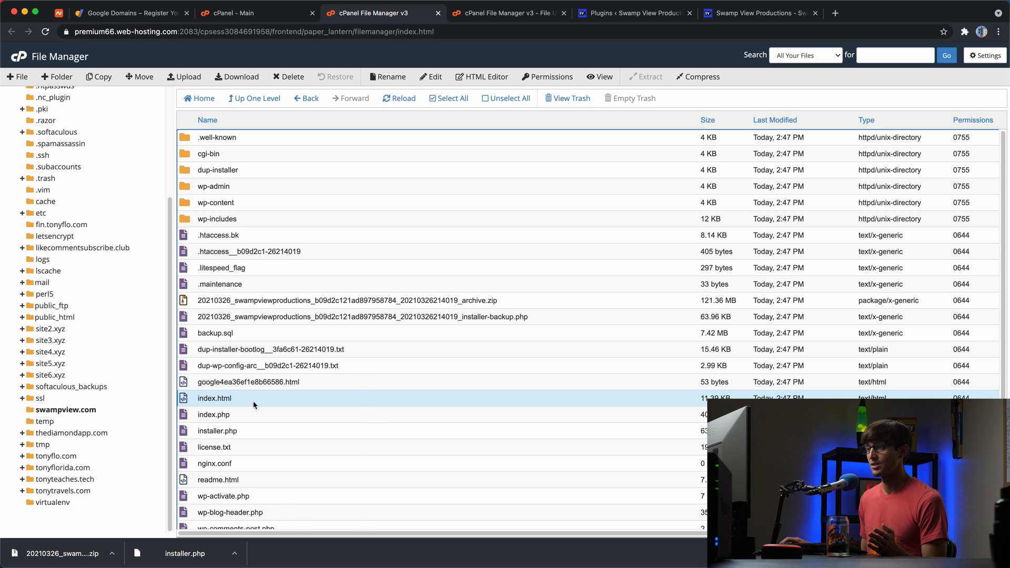
left_click(292, 76)
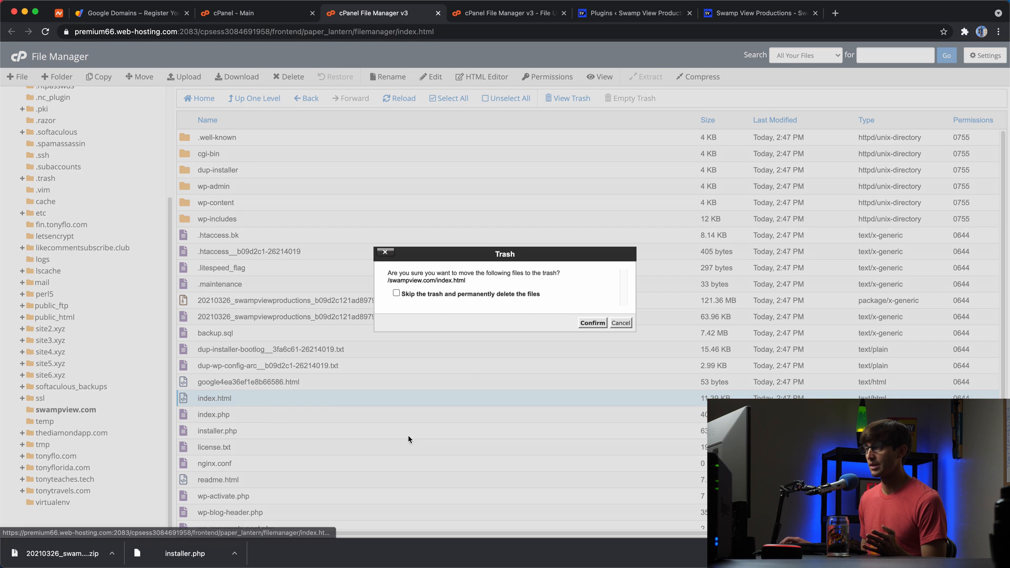
left_click(592, 323)
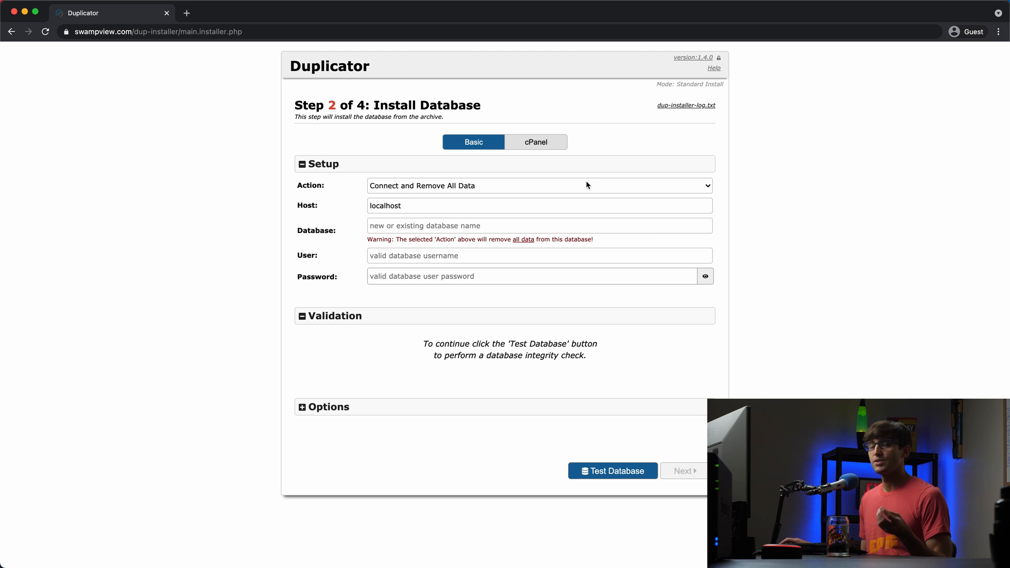
mouse_move(554, 176)
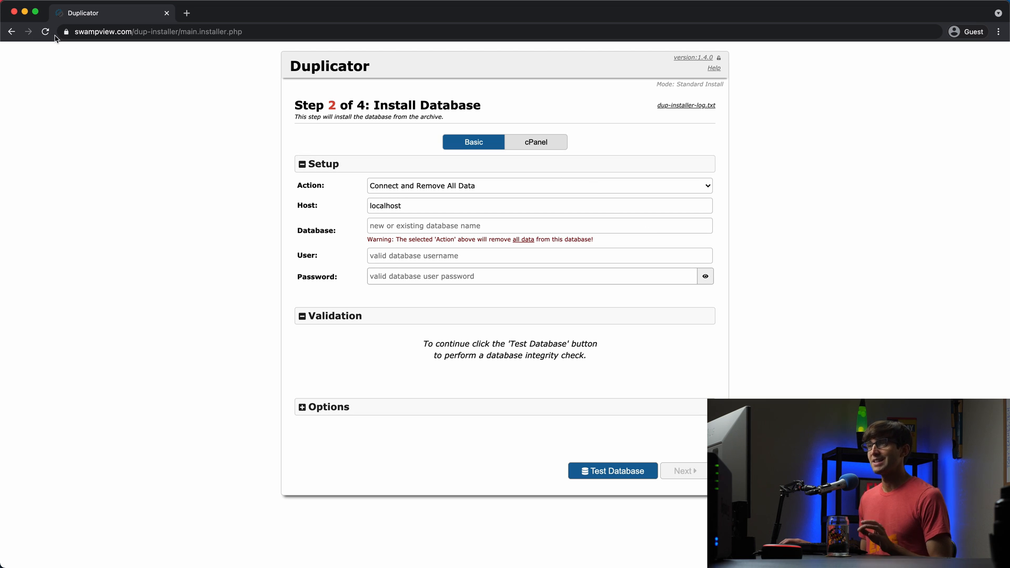
- Switch from the Duplicator installer to the cPanel – Main browser window
double_click(322, 231)
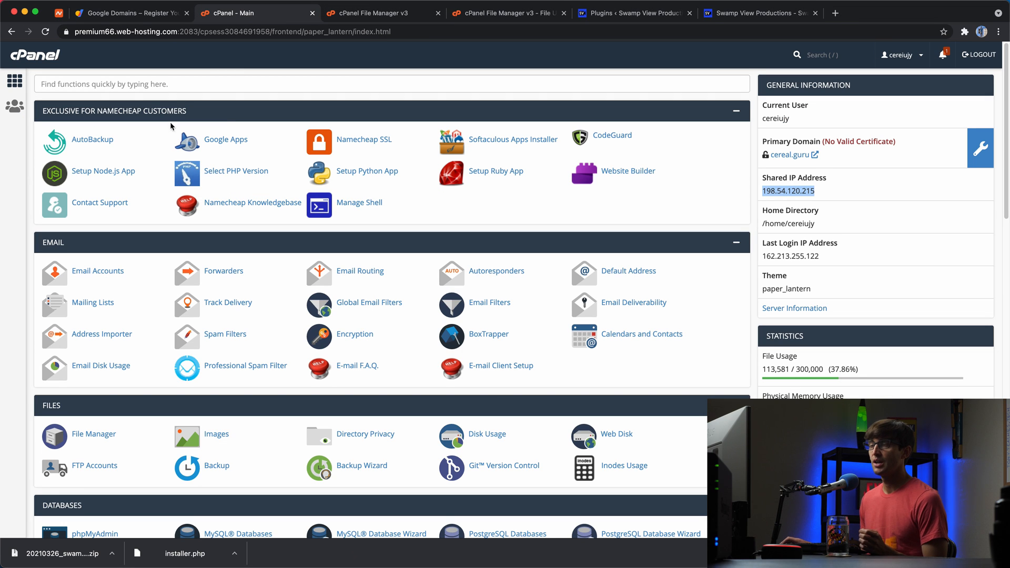
mouse_move(183, 178)
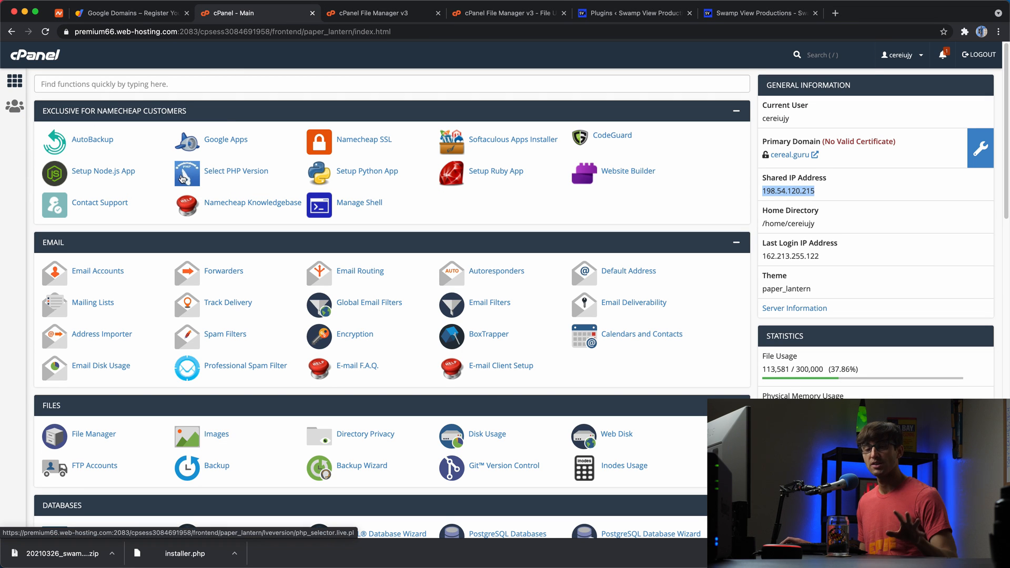
mouse_move(179, 205)
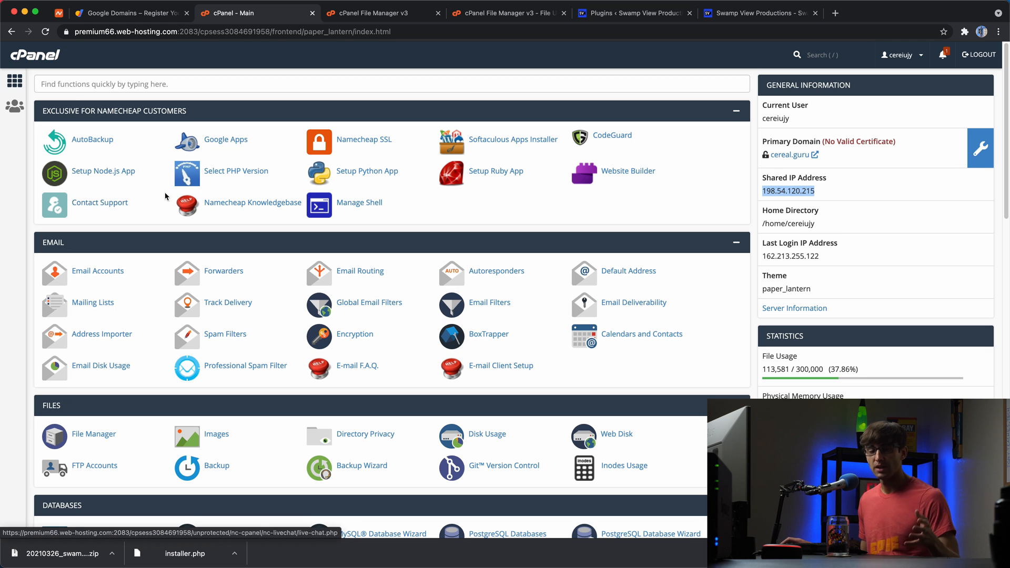
- Scroll to Databases, open MySQL® Databases, and focus the New Database field
scroll("down", 3)
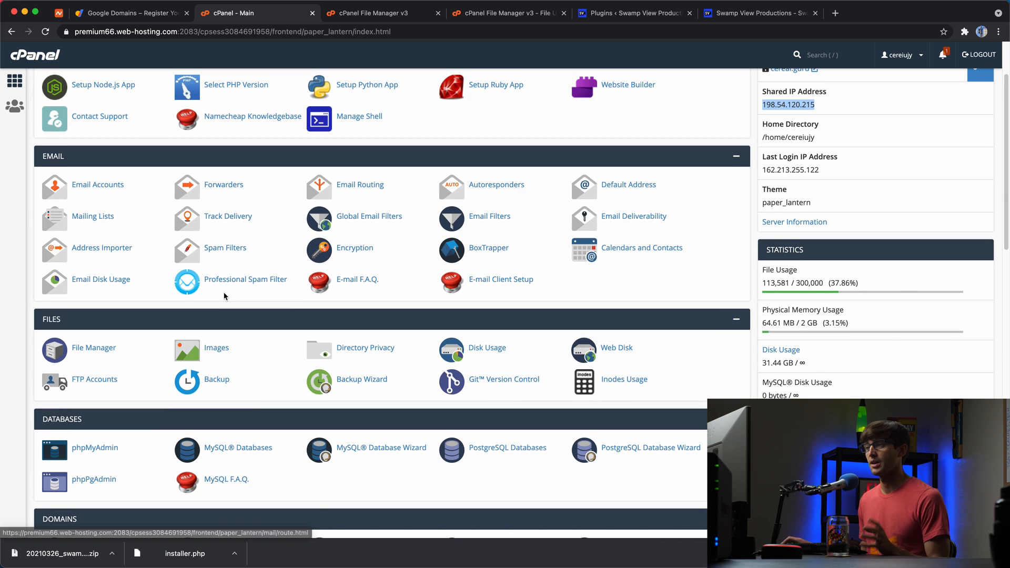
scroll("down", 3)
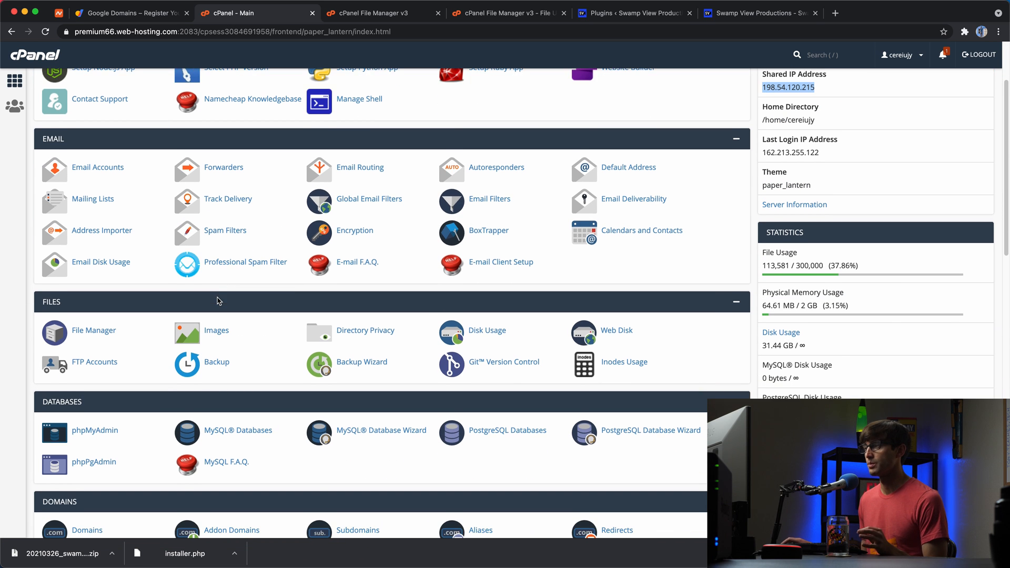
scroll("down", 3)
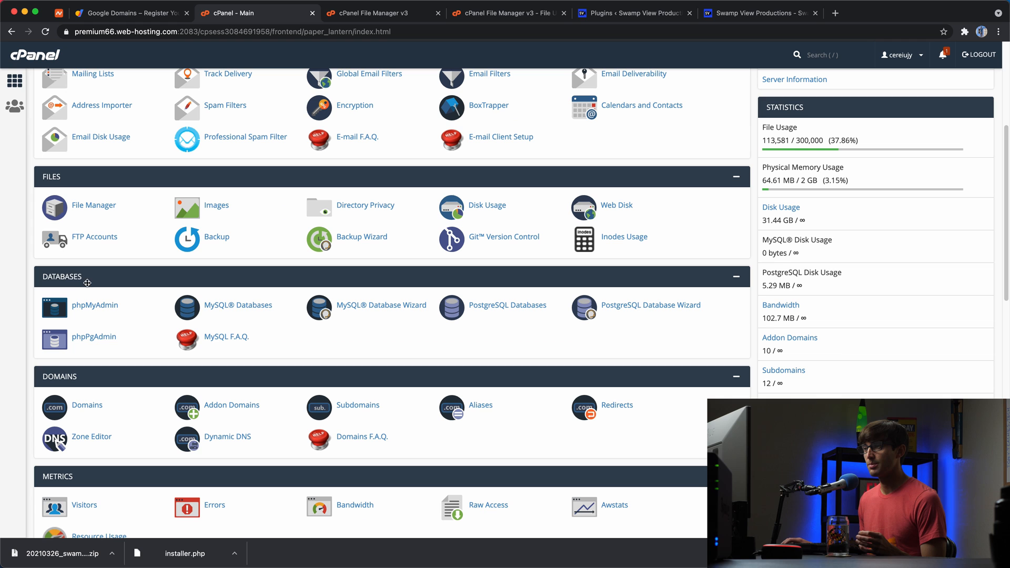
left_click(238, 306)
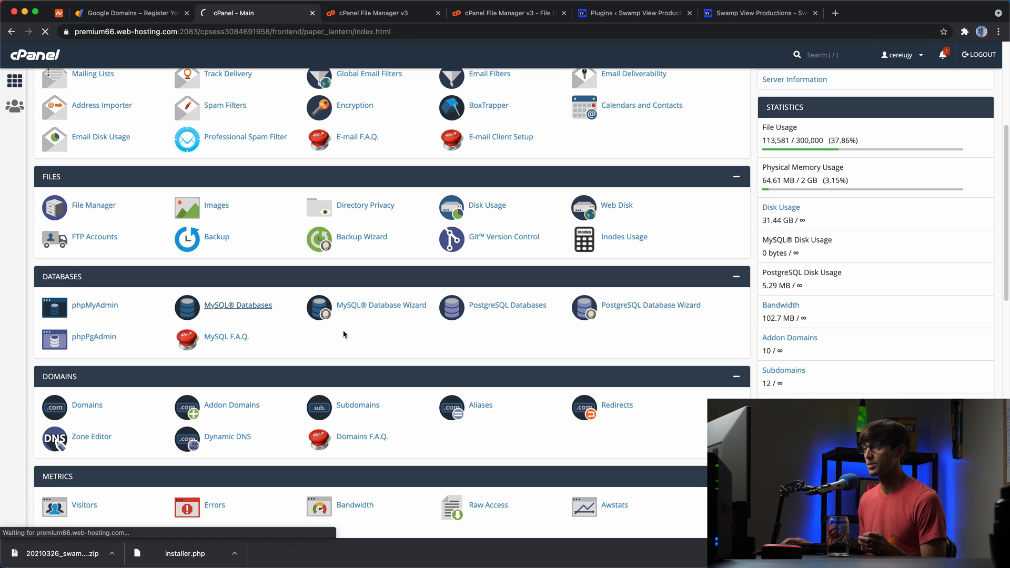
left_click(238, 305)
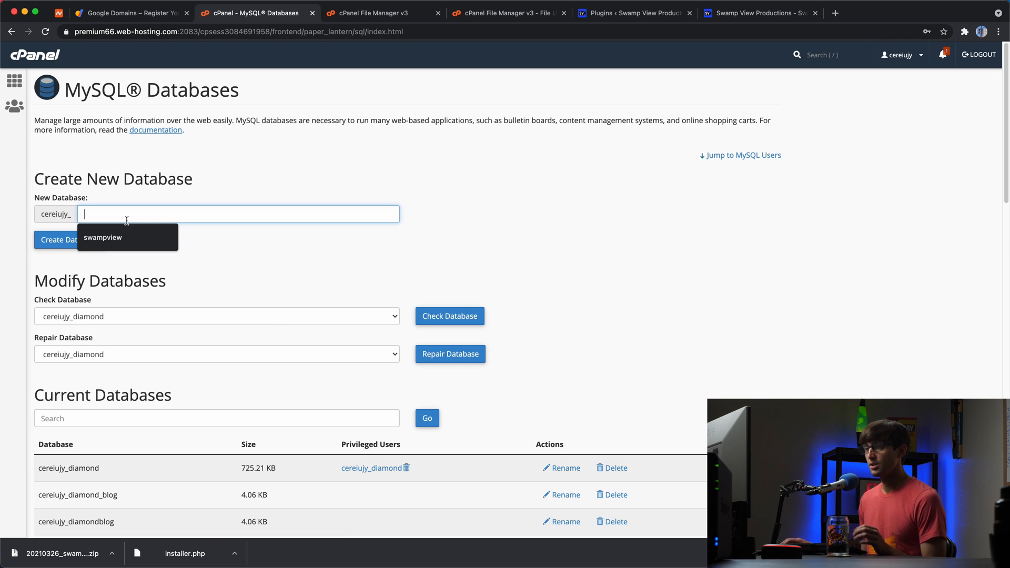
- Create database 'swamp' and MySQL user 'swamp_user' with a strong password
type("swamp")
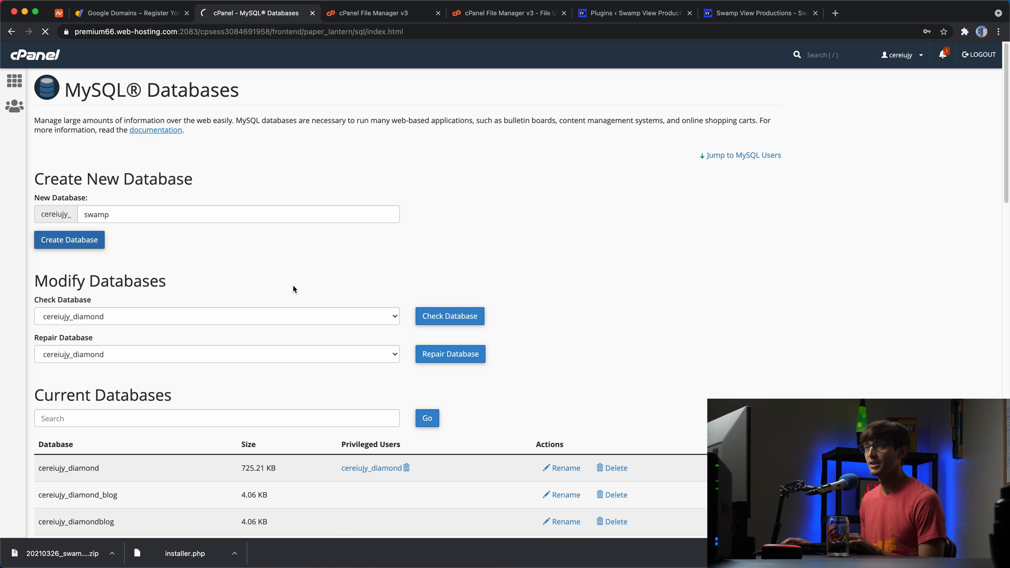
left_click(69, 239)
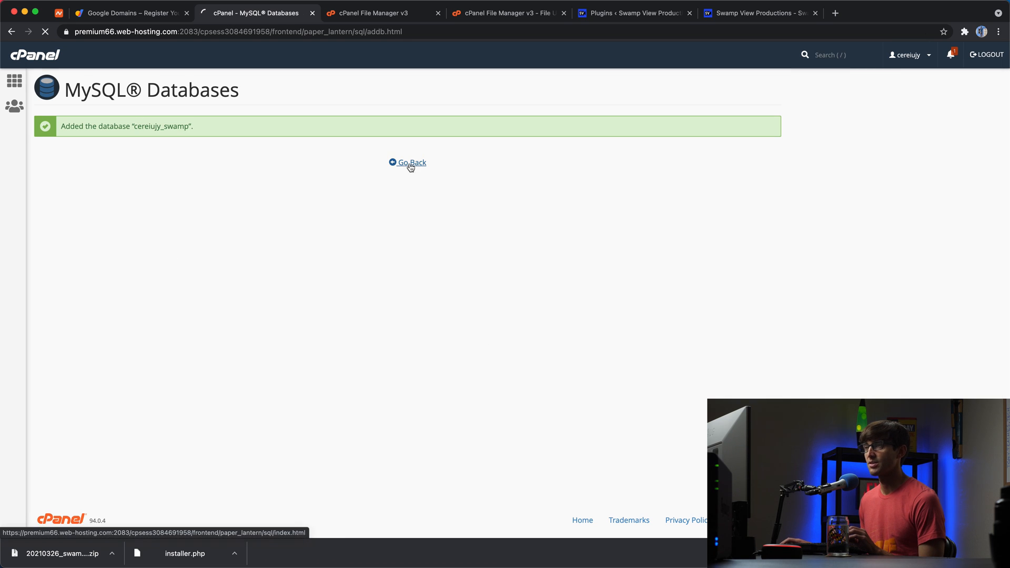
left_click(412, 162)
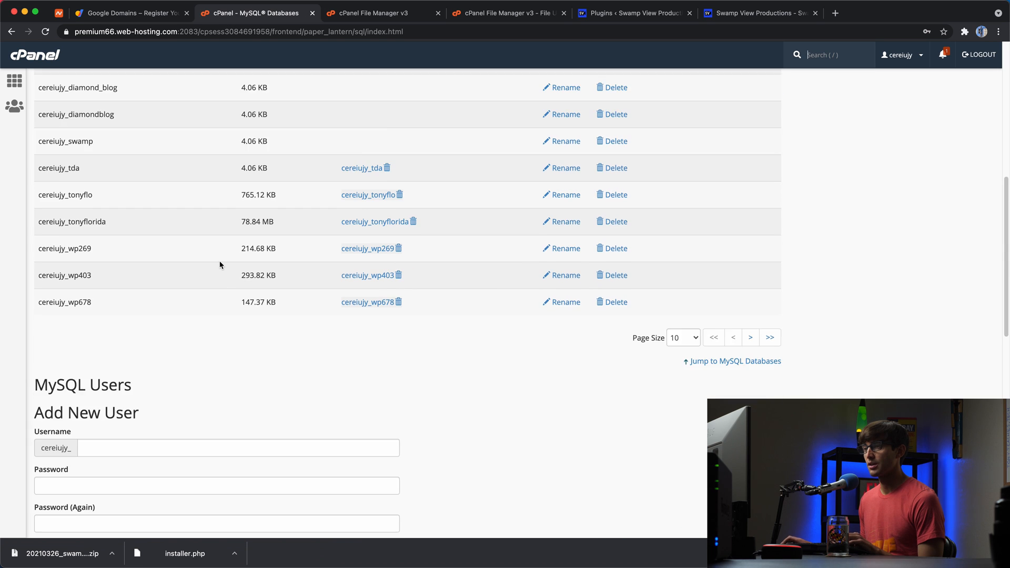
type("s")
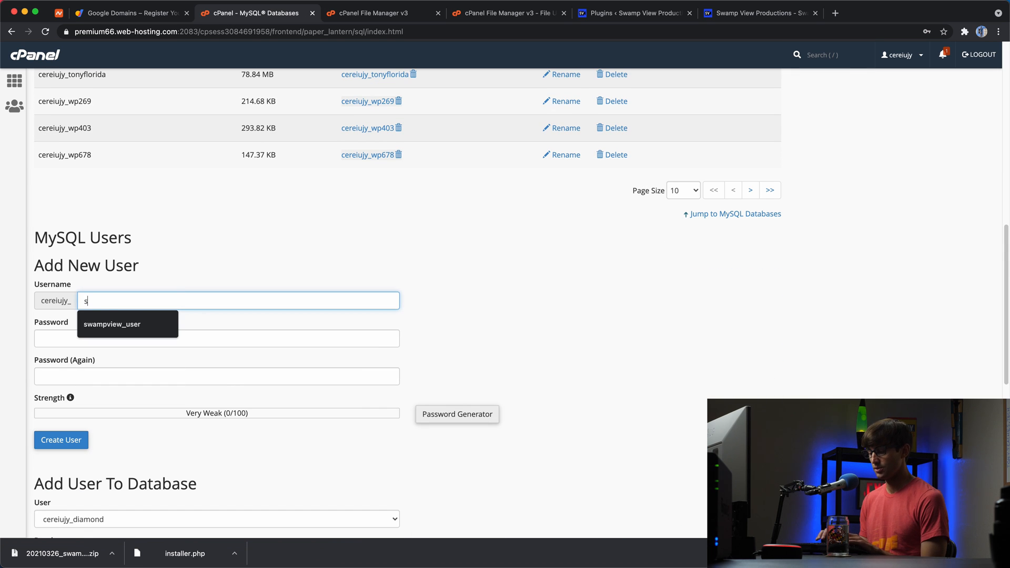
type("wamp_user")
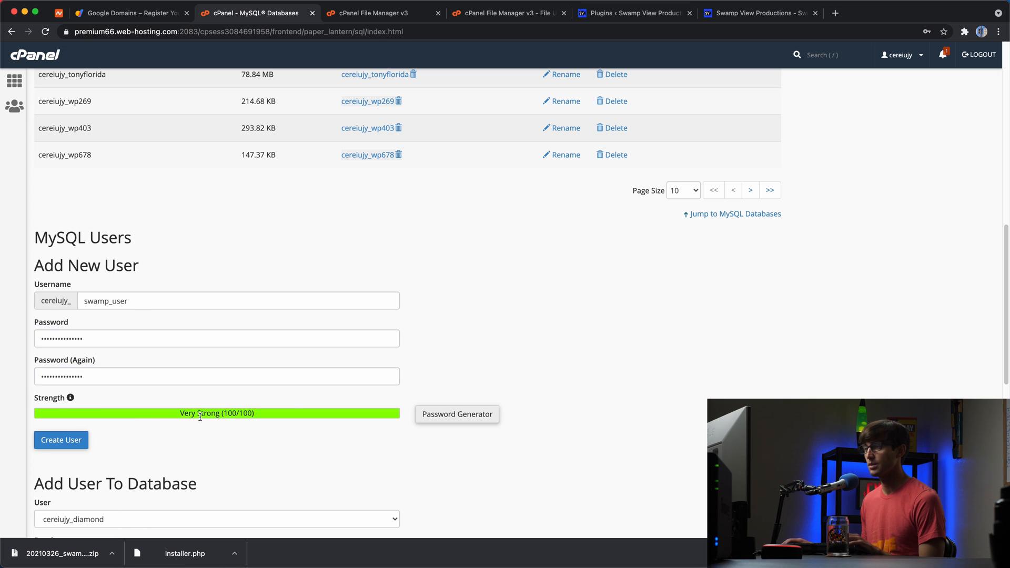
left_click(60, 440)
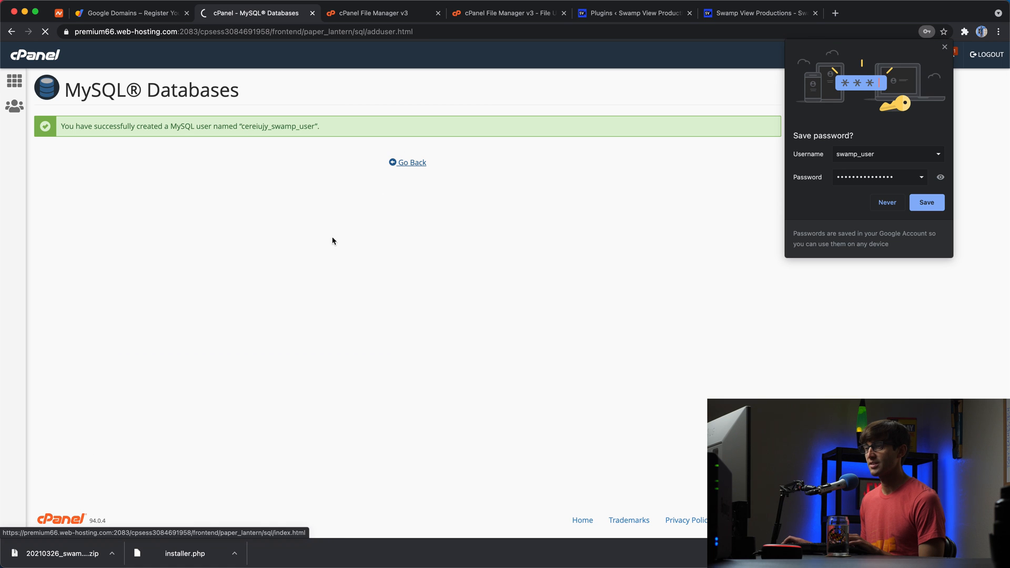
- Add cereiujy_swamp_user to cereiujy_swamp with ALL PRIVILEGES and save the changes
left_click(413, 162)
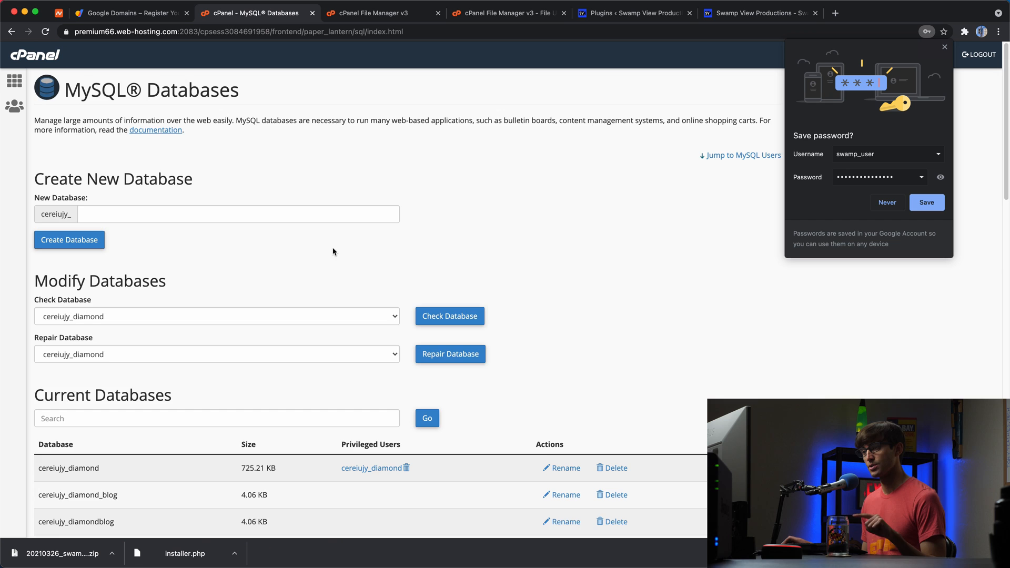
scroll("down", 3)
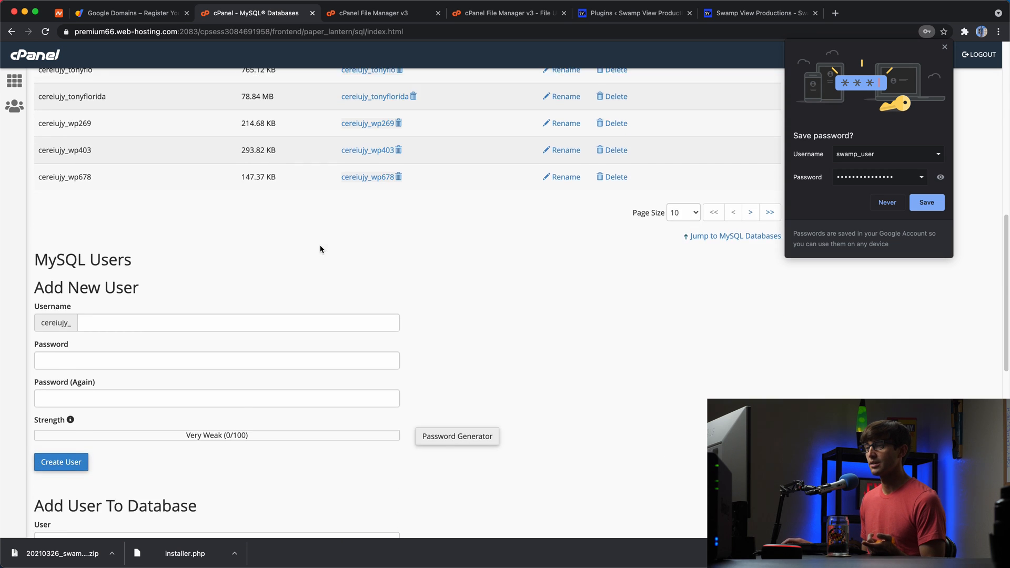
scroll("down", 3)
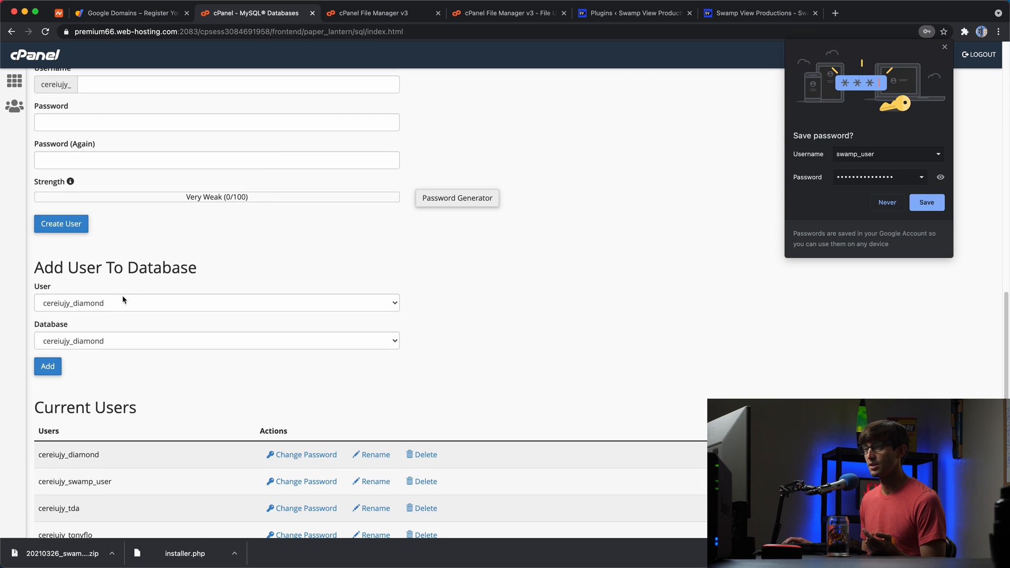
left_click(216, 303)
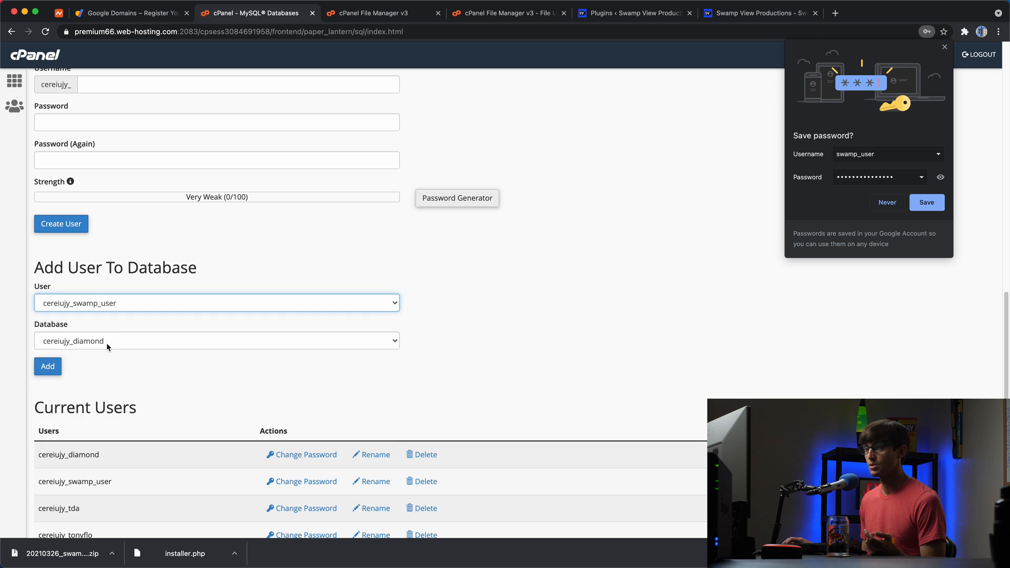
left_click(216, 341)
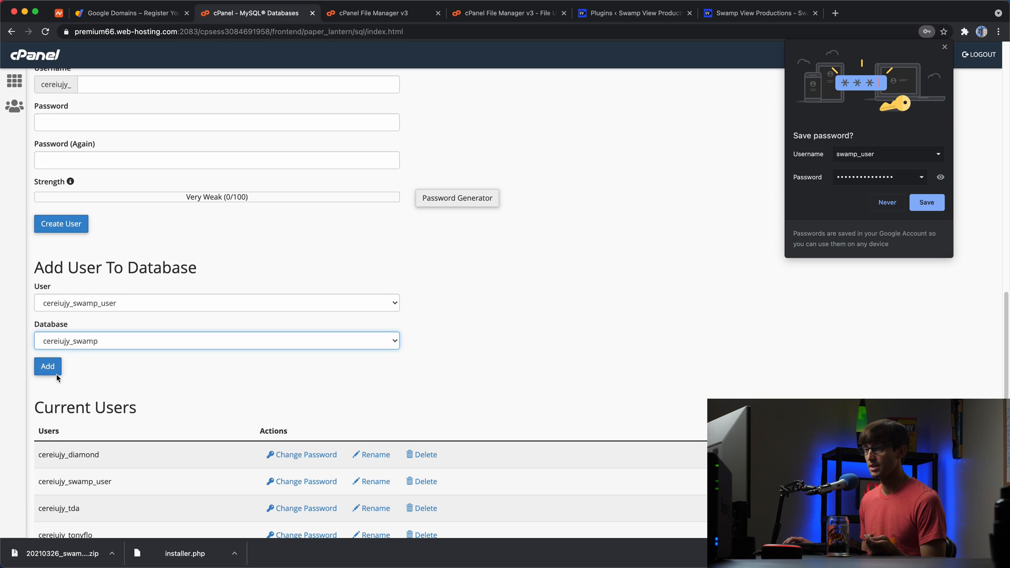
left_click(48, 366)
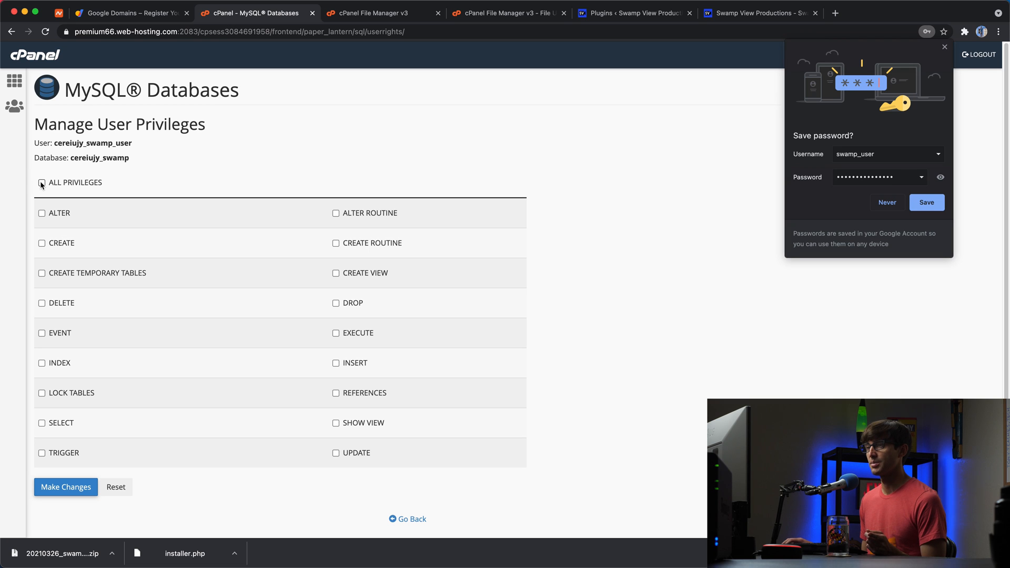
left_click(41, 183)
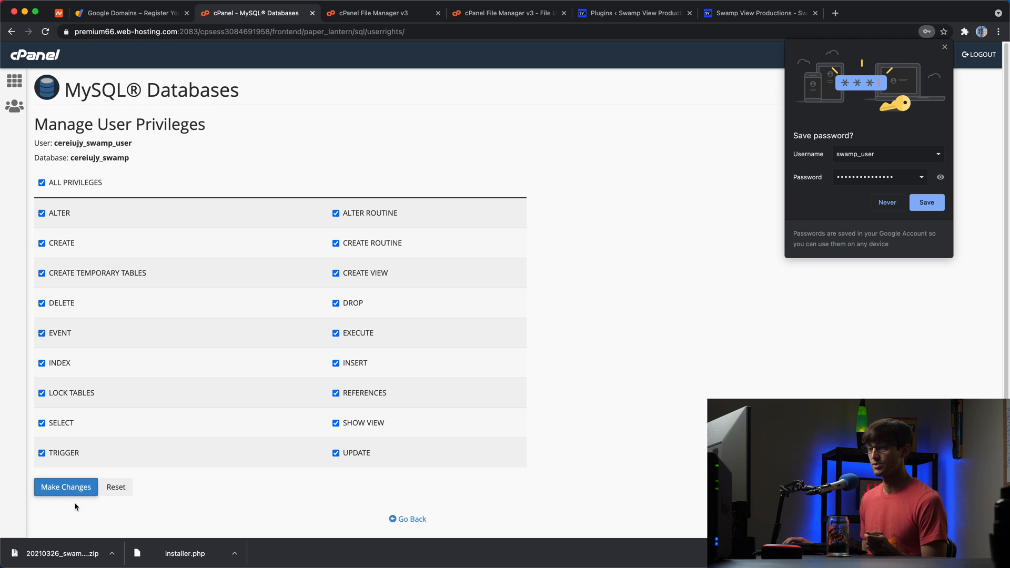
left_click(66, 488)
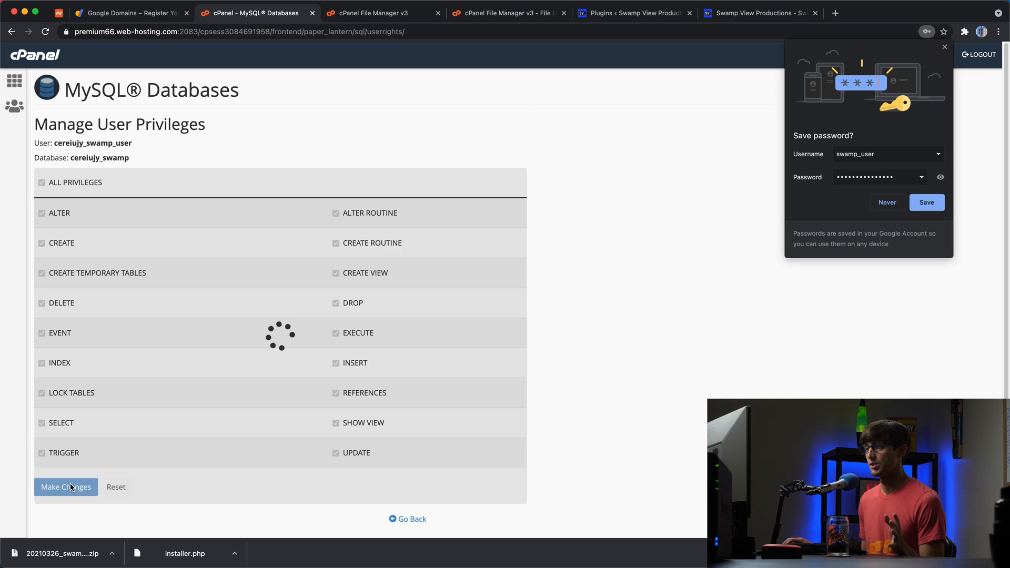
left_click(66, 487)
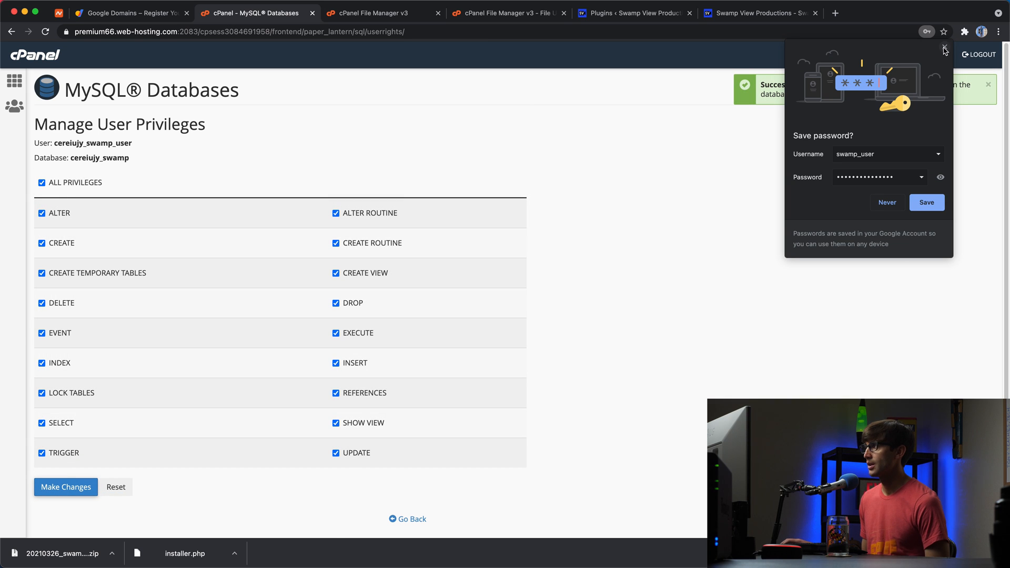
- Dismiss the save-password prompt, go back, and switch to the Duplicator installer window
left_click(944, 48)
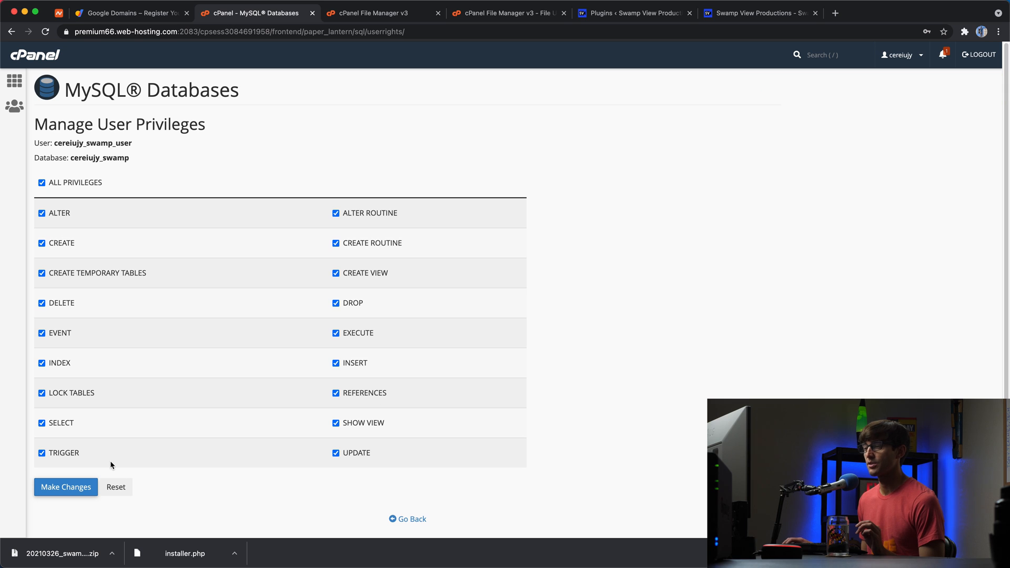
left_click(65, 487)
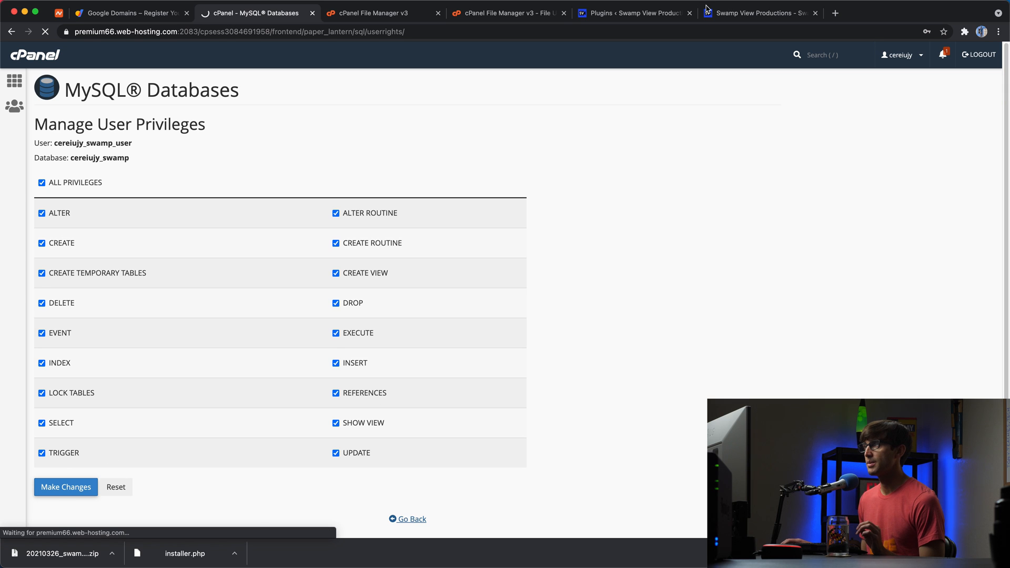
left_click(412, 519)
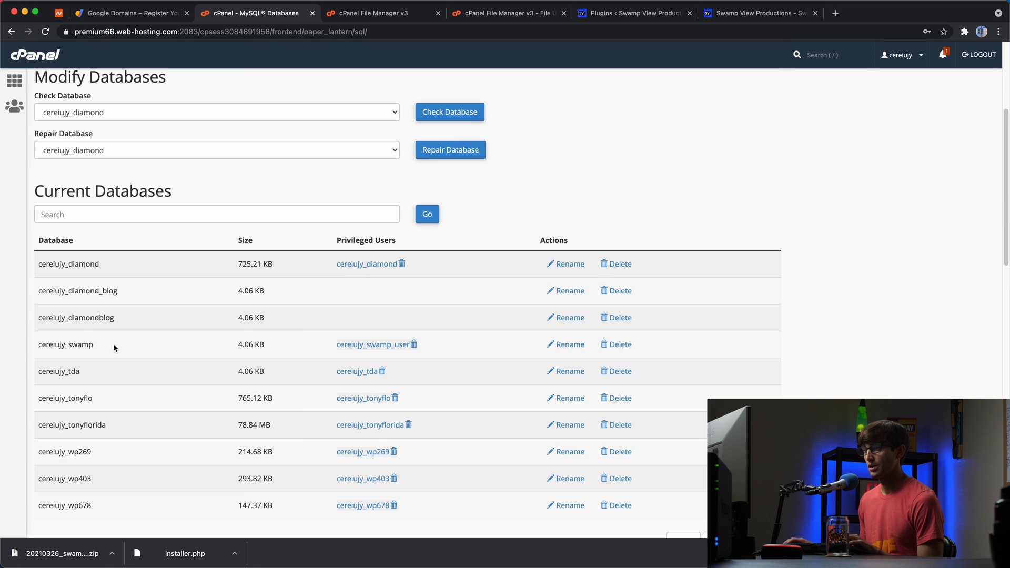
double_click(65, 345)
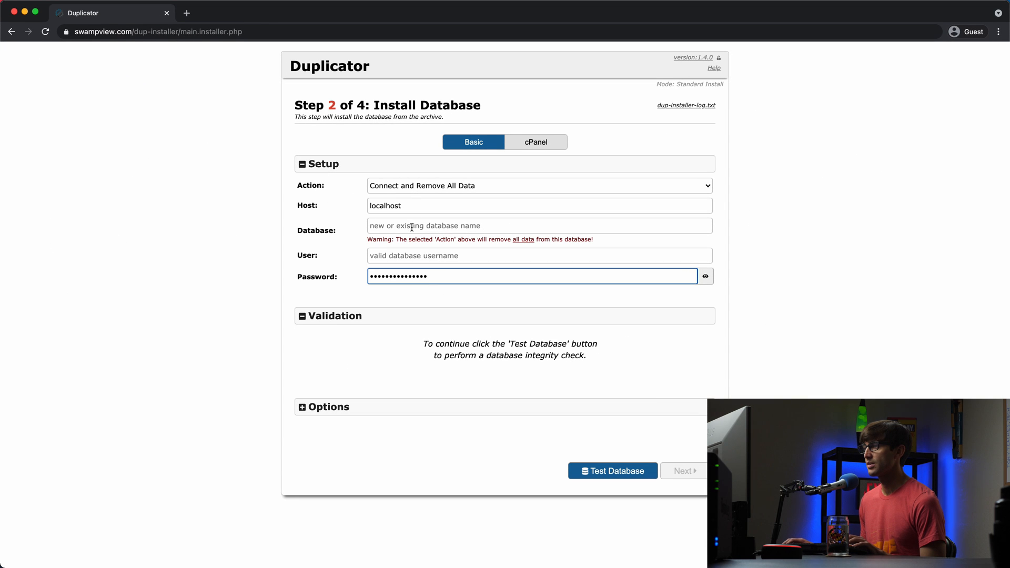
- Enter database name cereiujy_swamp, run the validation test, and proceed to Install Confirmation
left_click(539, 226)
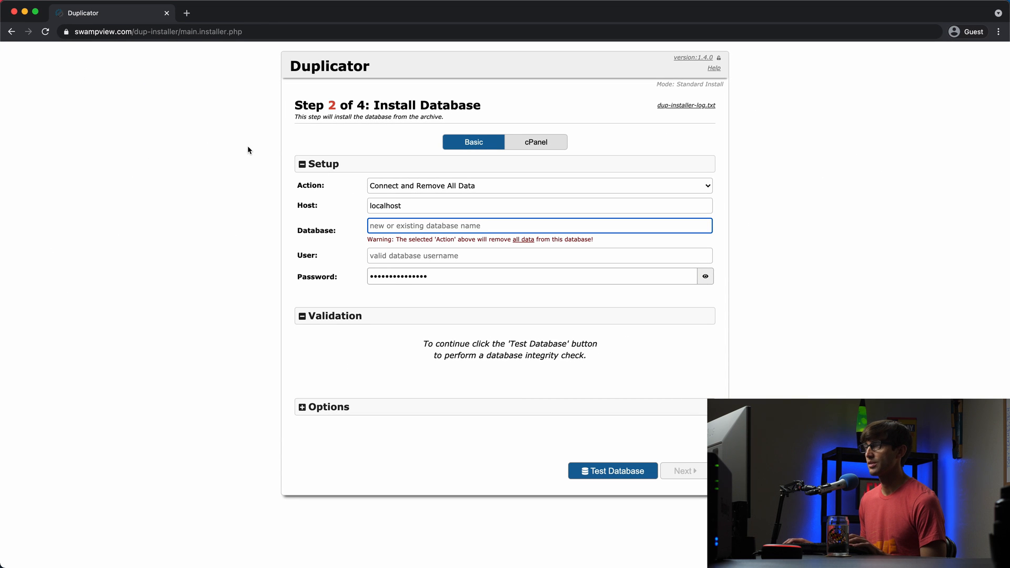
type("cereiujy_swamp")
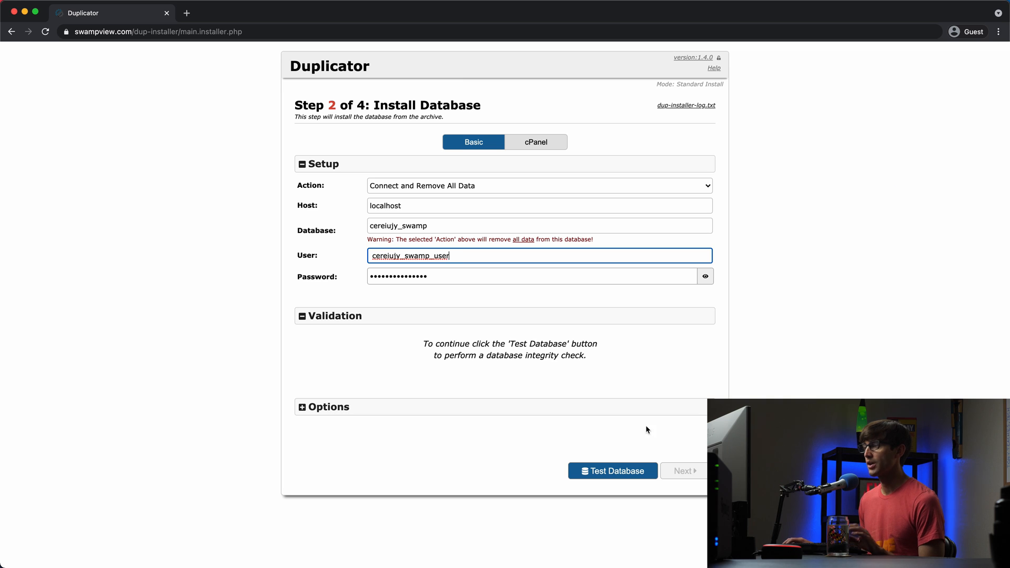
left_click(613, 471)
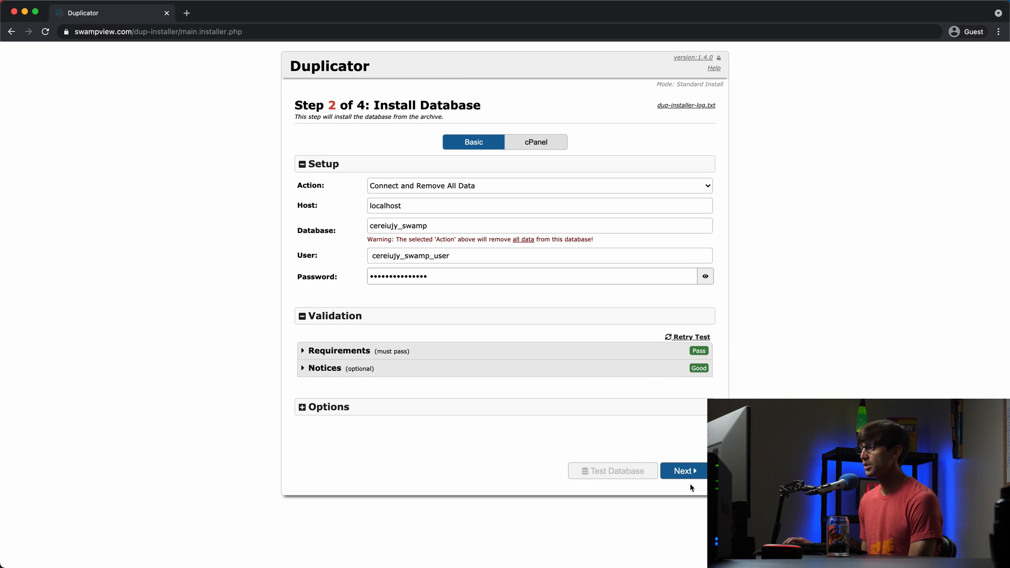
left_click(683, 471)
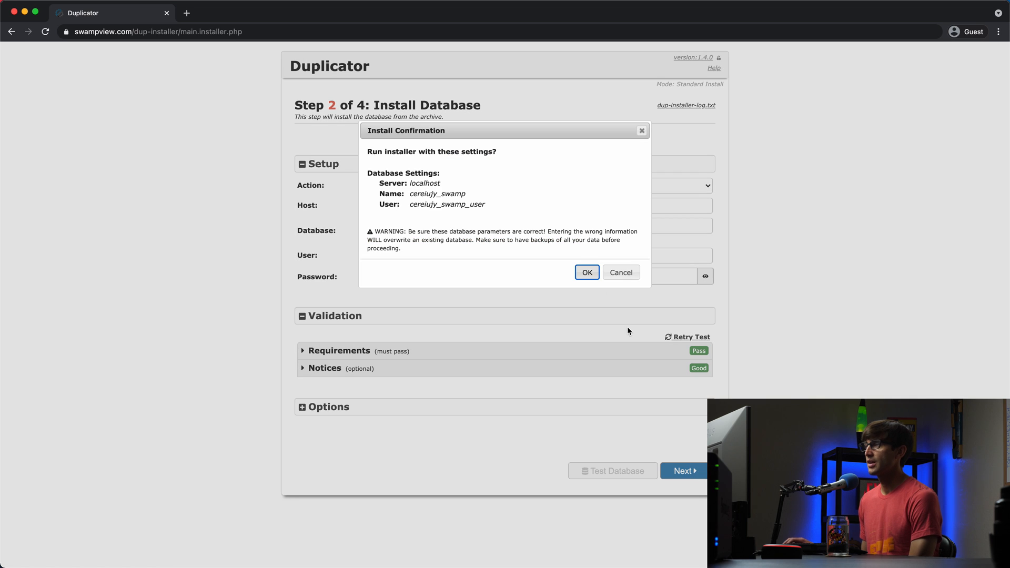
- Confirm the database install and advance from Step 3 Update Data to Step 4 Test Site
left_click(587, 272)
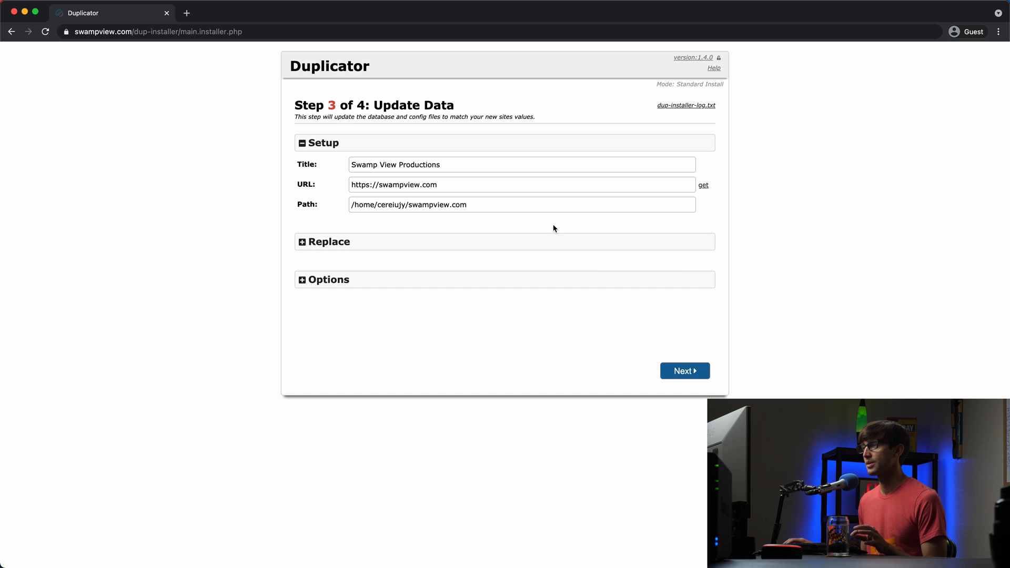
mouse_move(354, 205)
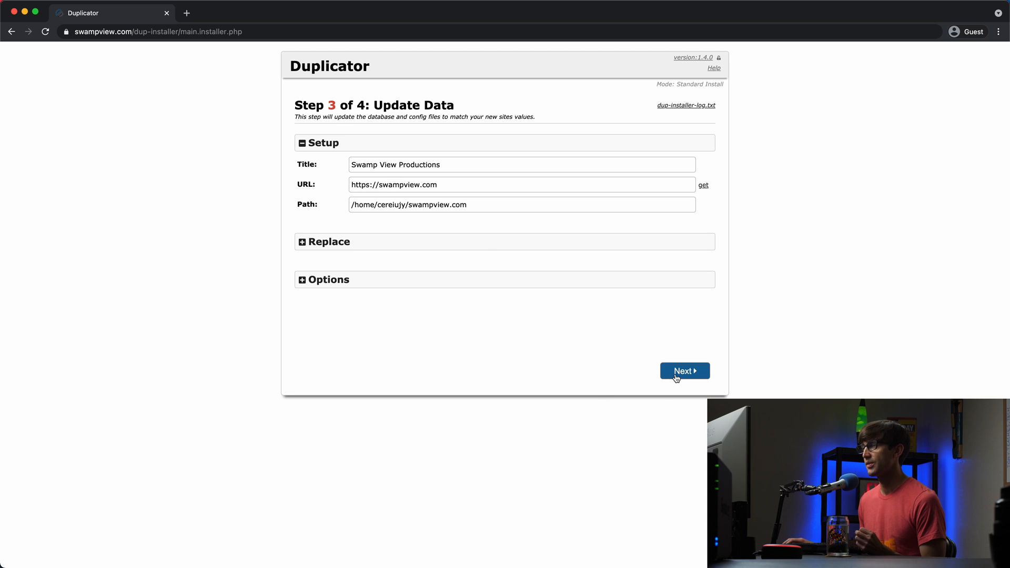
left_click(685, 371)
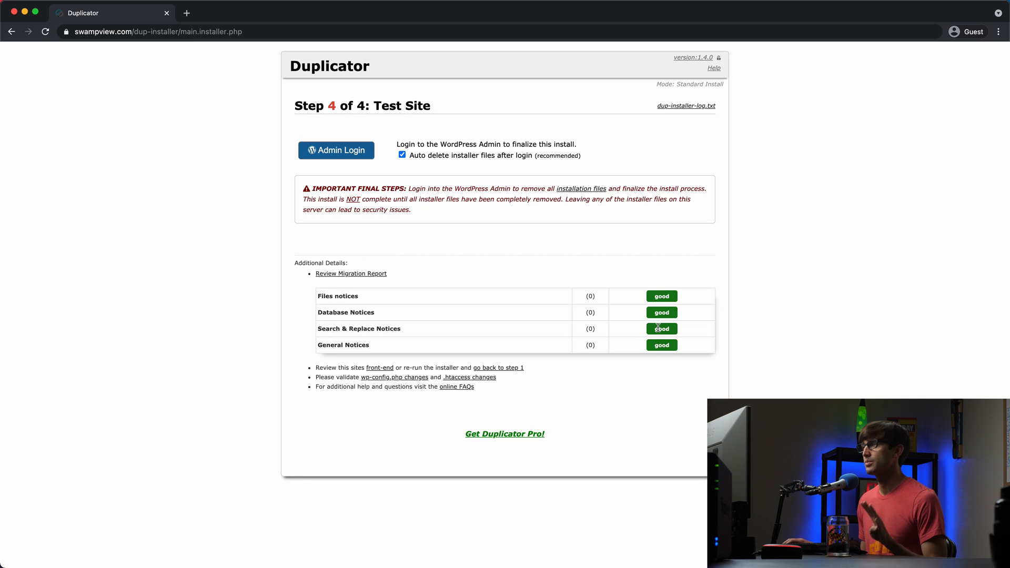
mouse_move(394, 178)
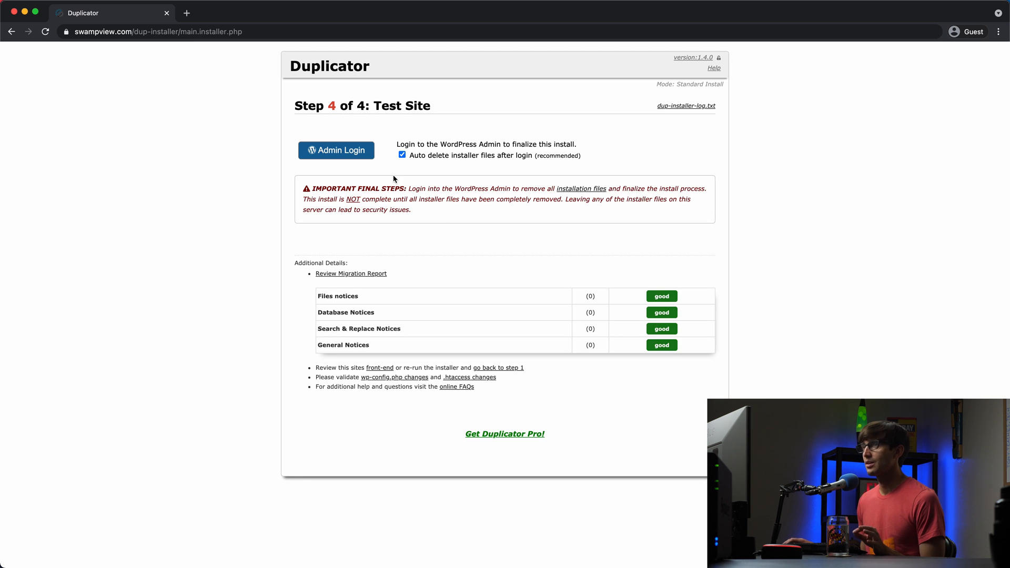
- Open Admin Login and sign in to the migrated swampview.com WordPress admin
left_click(336, 150)
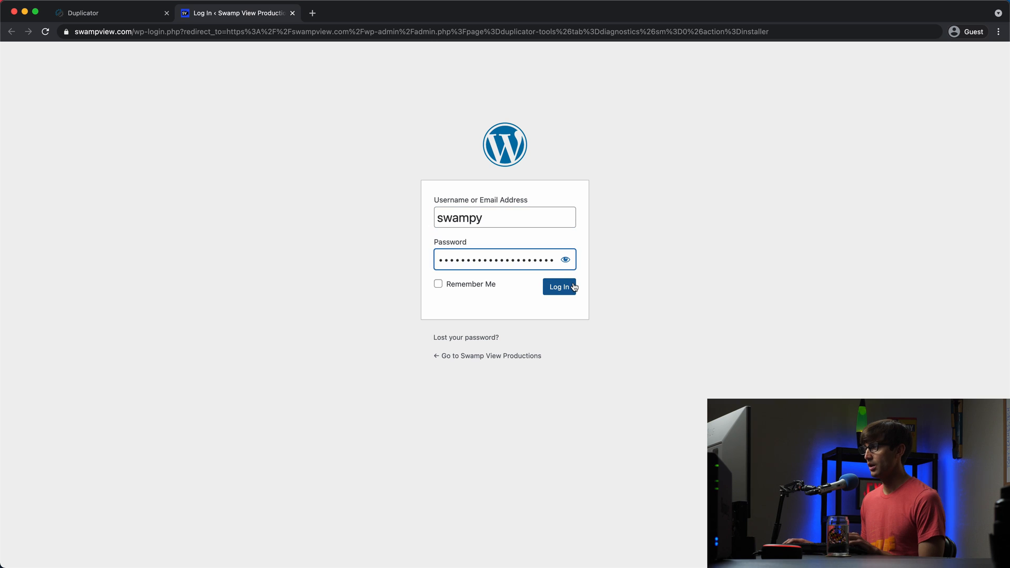
left_click(559, 287)
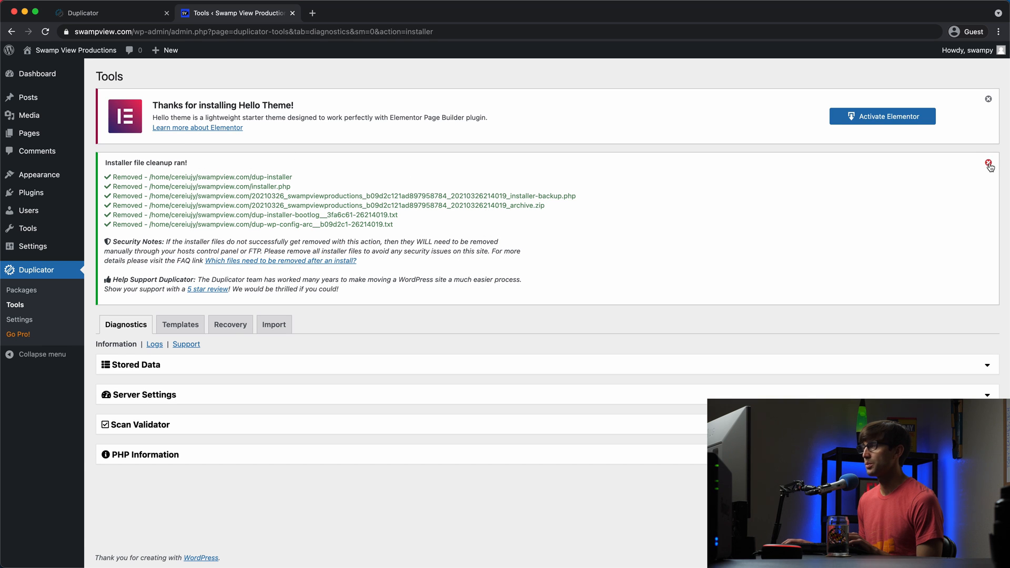
- Dismiss the cleanup notice, bulk-activate all 19 installed plugins, and empty the page cache
left_click(990, 162)
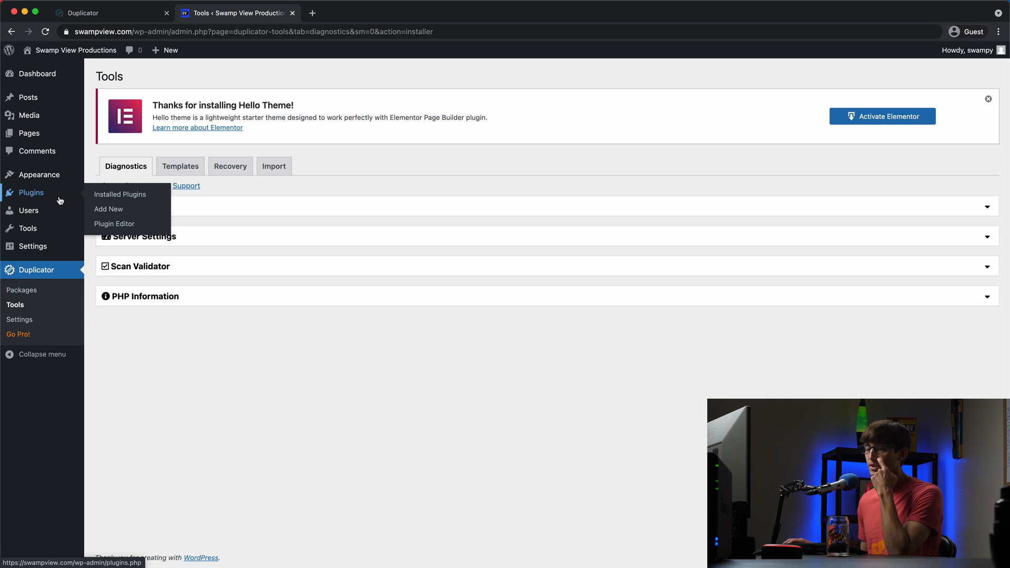
left_click(120, 194)
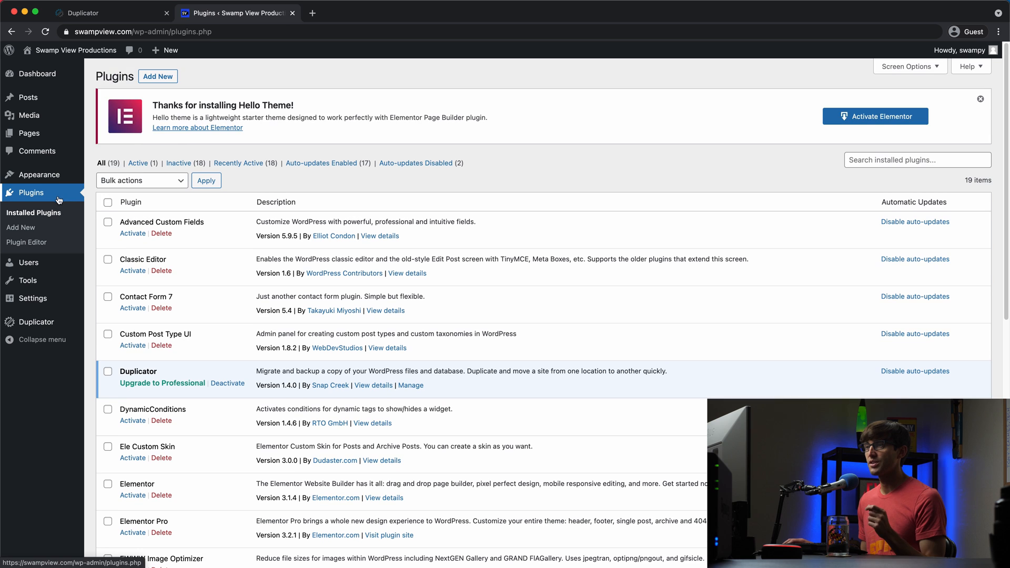
left_click(108, 202)
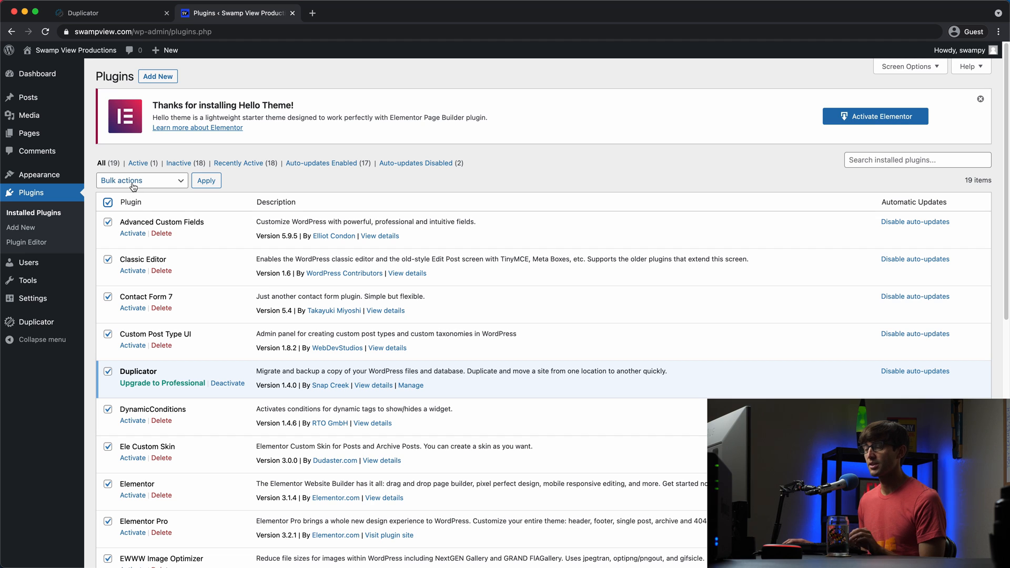
left_click(138, 180)
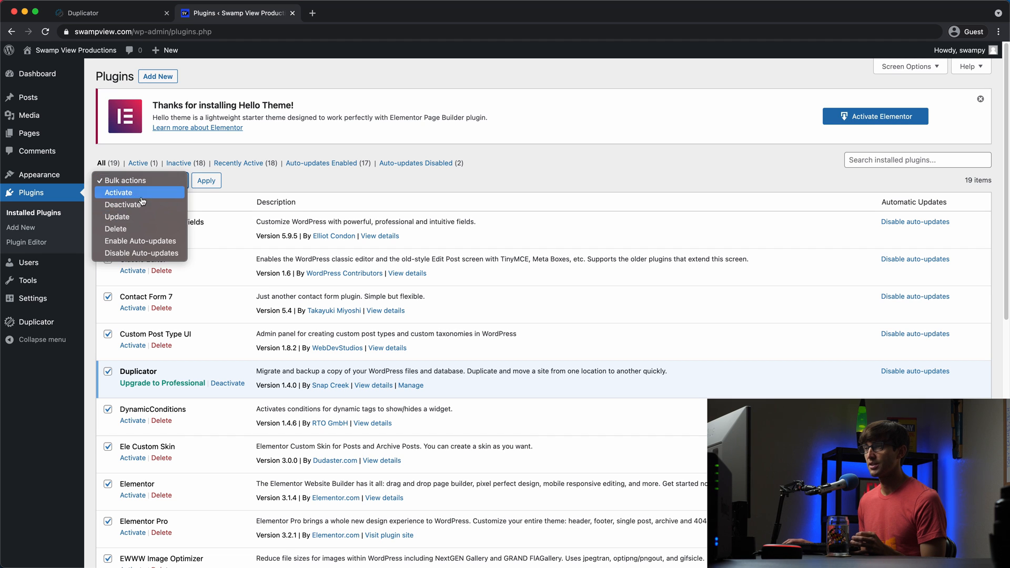
left_click(206, 180)
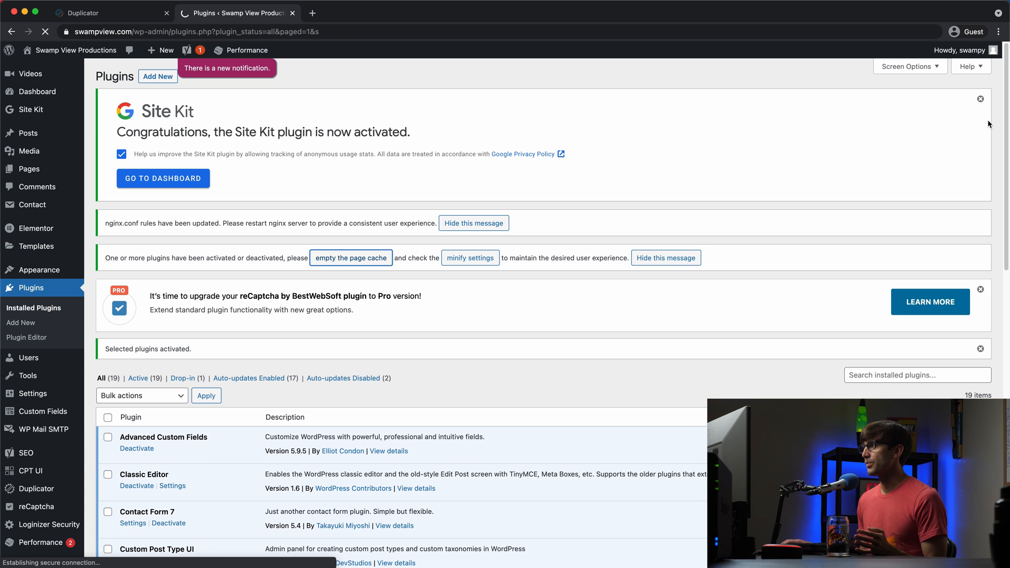
left_click(351, 258)
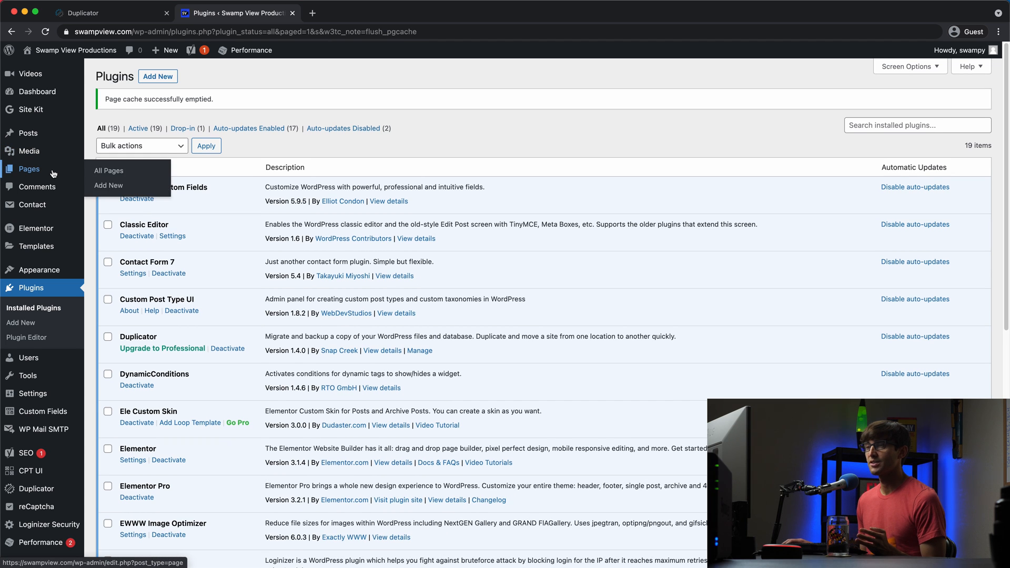
- Add a new page titled 'THIS IS THE NEW WEBSITE HOST' and save it as a draft
left_click(109, 171)
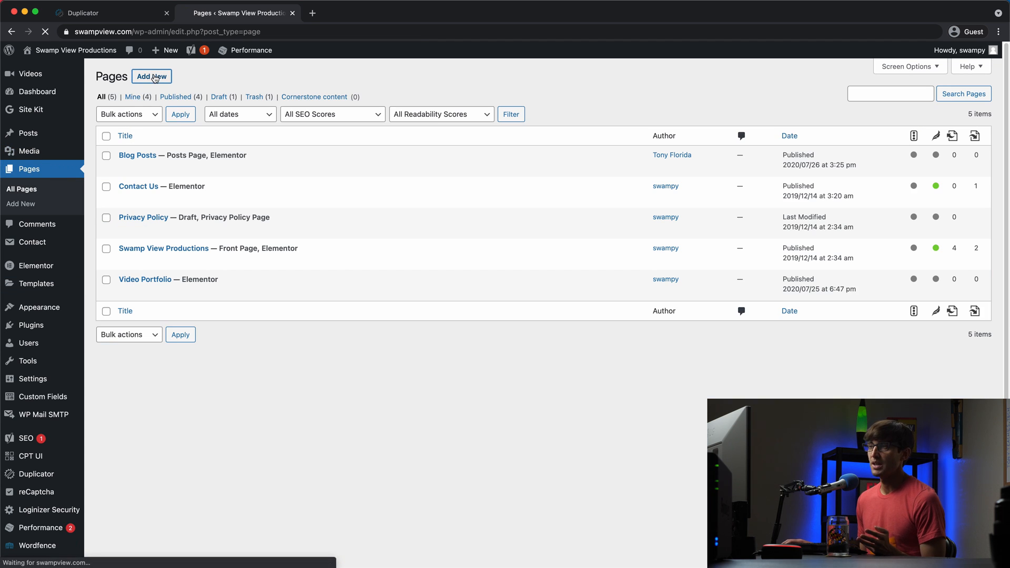
left_click(151, 76)
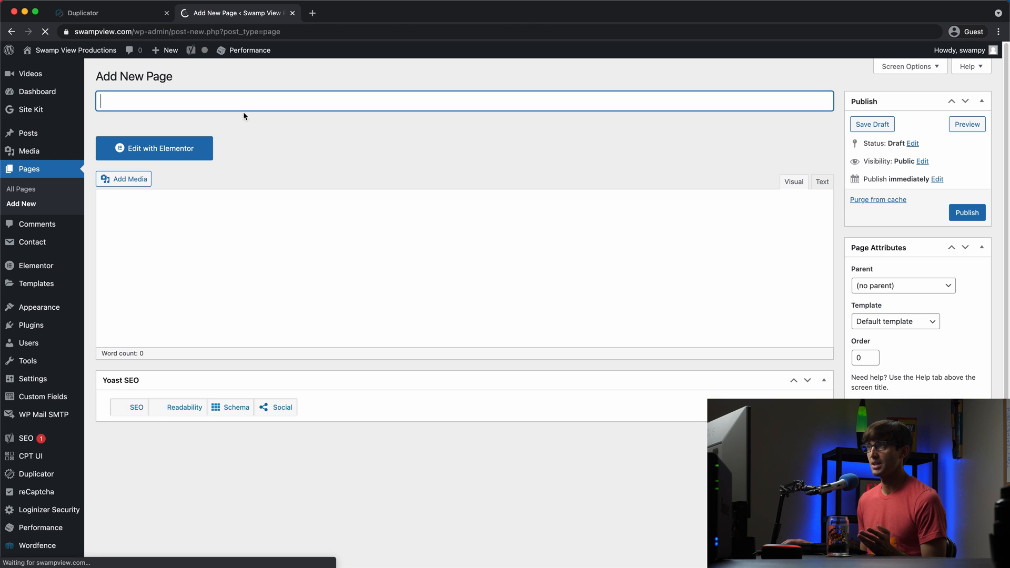
type("T")
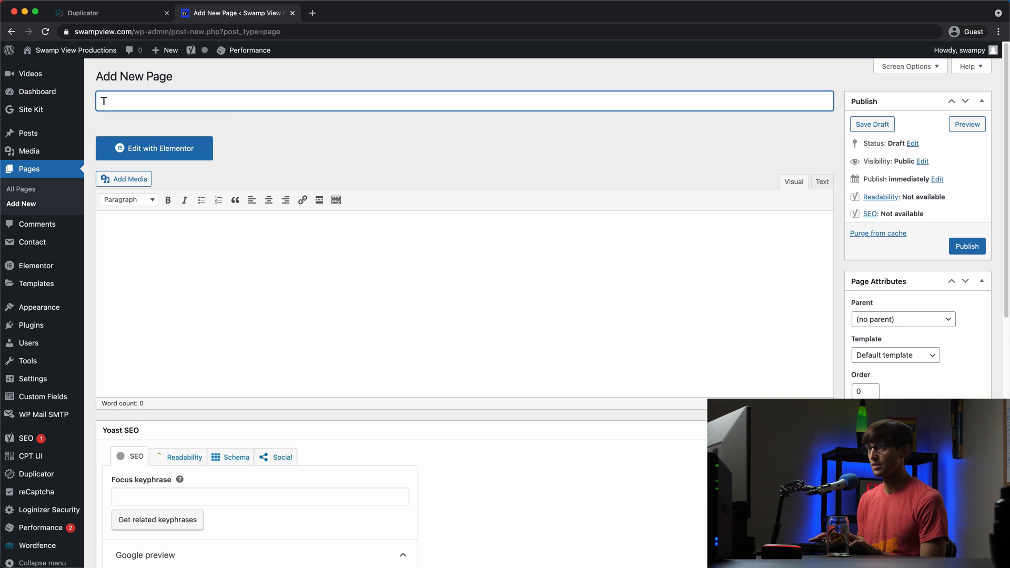
type("HIS IS THE NEW")
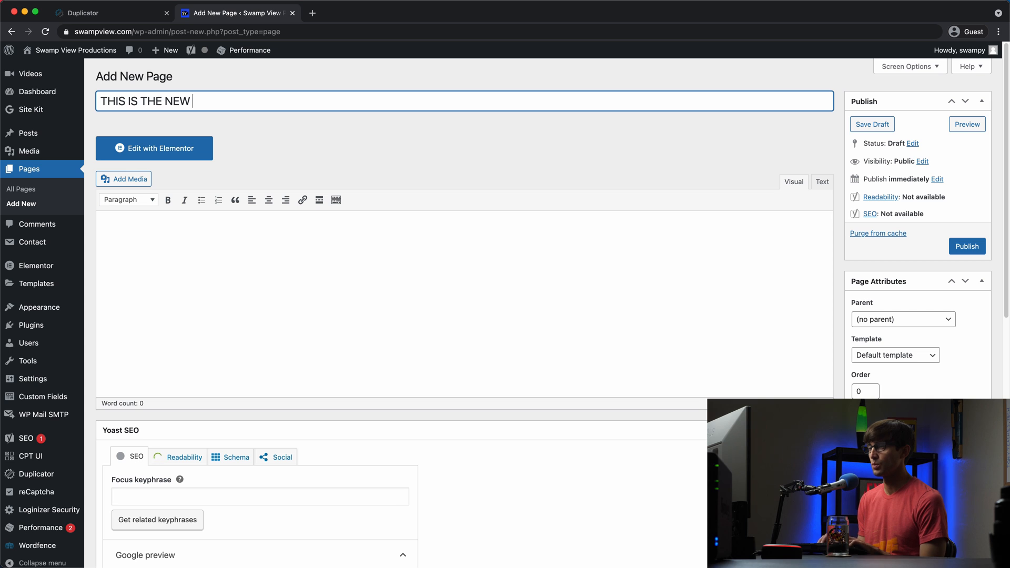
type("WEBSITE HOST")
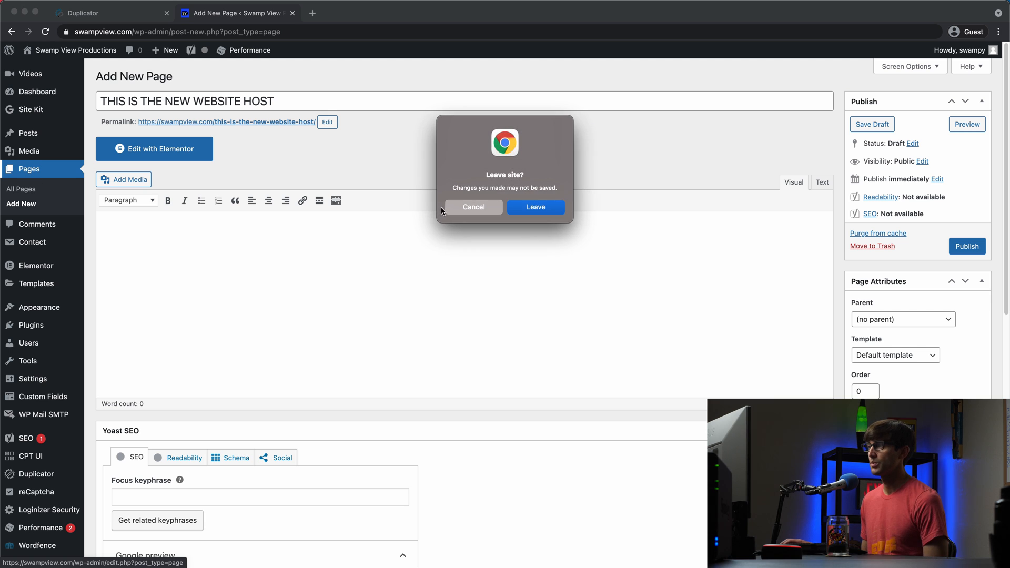
left_click(535, 207)
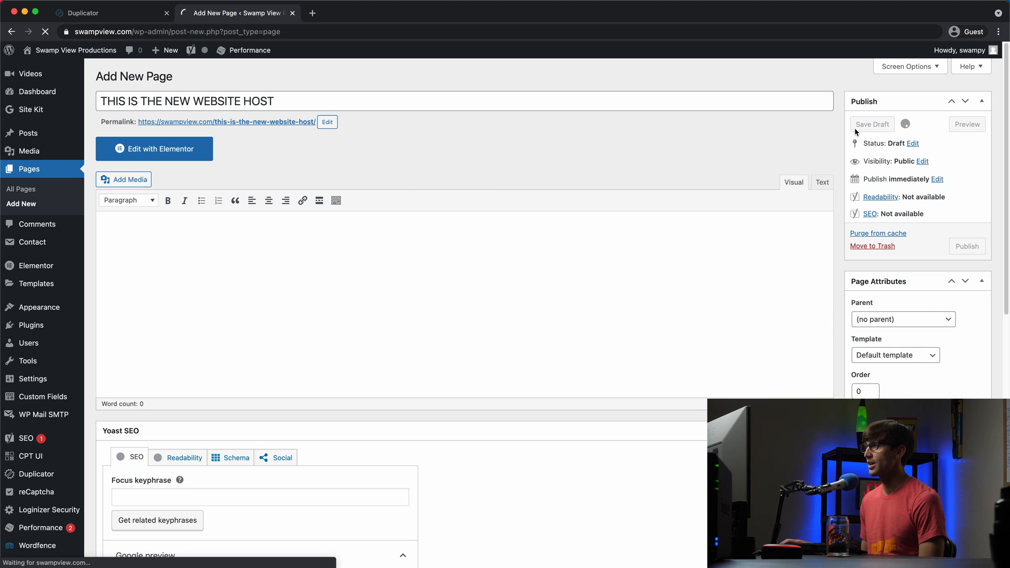
left_click(872, 124)
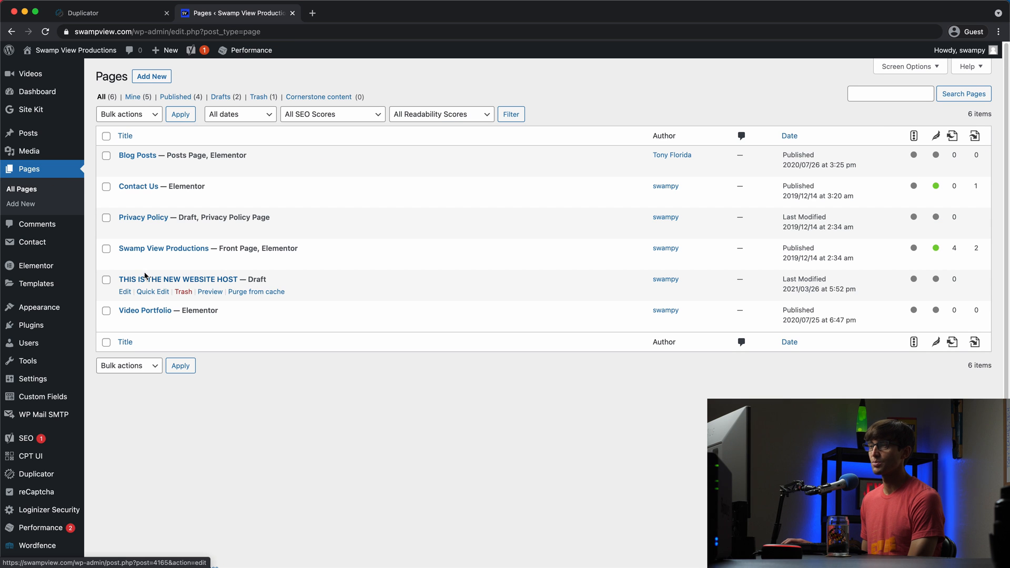
mouse_move(130, 288)
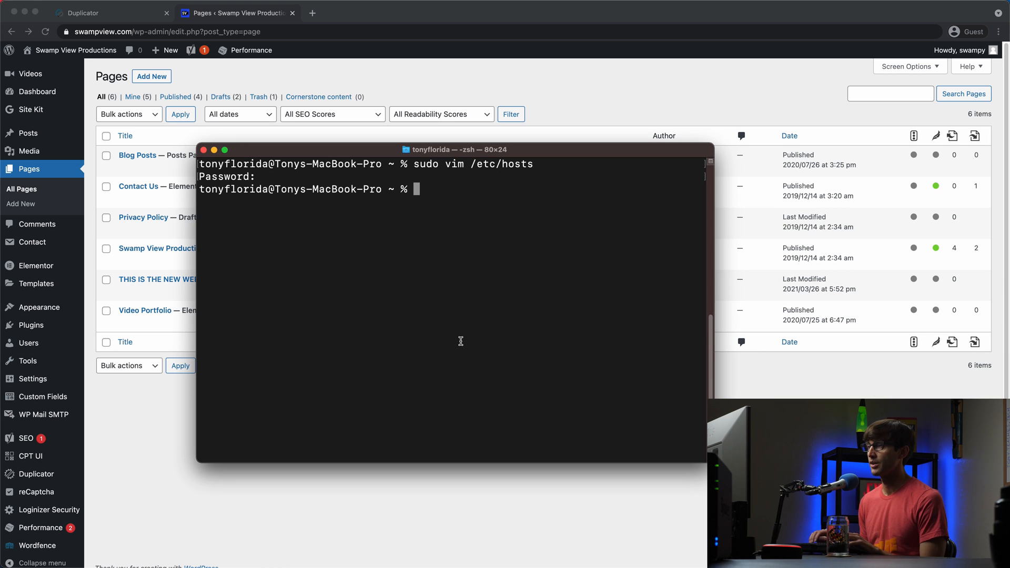
- Open /etc/hosts in vim with sudo, authenticate, and minimize Terminal
type("sudo vim /etc/hosts")
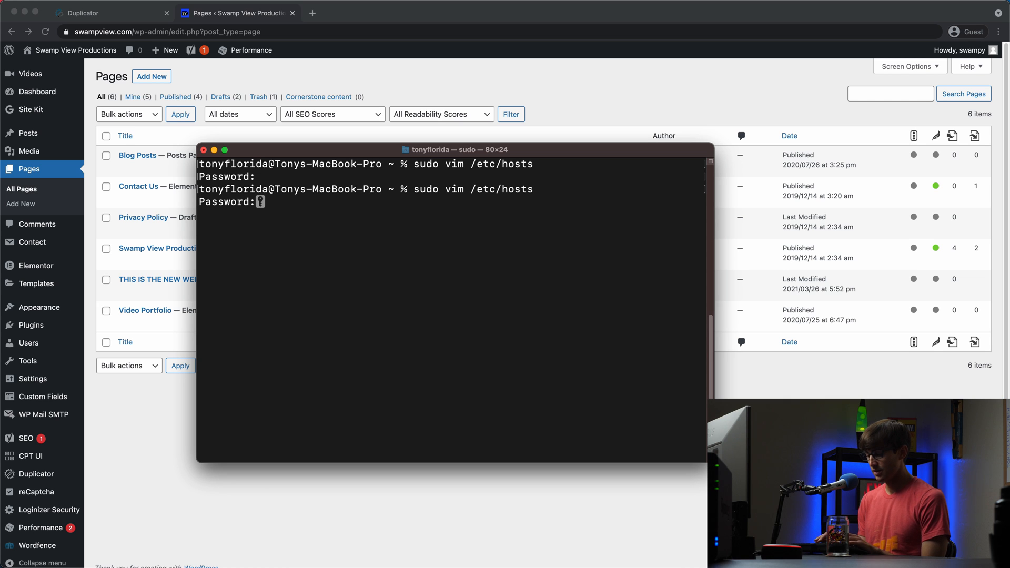
key("Enter")
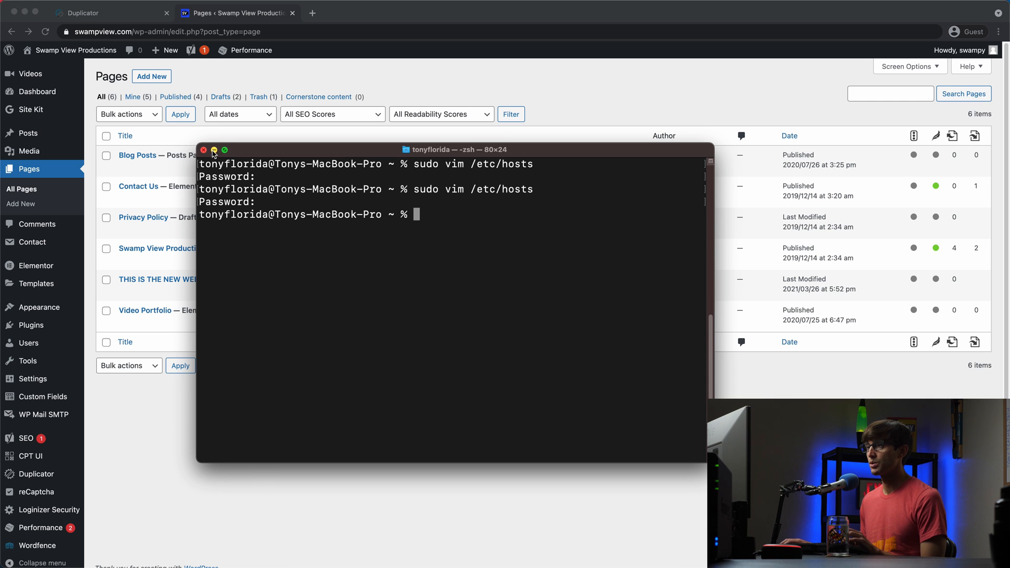
left_click(204, 150)
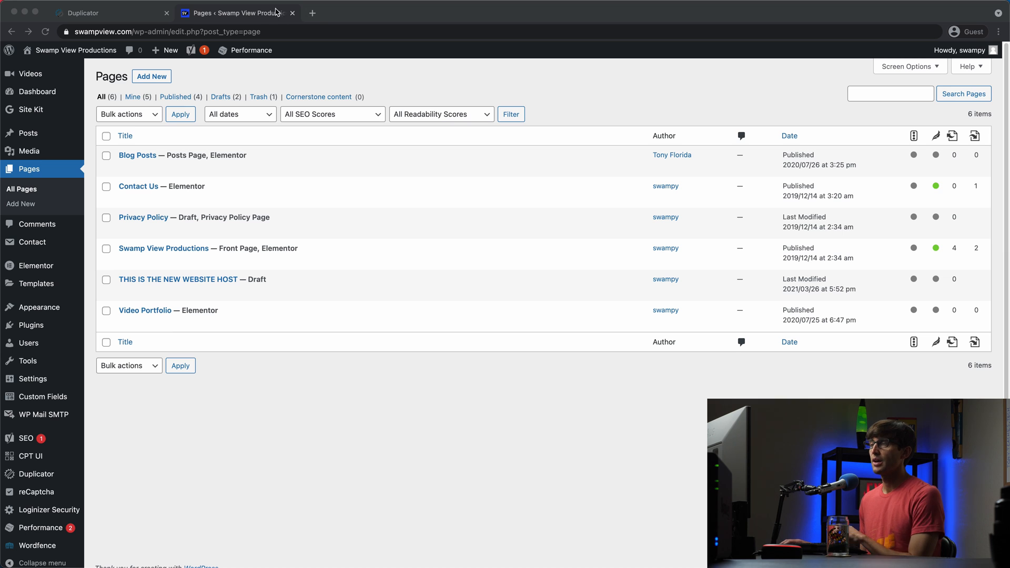
mouse_move(306, 14)
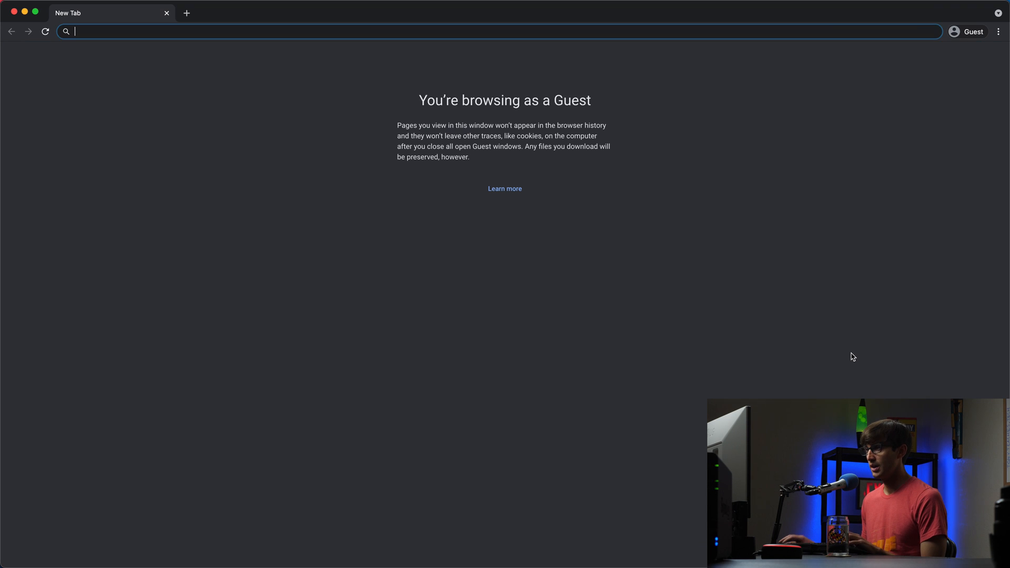
- Load swampview.com in a guest window and view the original five-page list
type("swampview.com/wp-admin/edit.php?post_type=page")
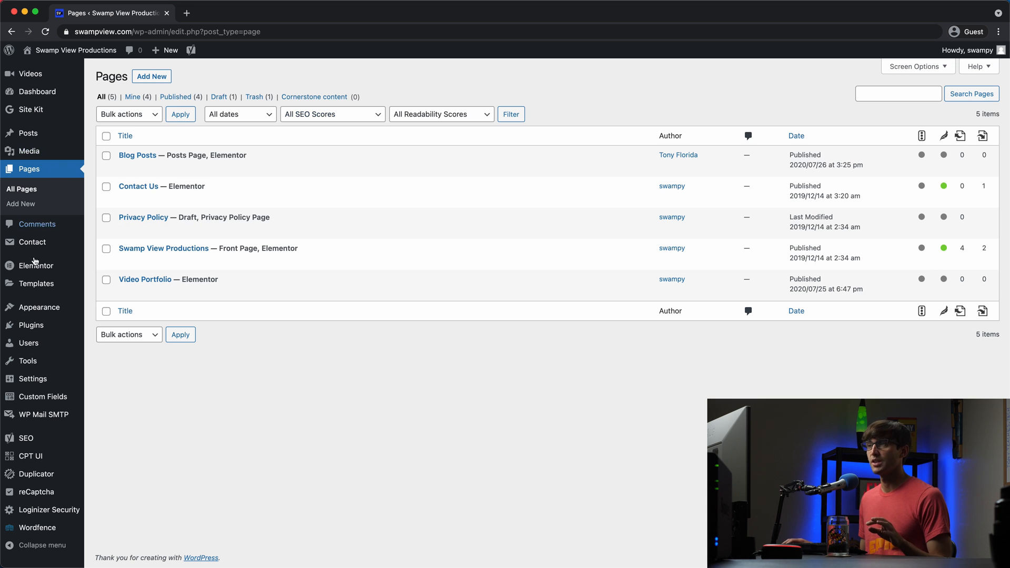
mouse_move(247, 256)
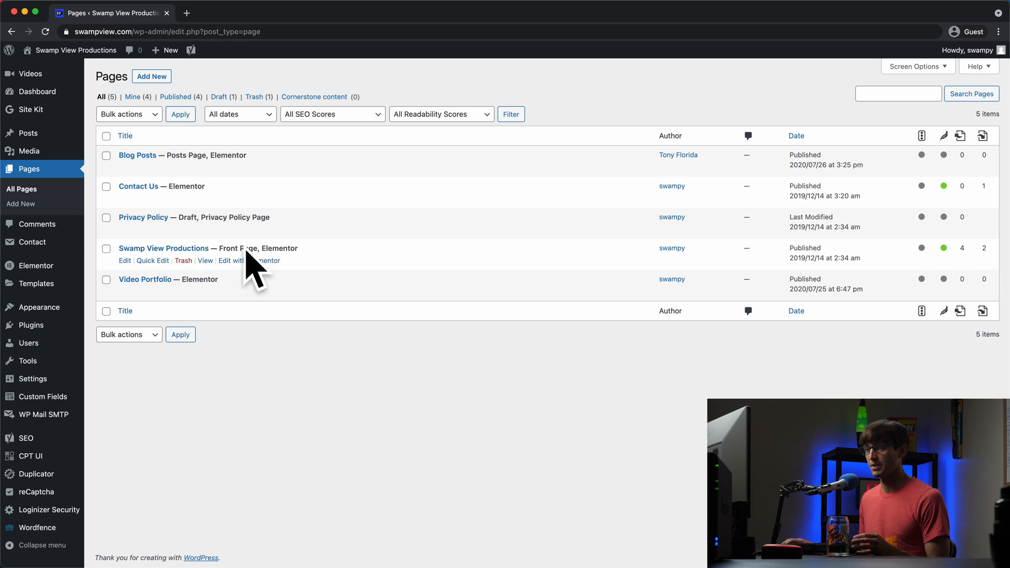
mouse_move(299, 195)
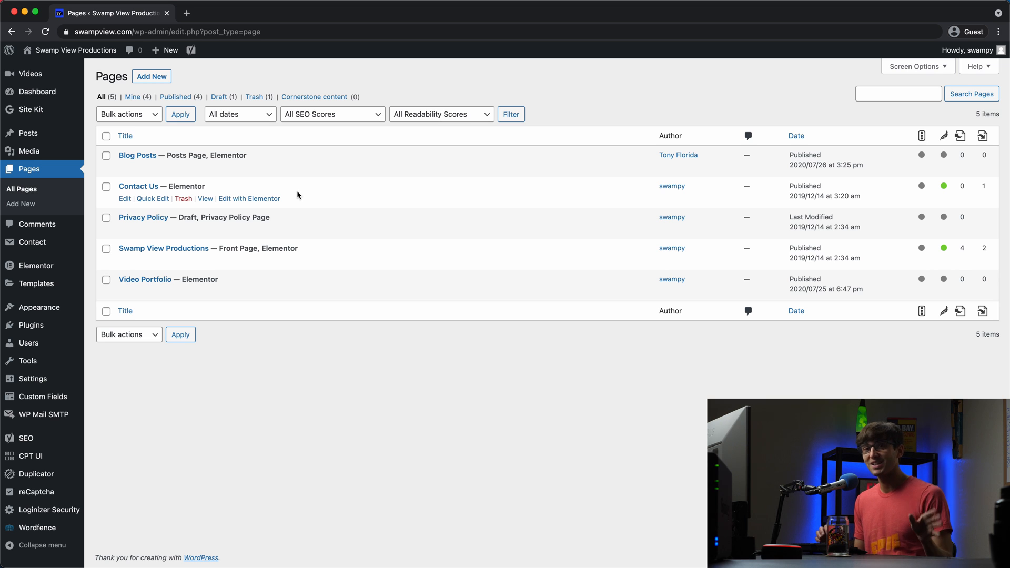
left_click(125, 135)
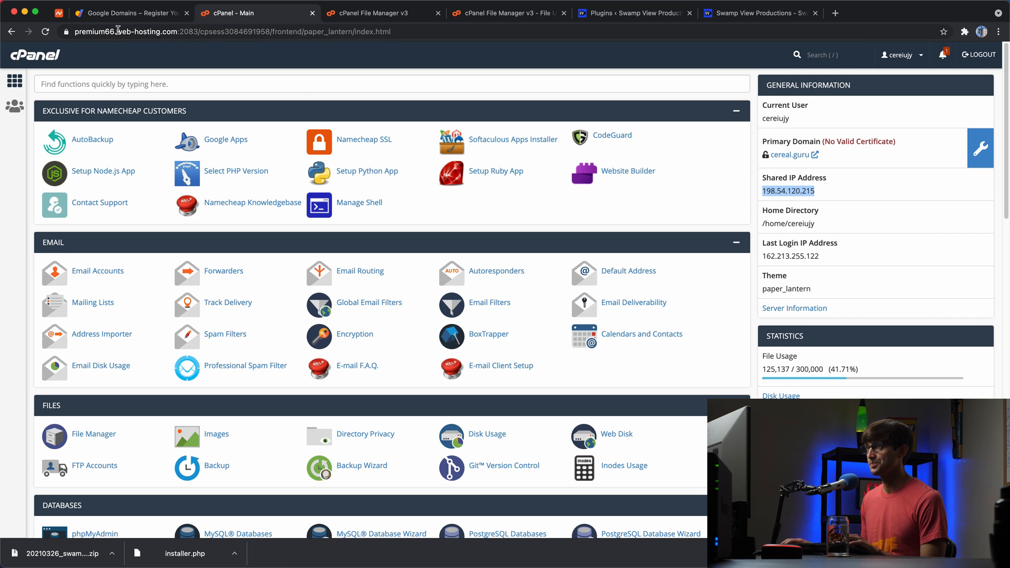
- Copy shared IP 198.54.120.215 and switch to the Google Domains list
left_click(131, 11)
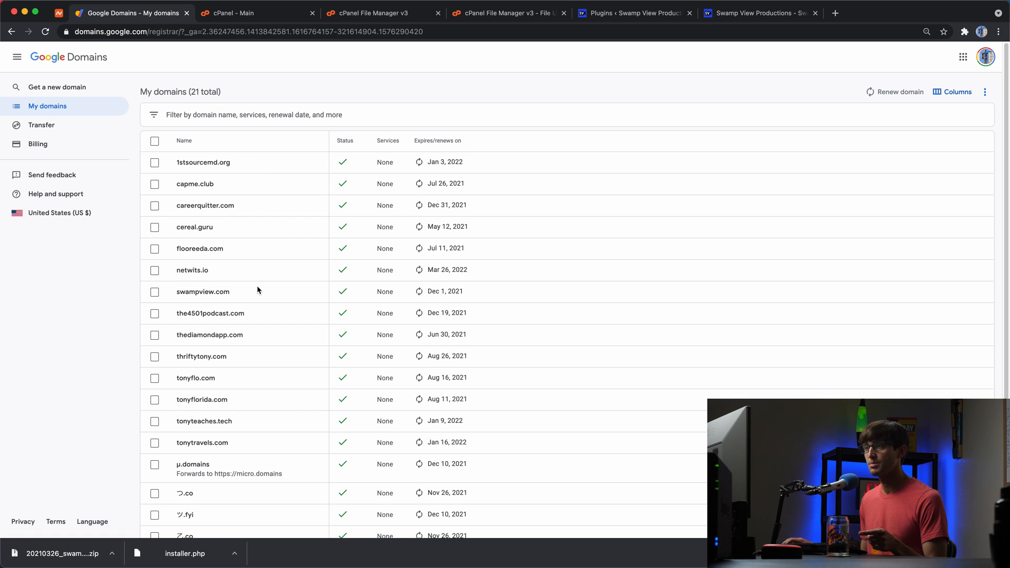
mouse_move(204, 298)
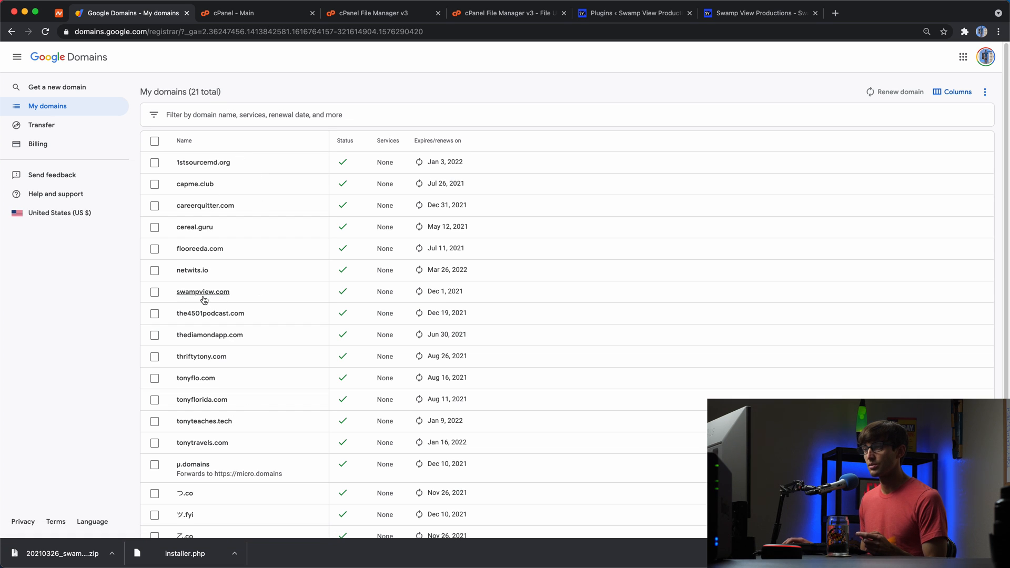
- Show swampview.com's custom resource records, with the @ A record at 34.71.83.227
left_click(203, 292)
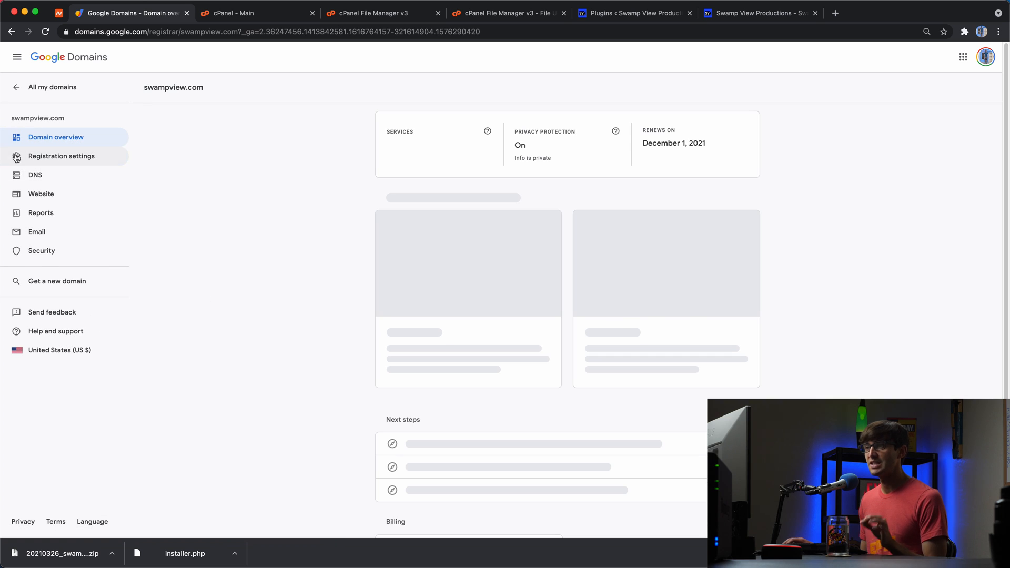
left_click(35, 175)
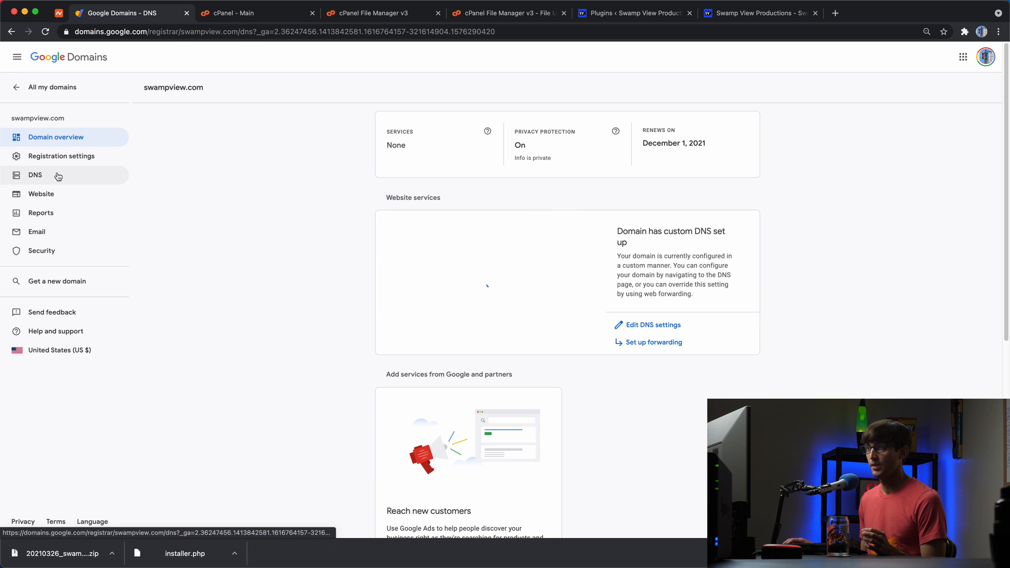
left_click(34, 174)
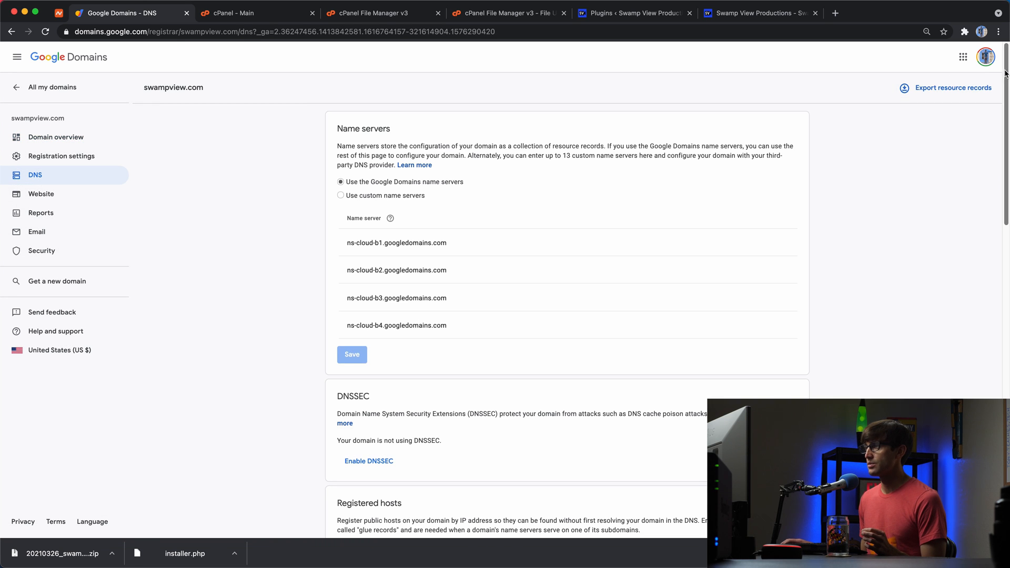
scroll("down", 3)
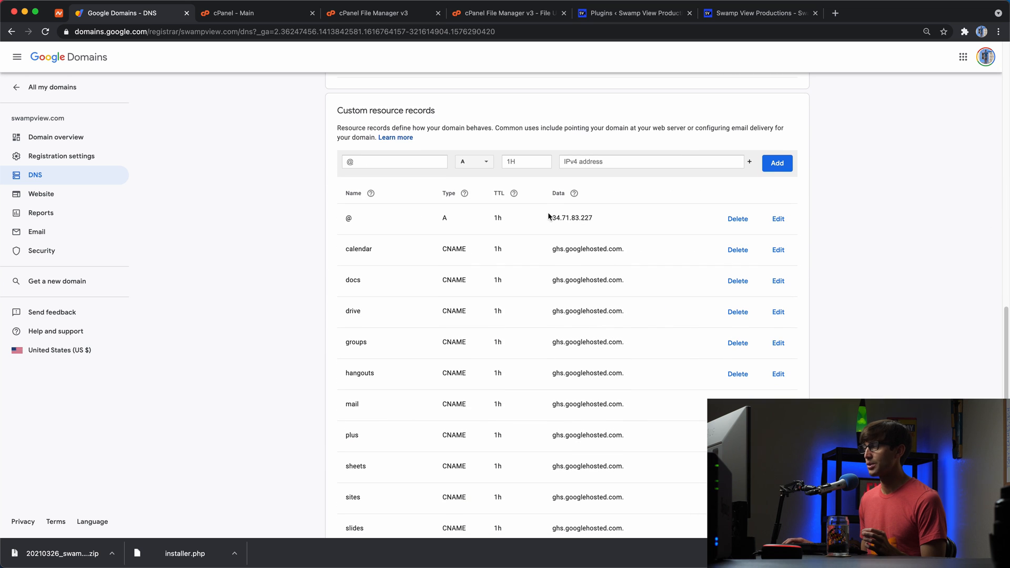
mouse_move(771, 219)
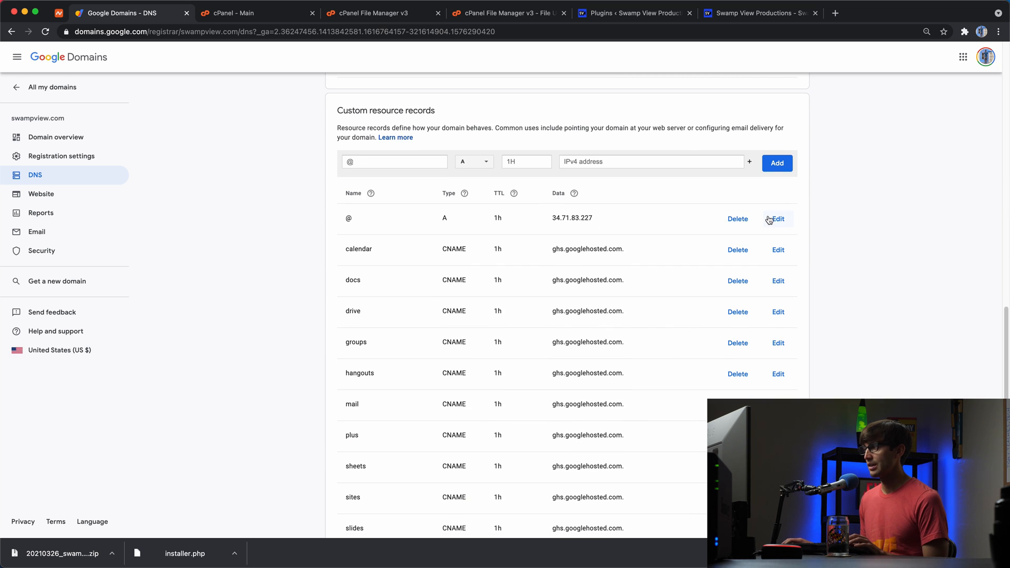
mouse_move(693, 226)
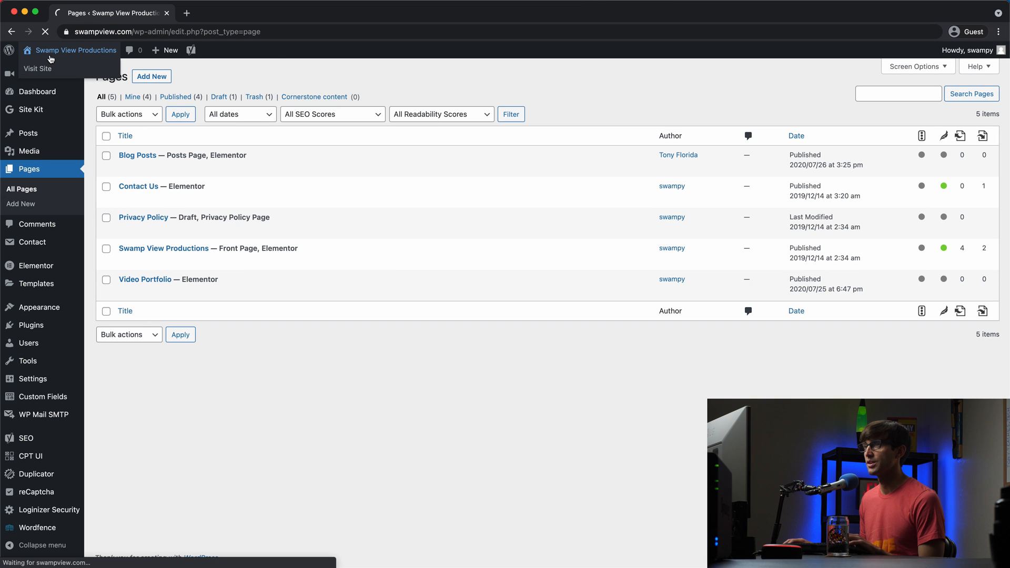
- Visit the live homepage and confirm in DevTools it's served from 34.71.83.227
left_click(38, 68)
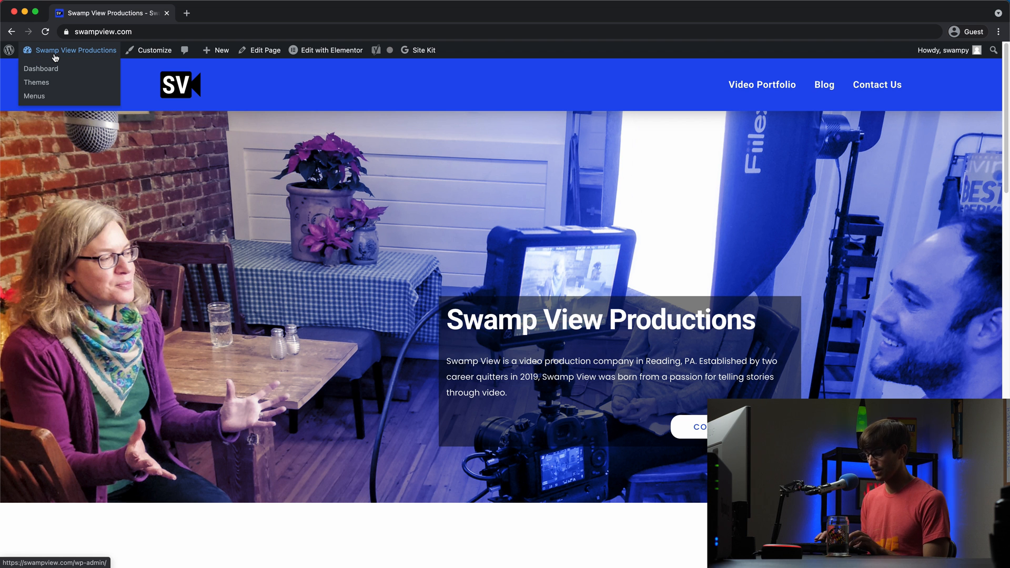
key("F12")
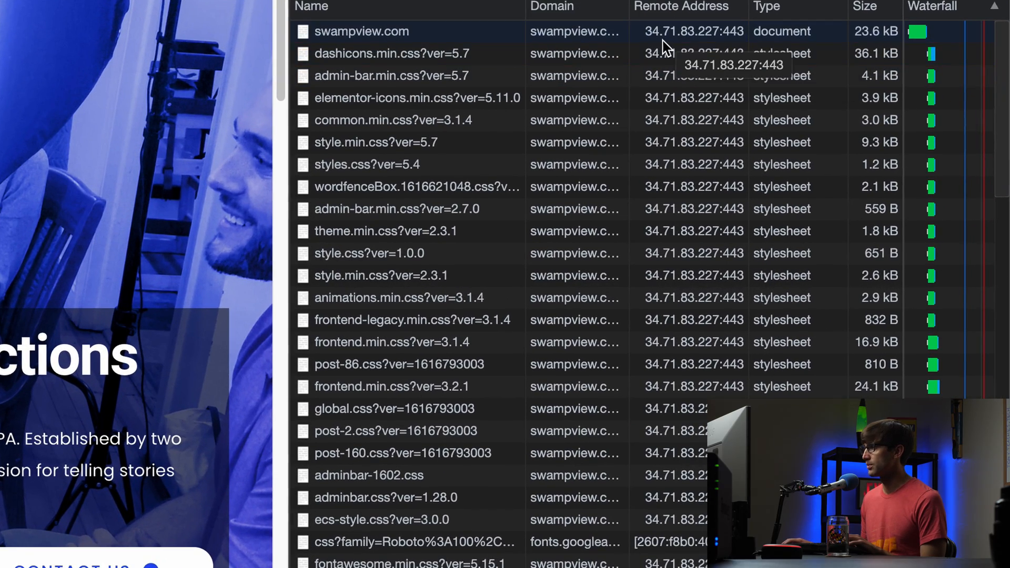
mouse_move(699, 42)
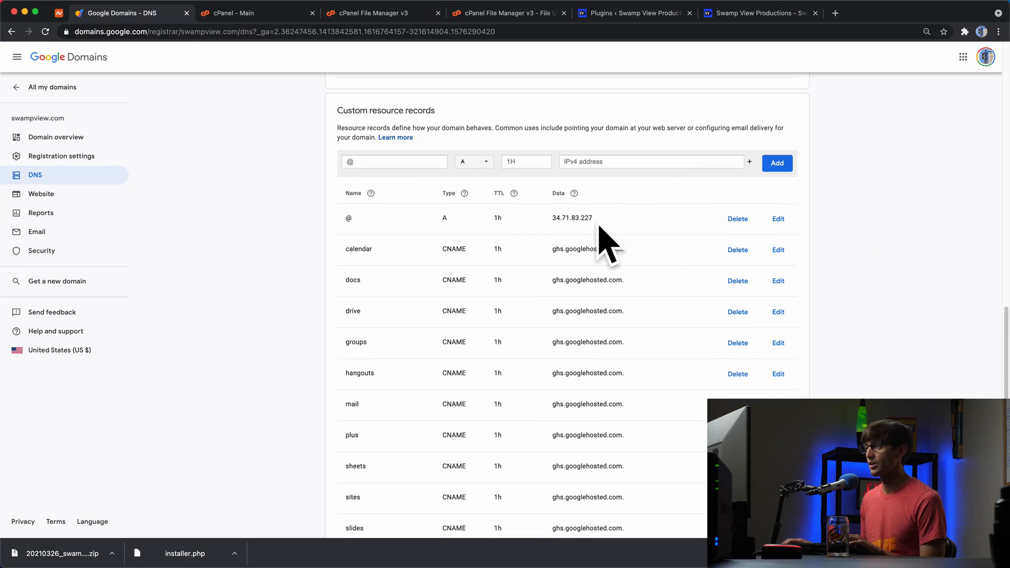
mouse_move(587, 230)
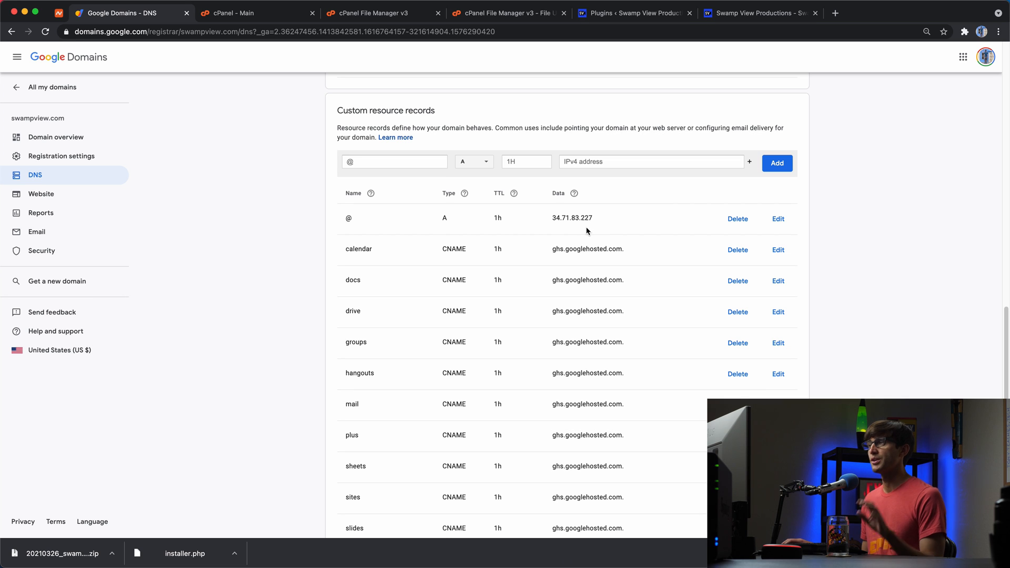
mouse_move(767, 225)
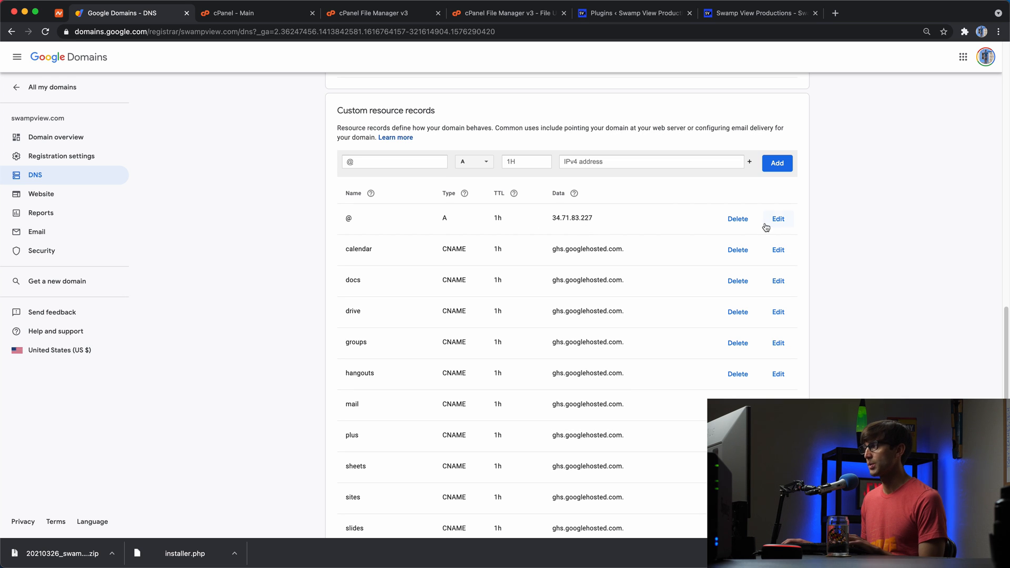
- Change the @ A record's IPv4 address to 198.54.120.215 and save
left_click(778, 219)
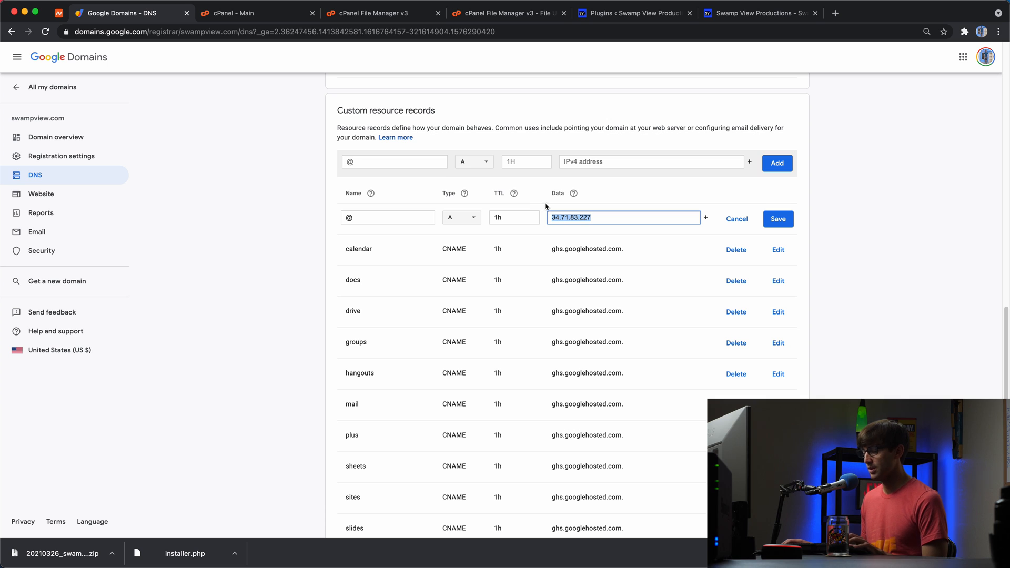
type("198.54.120.215")
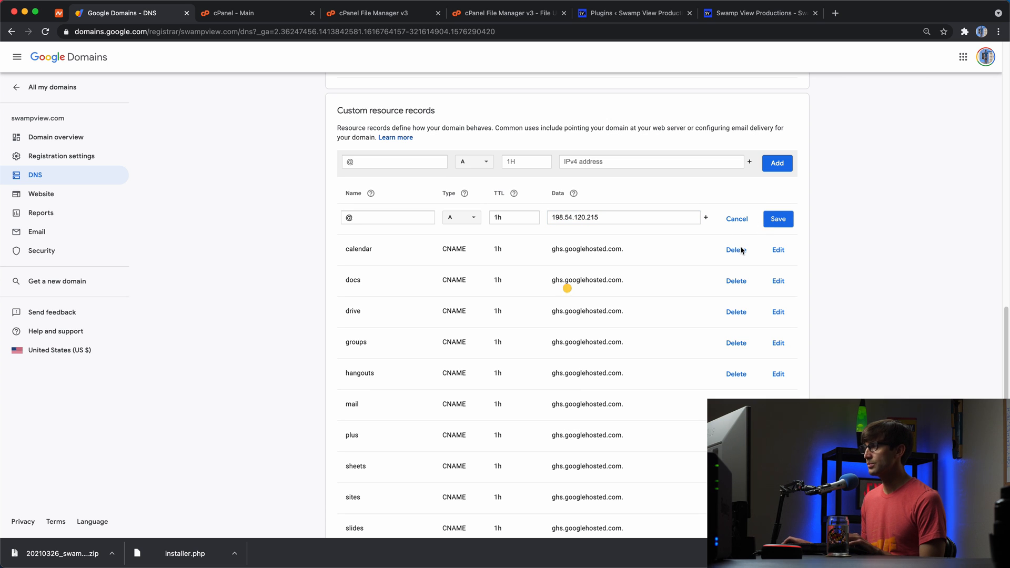
left_click(778, 219)
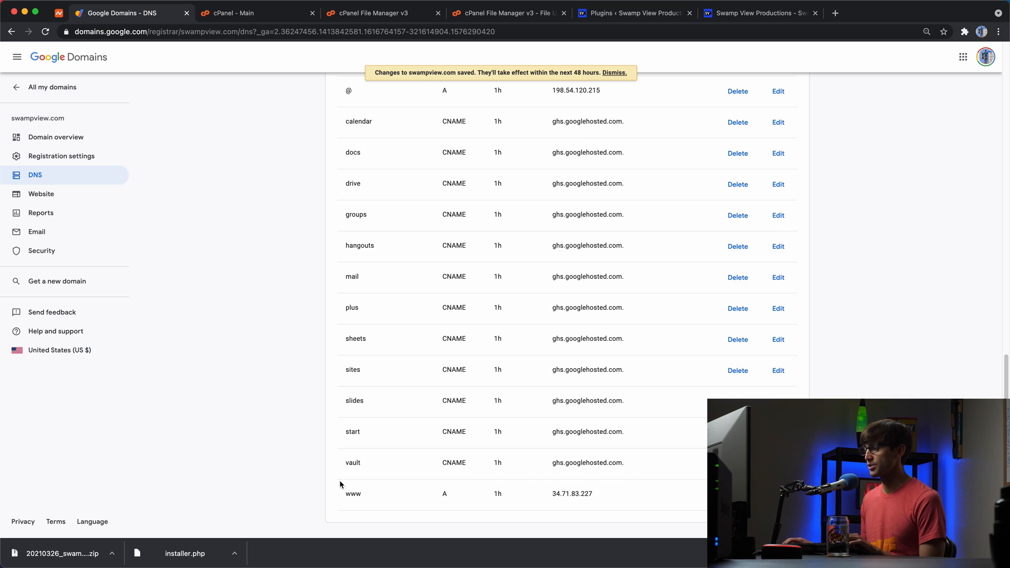
double_click(353, 493)
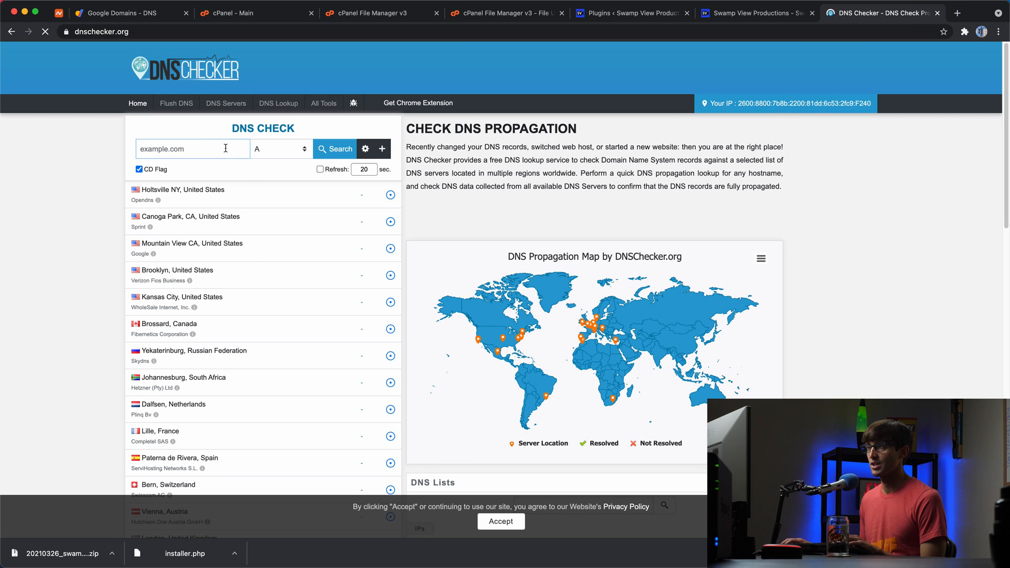
- Run a DNS Checker A-record search for swampview.com and review results
type("swampview.com")
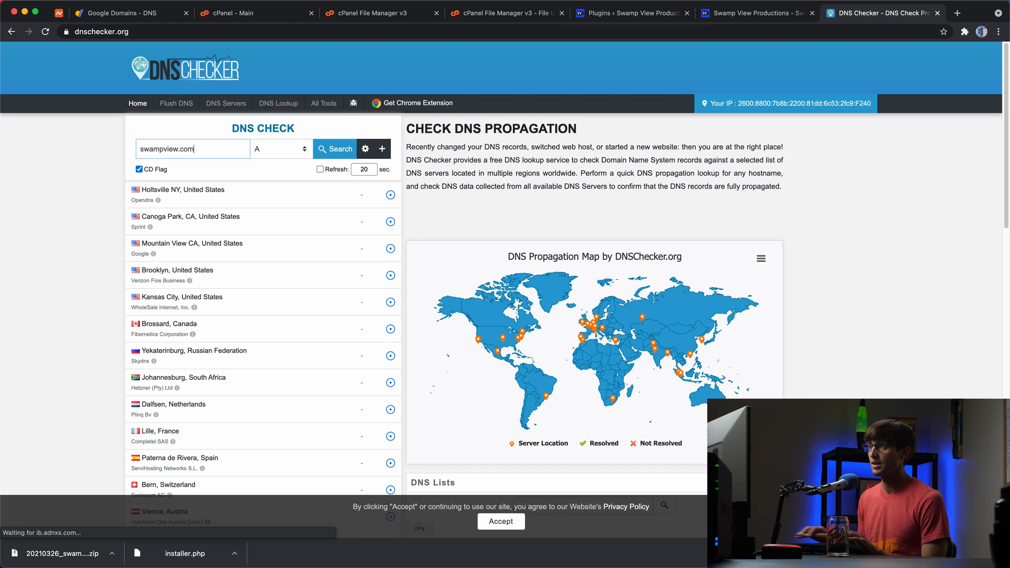
left_click(336, 149)
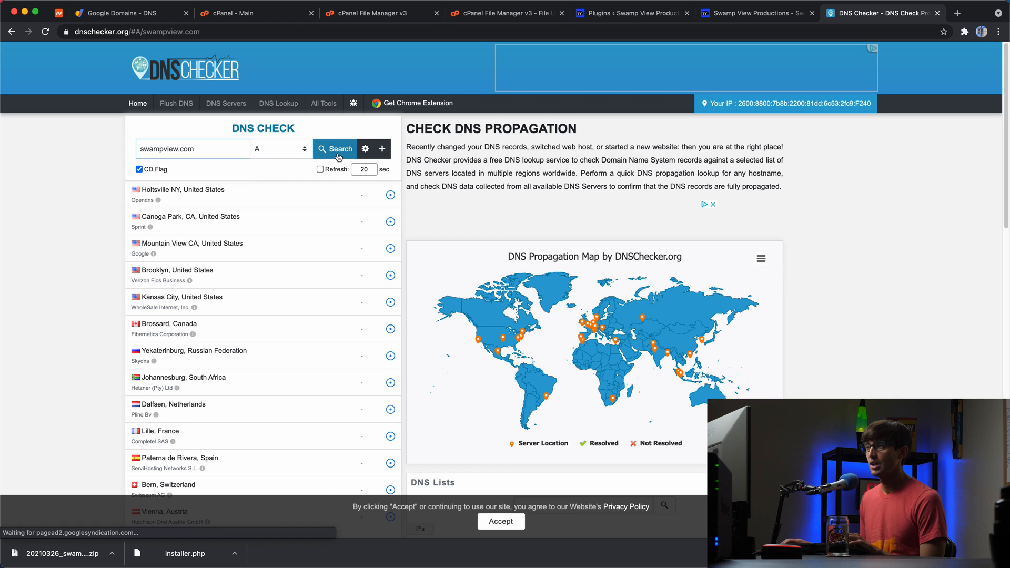
left_click(338, 148)
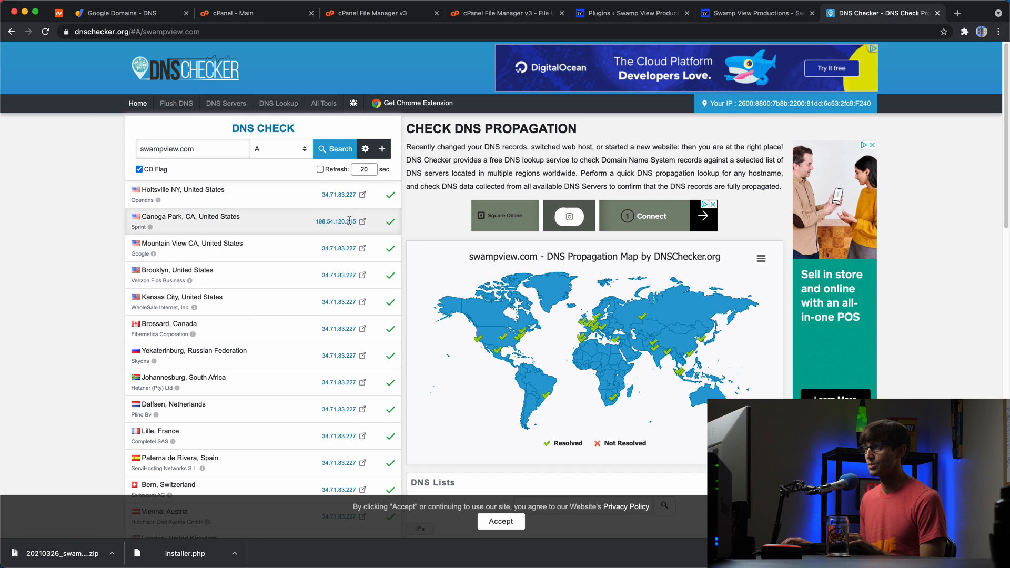
scroll("down", 3)
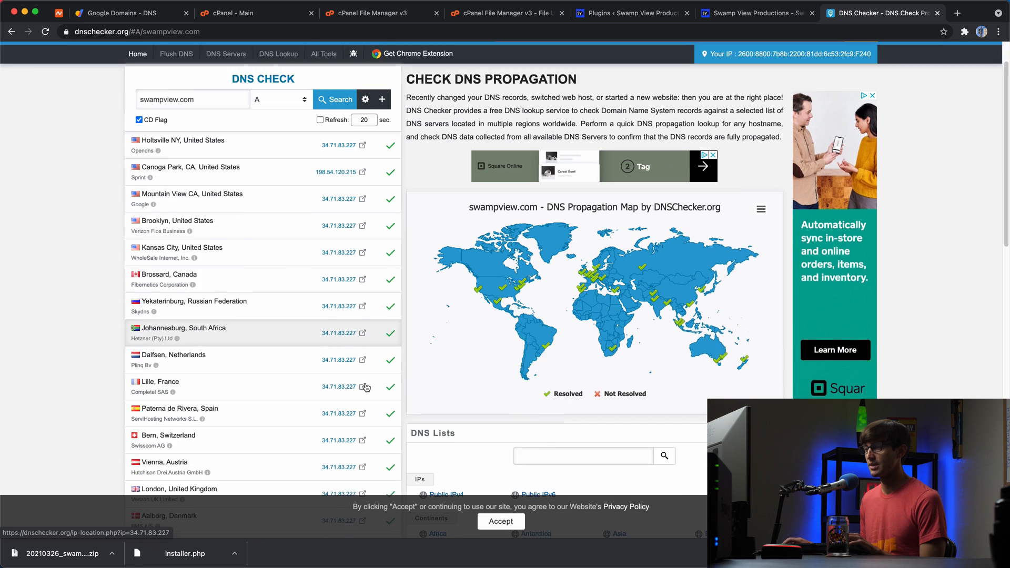
scroll("down", 3)
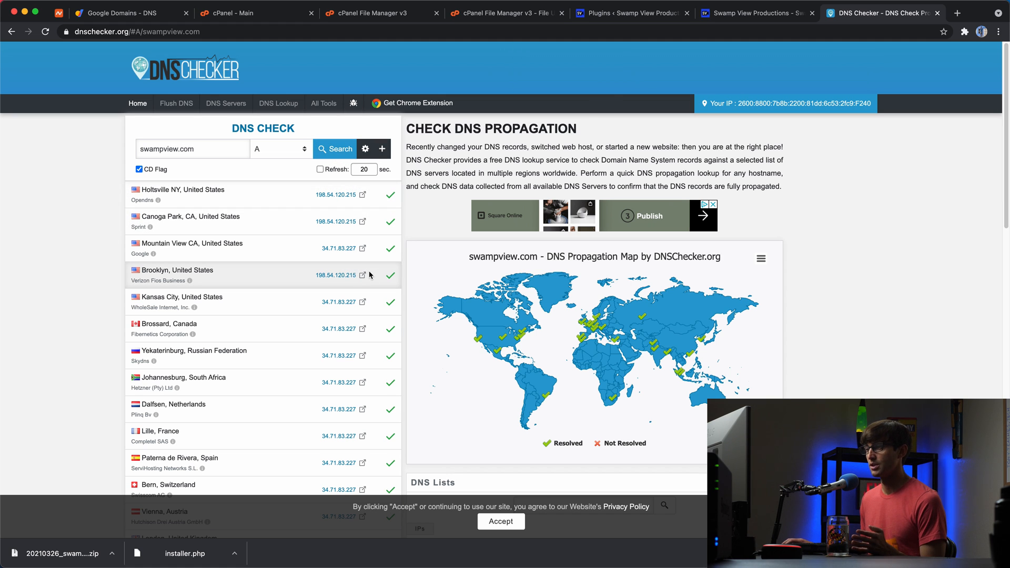
- Refresh the propagation results, then reload the live site still on 34.71.83.227
left_click(334, 149)
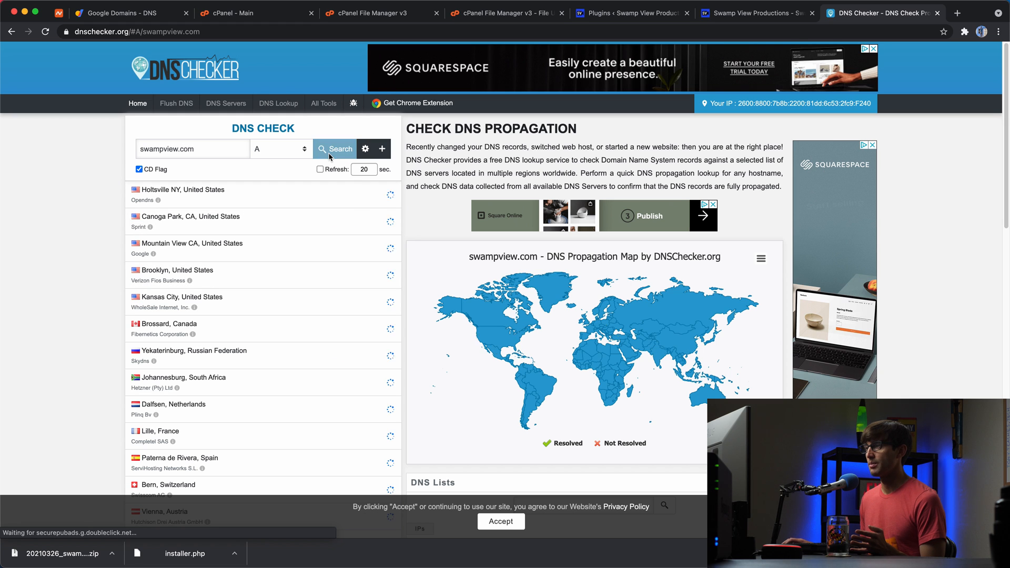
left_click(335, 149)
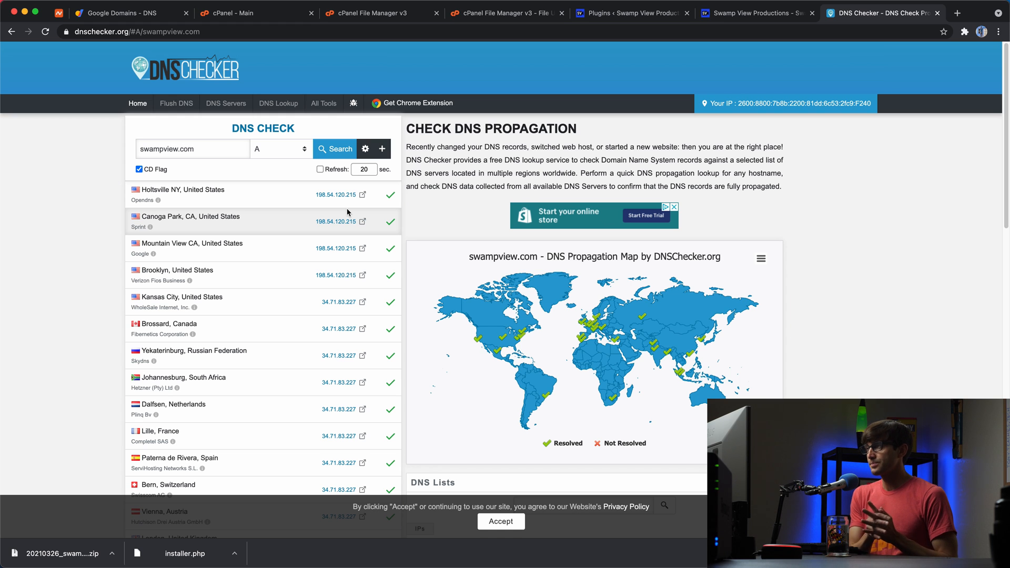
left_click(754, 12)
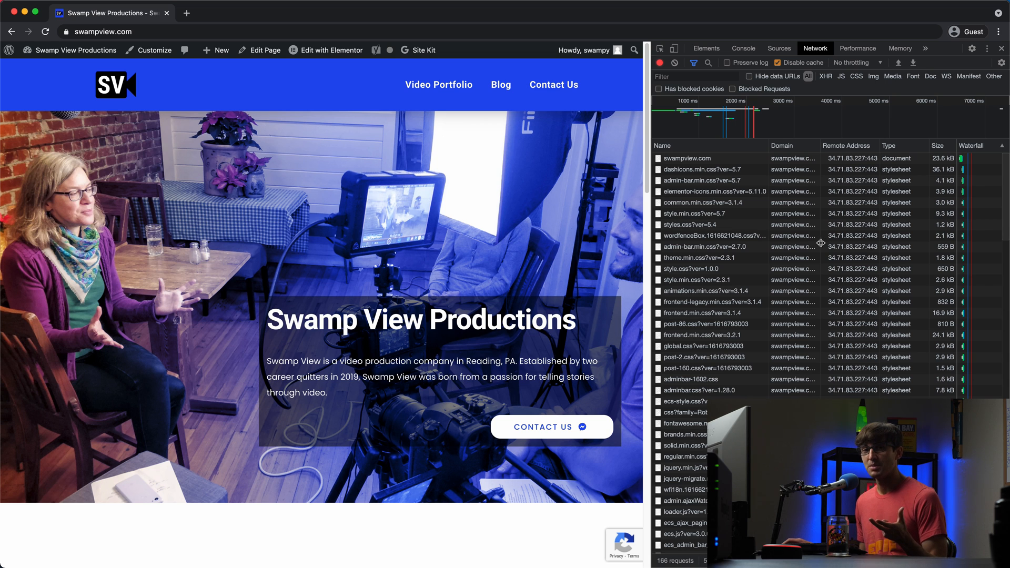
mouse_move(815, 246)
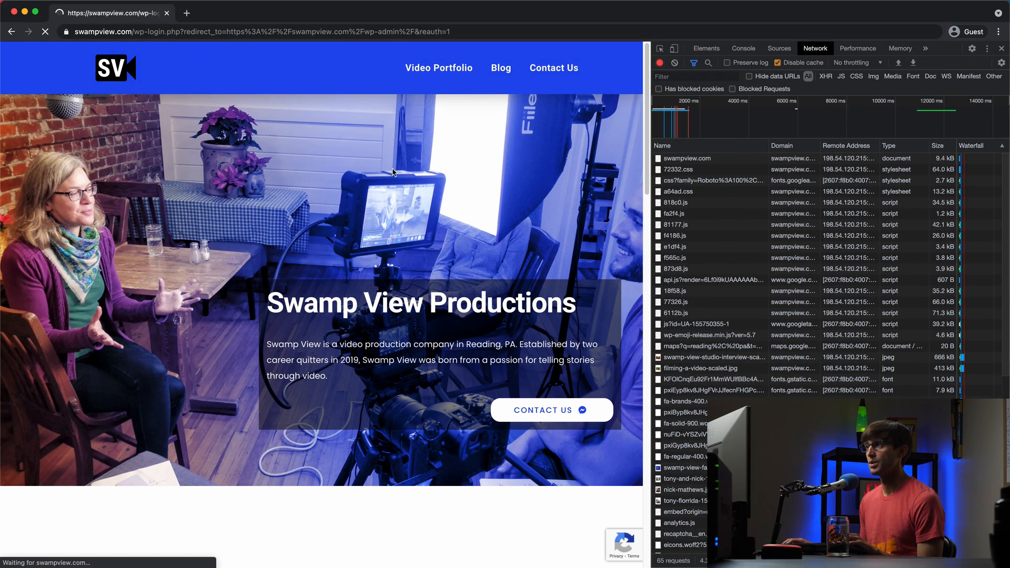
- Log in as swampy and list pages showing the THIS IS THE NEW WEBSITE HOST draft
type("swampy")
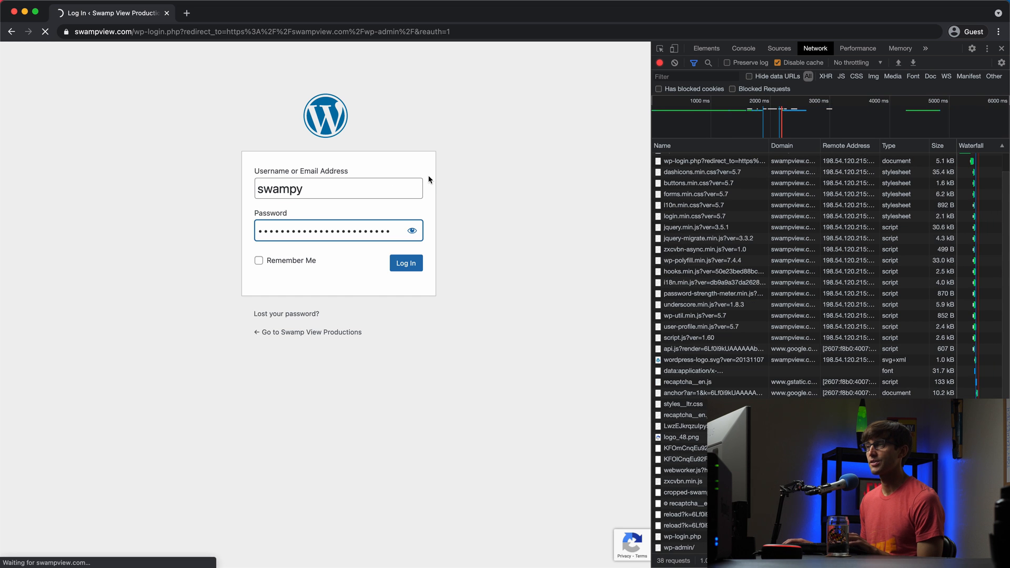
left_click(406, 263)
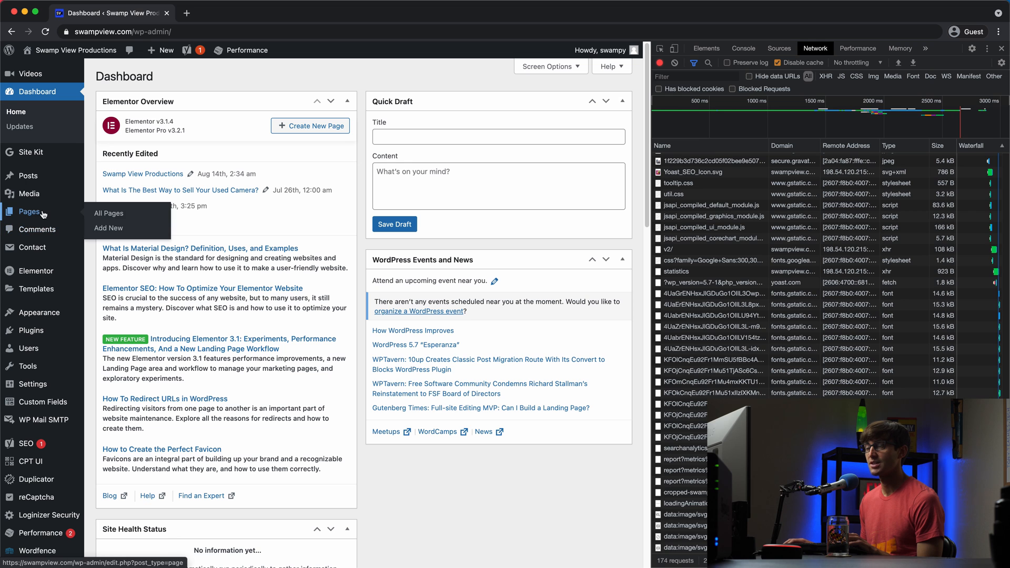
left_click(109, 213)
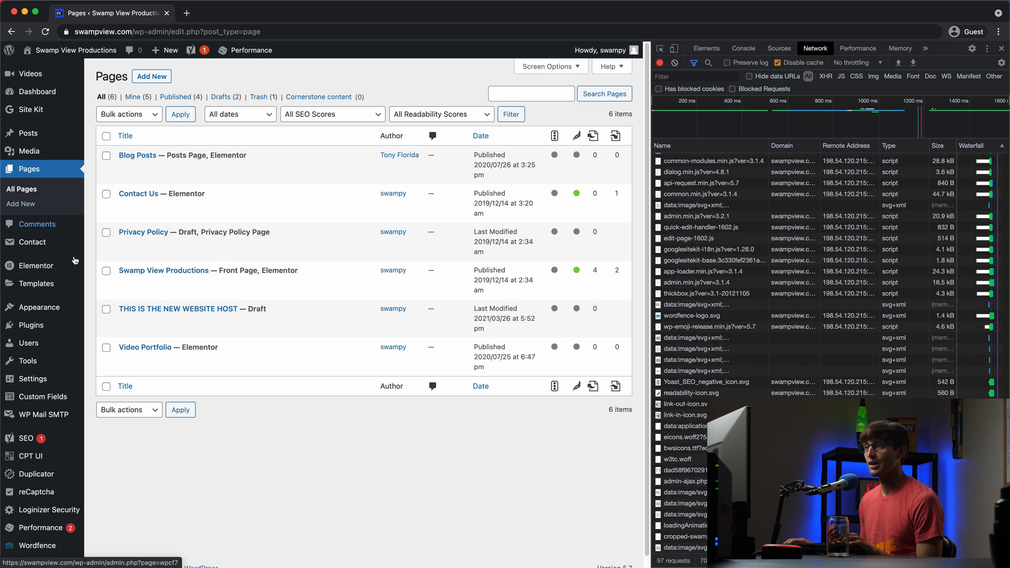
mouse_move(307, 328)
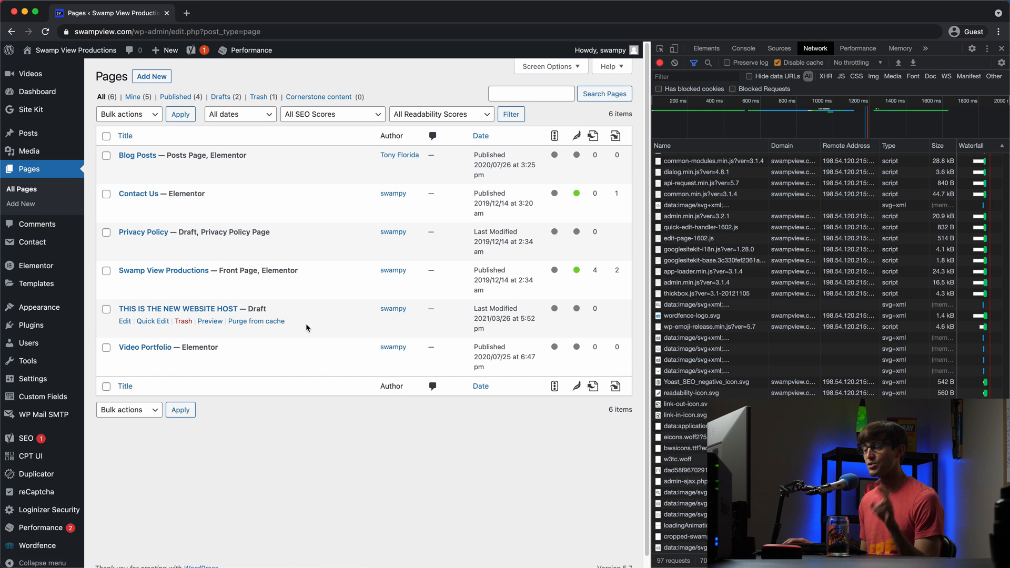
mouse_move(274, 320)
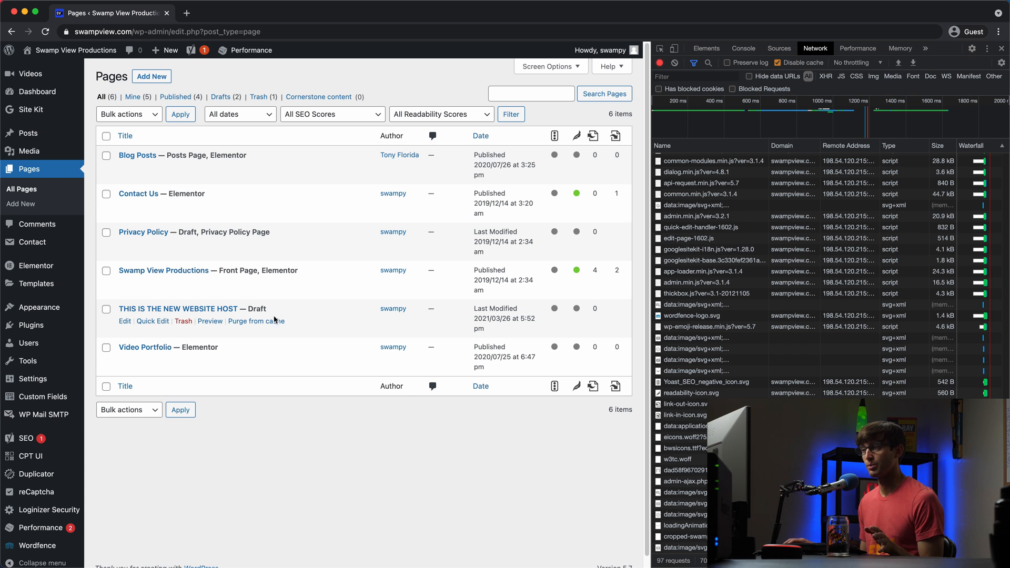